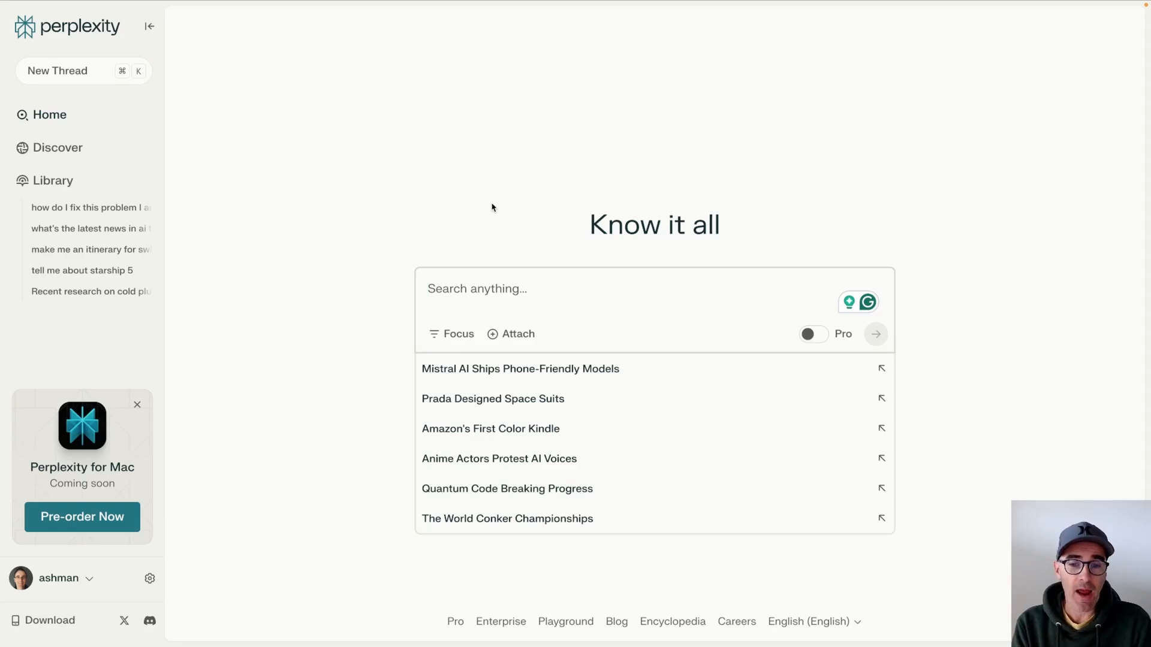
Ask Perplexity 'how to fold an ironing board' and read through the folding guide and tips.
text(how to fold an ironing boar)
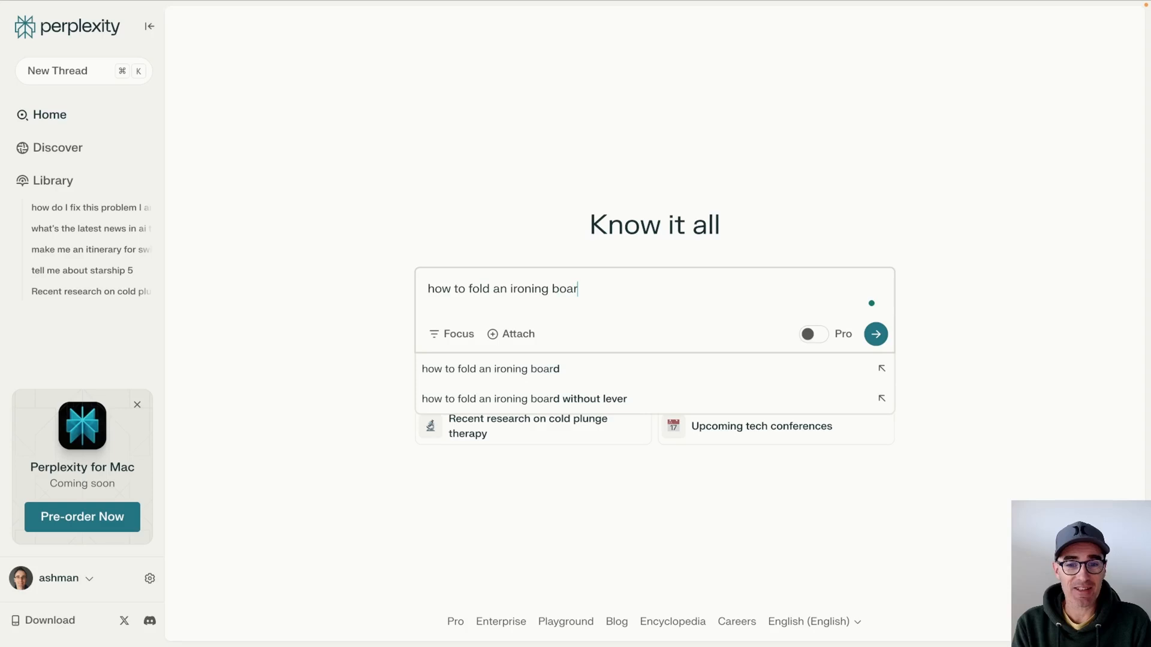
click(875, 334)
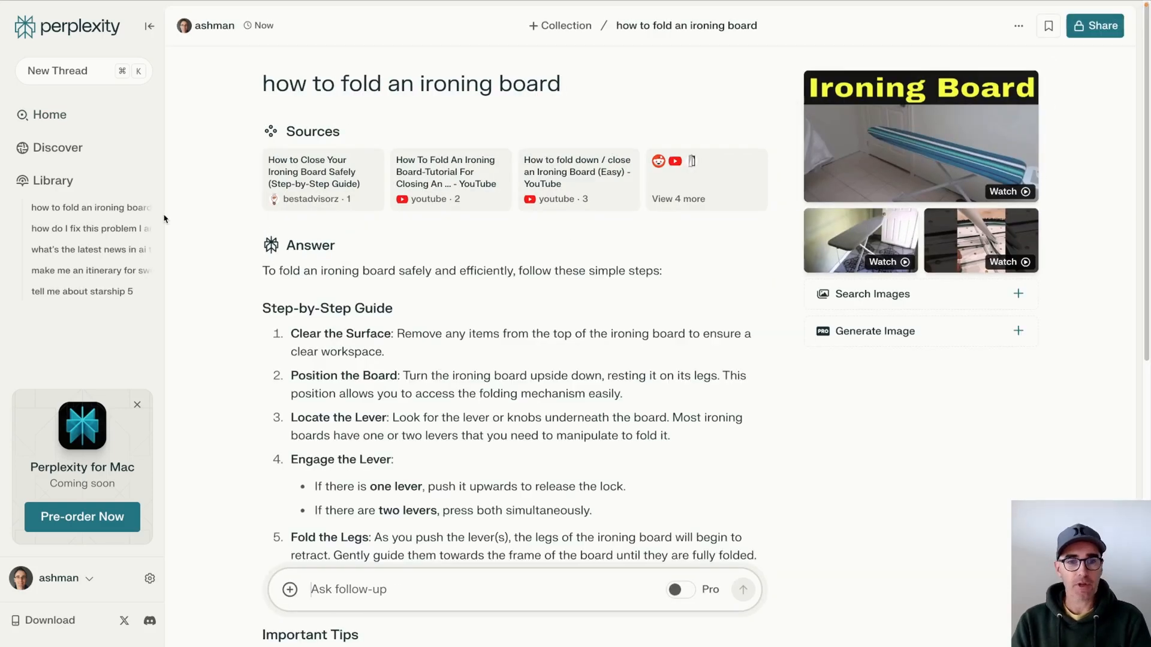
scroll(down, 3)
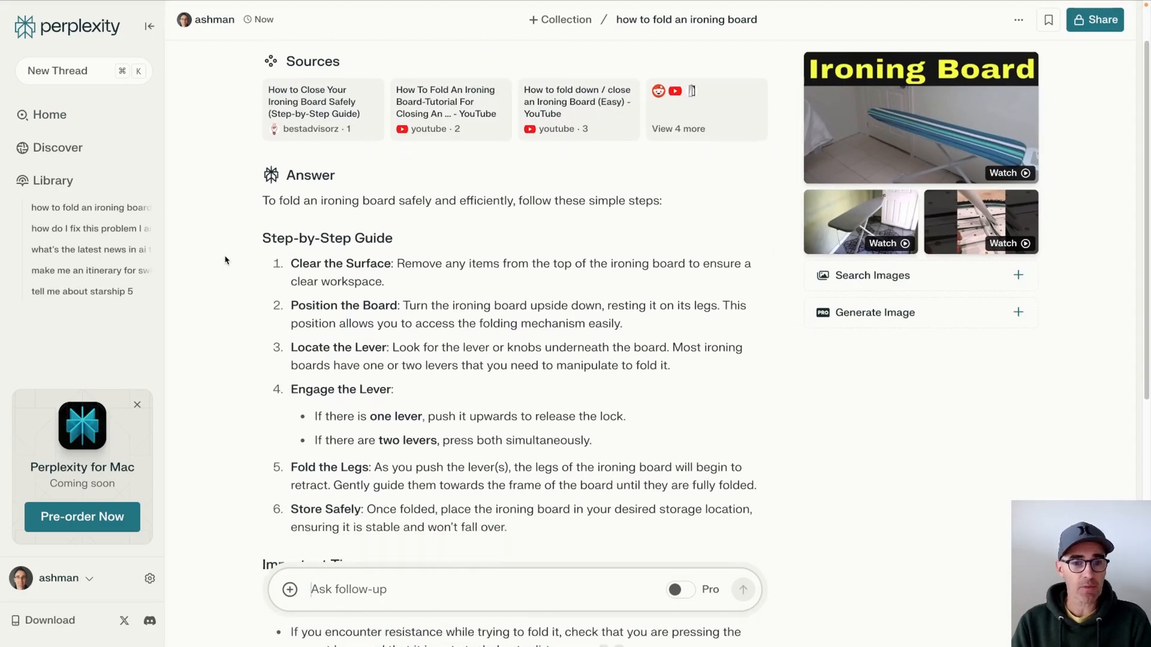
scroll(down, 3)
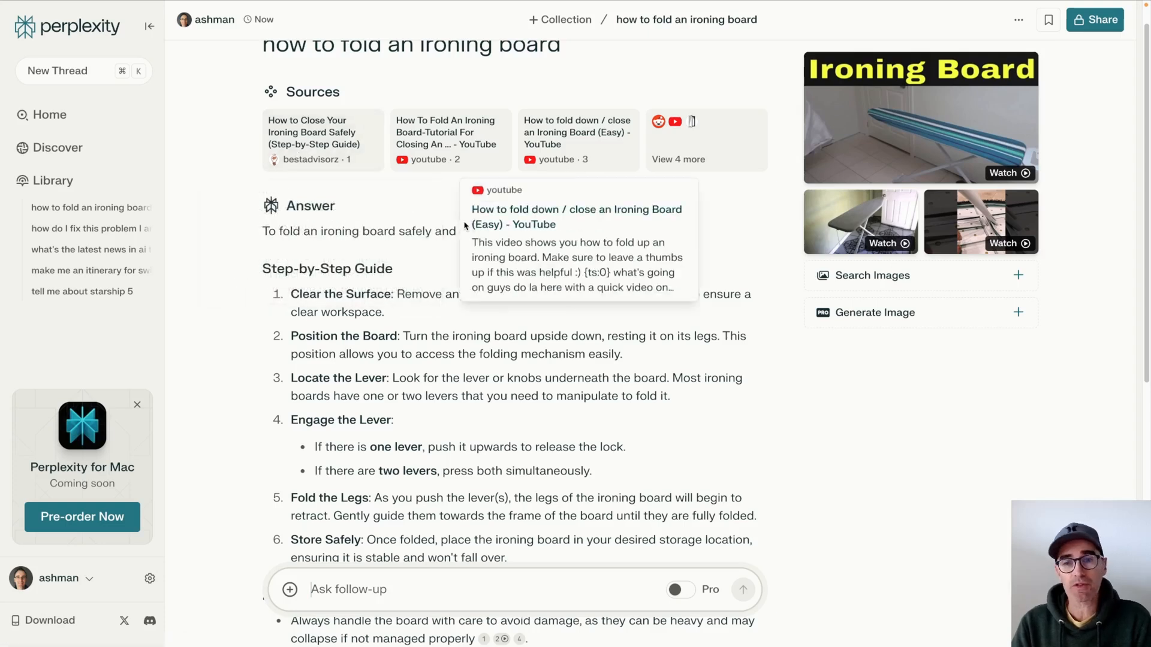
scroll(down, 3)
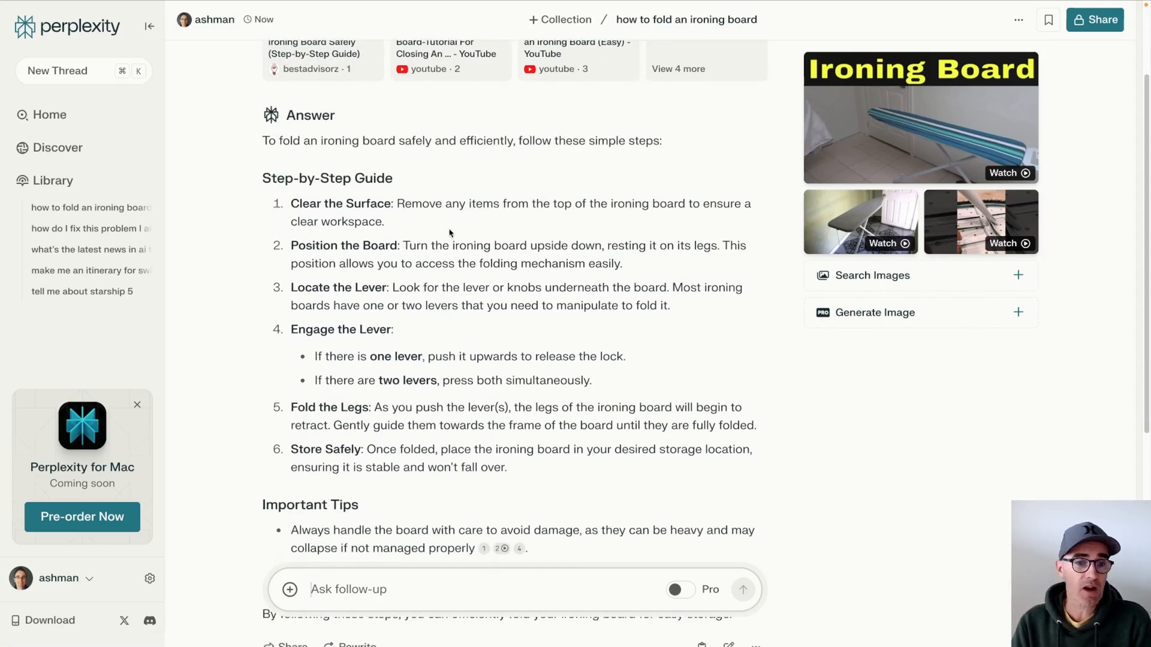
scroll(down, 3)
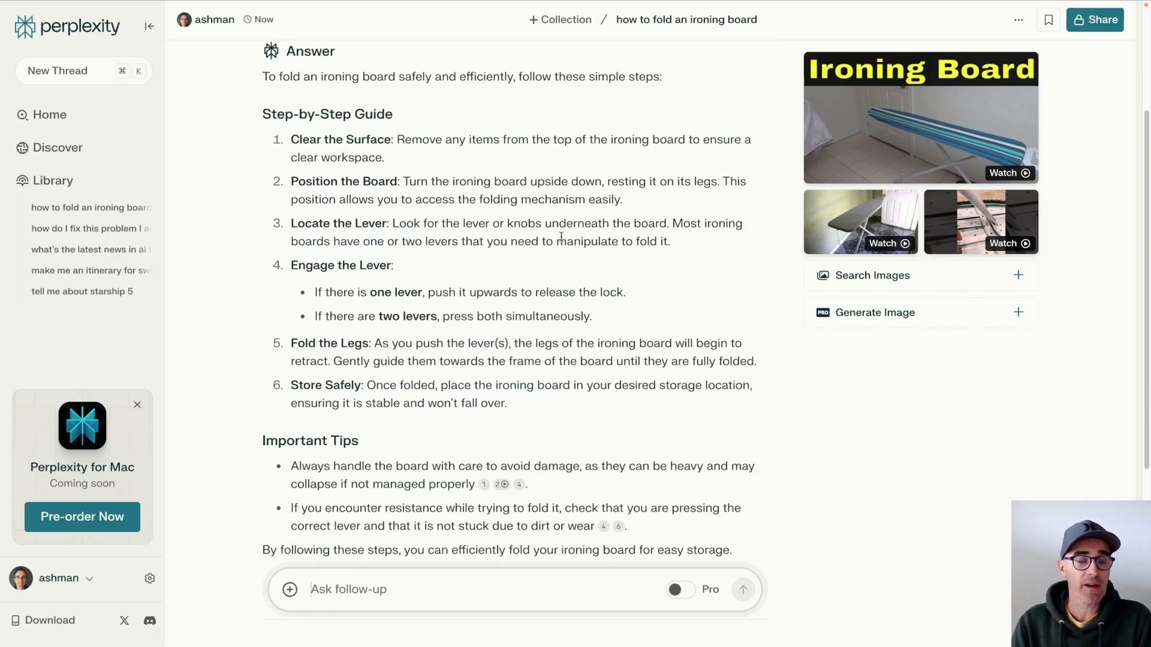
scroll(up, 3)
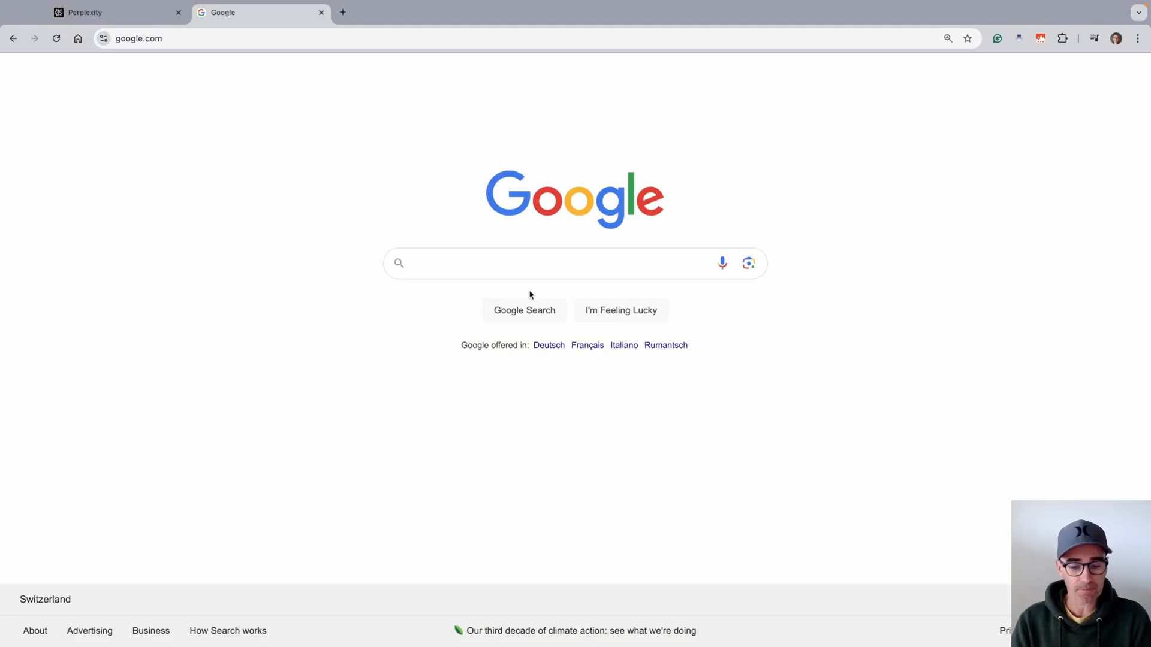
Search Google for 'how to fold an ironing board' and browse the video and wikiHow results.
text(how to fold an ironing board)
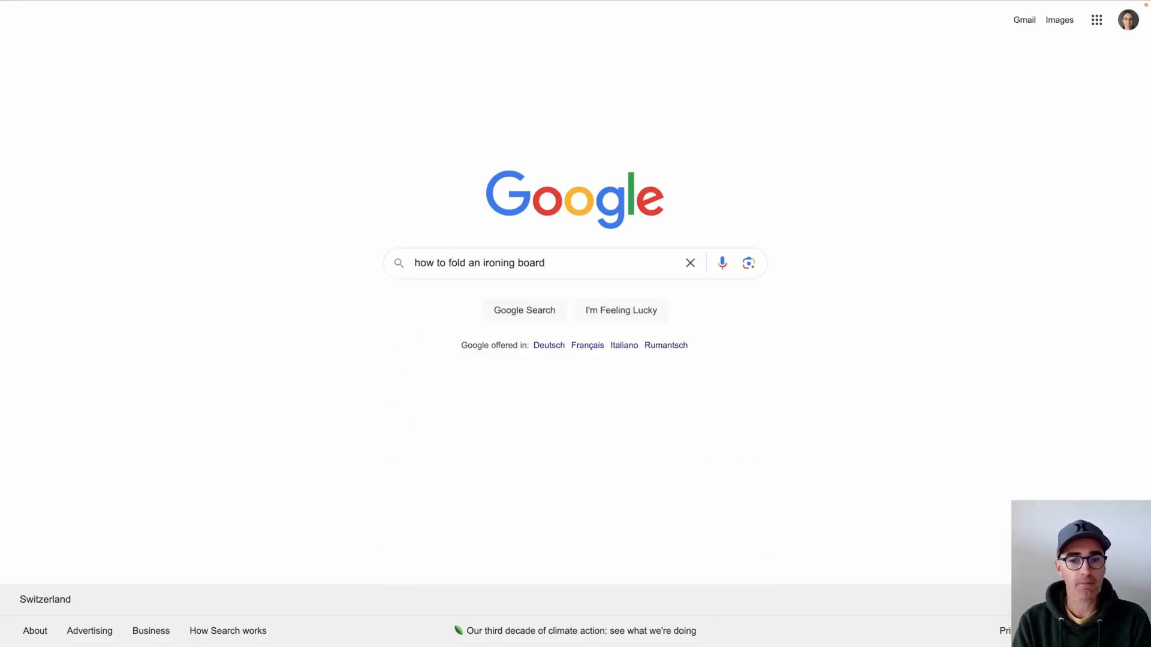
click(524, 310)
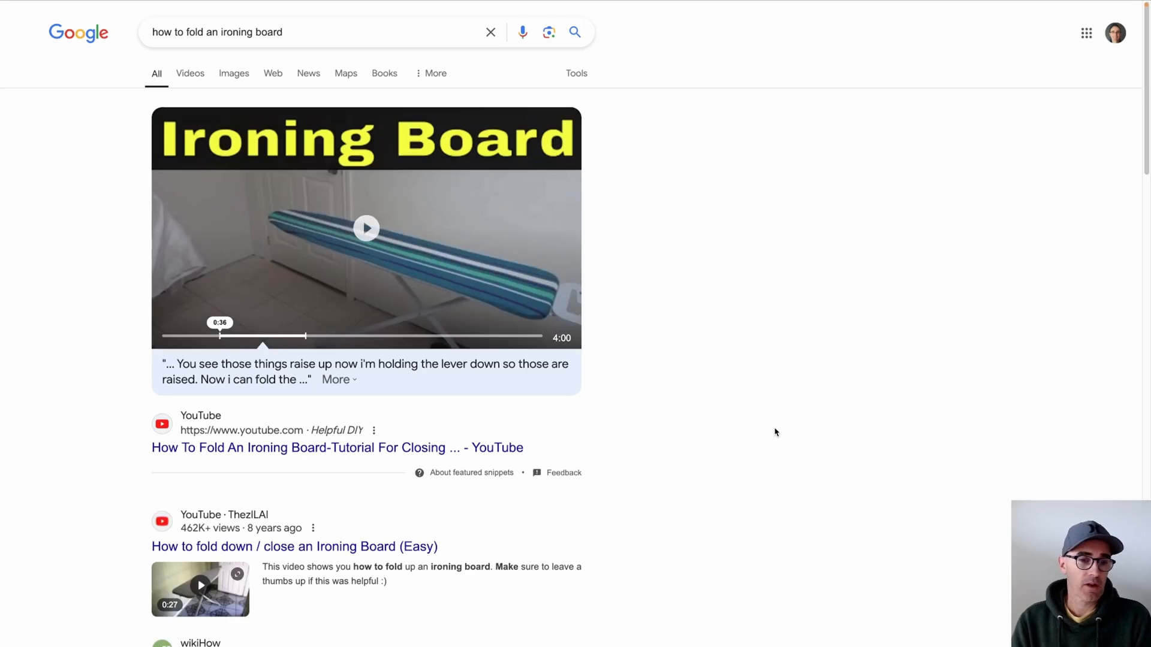
scroll(down, 3)
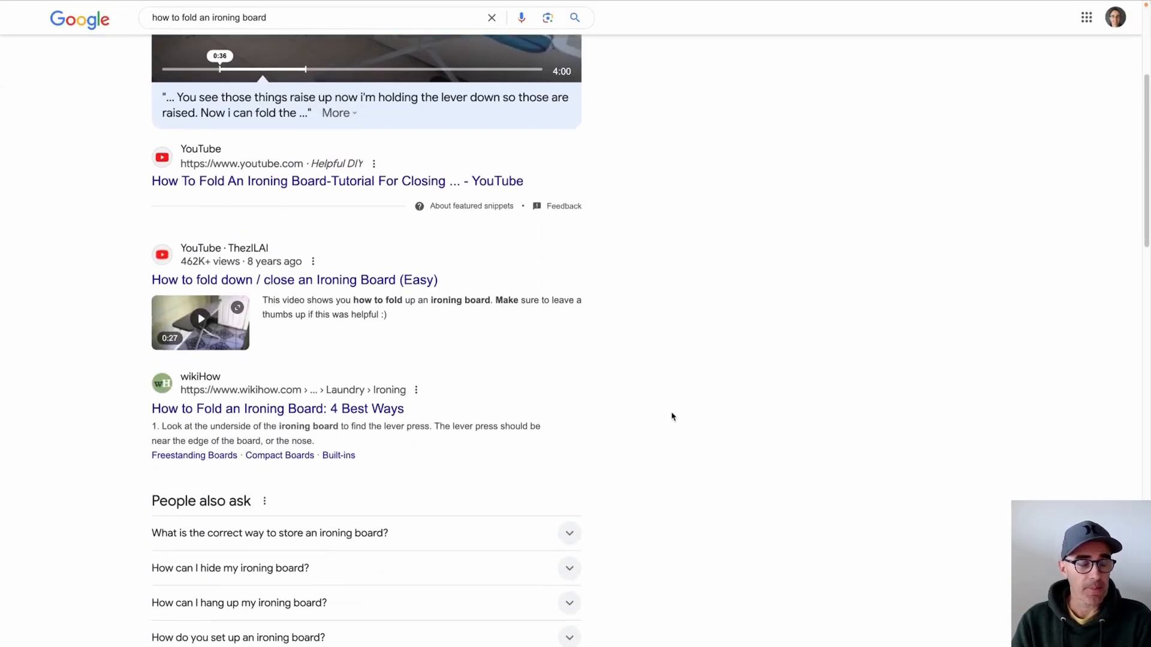
scroll(down, 3)
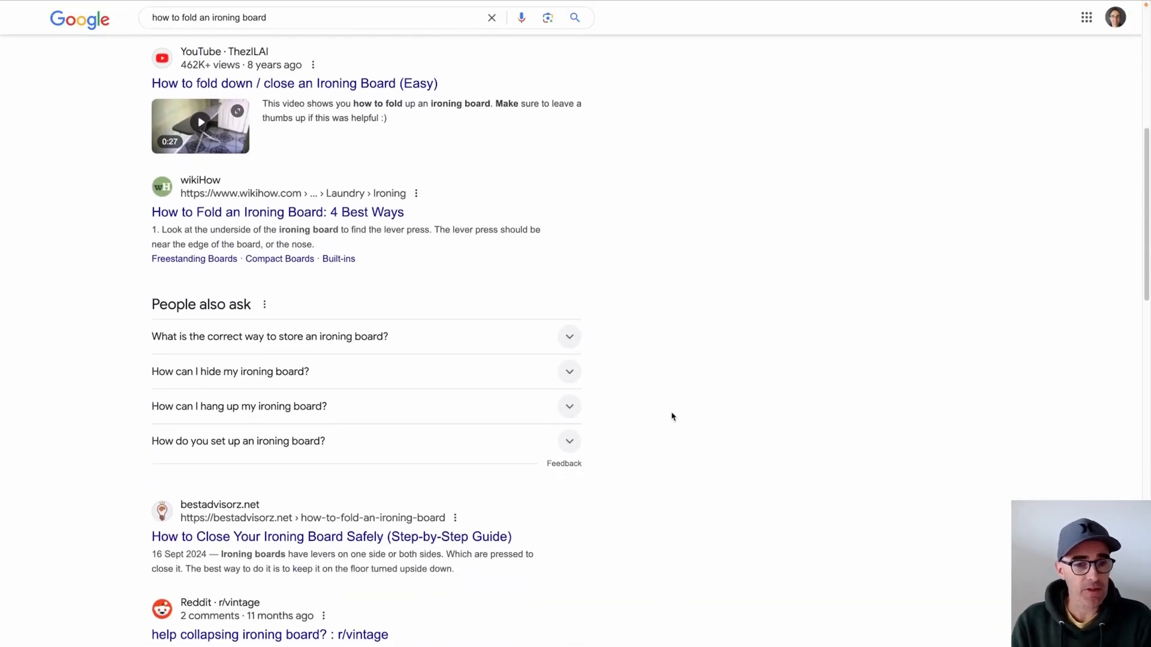
scroll(down, 3)
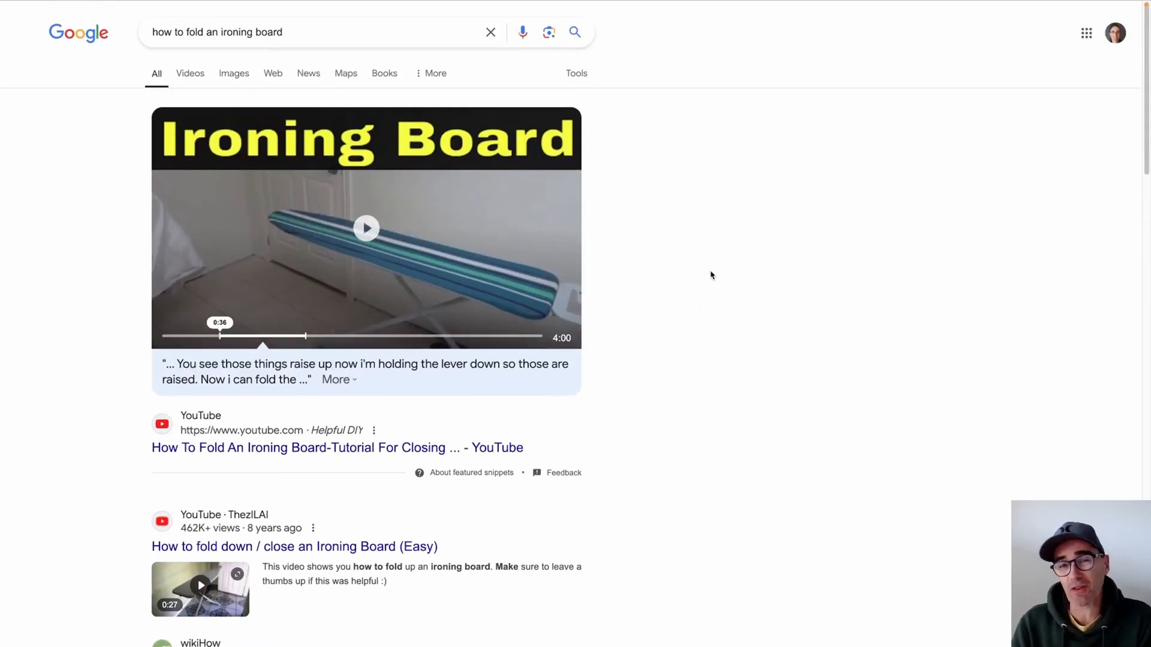
mouse_move(752, 274)
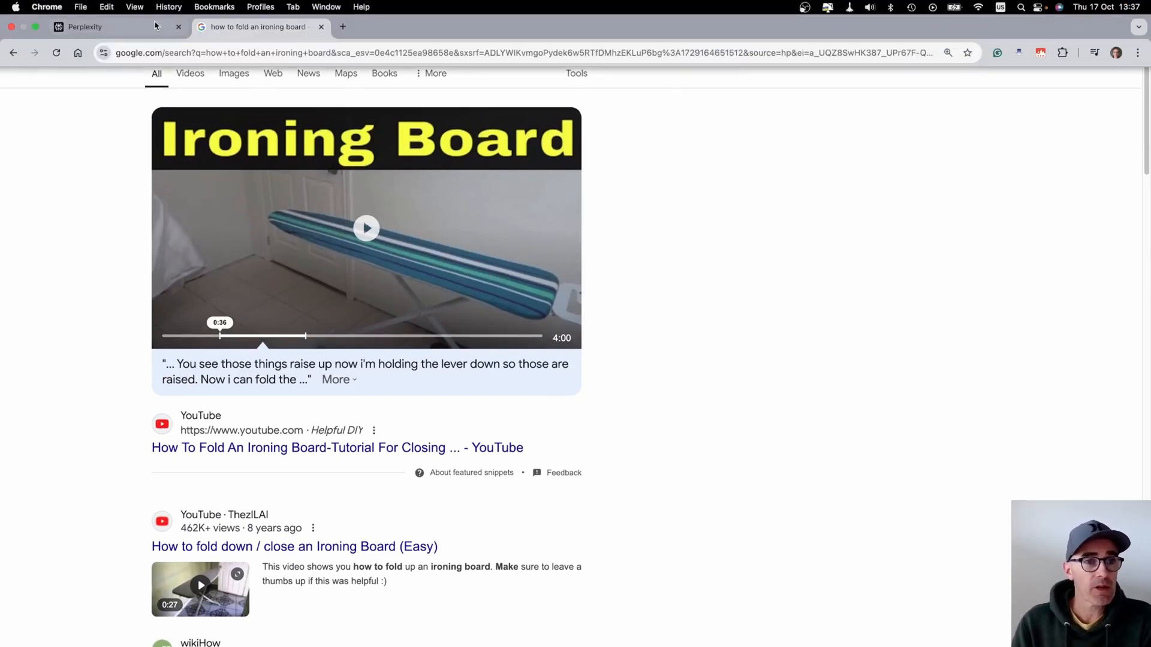
Start a new Perplexity thread typing 'create me an itinerary for my 7 day trip to norway'.
click(84, 27)
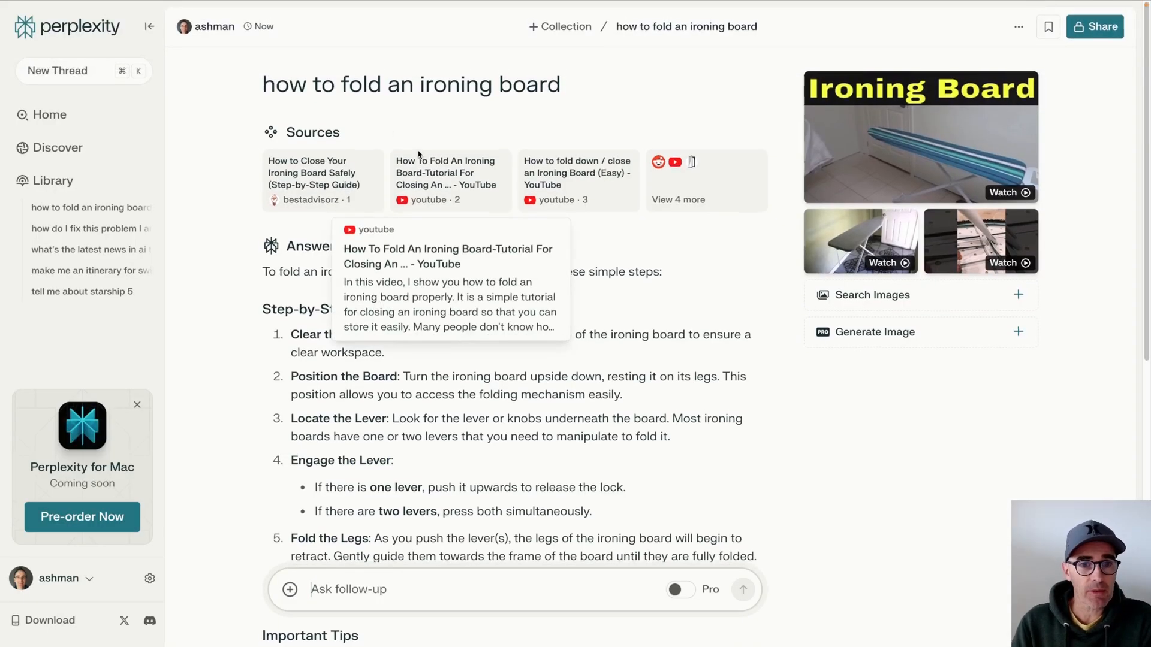
click(68, 71)
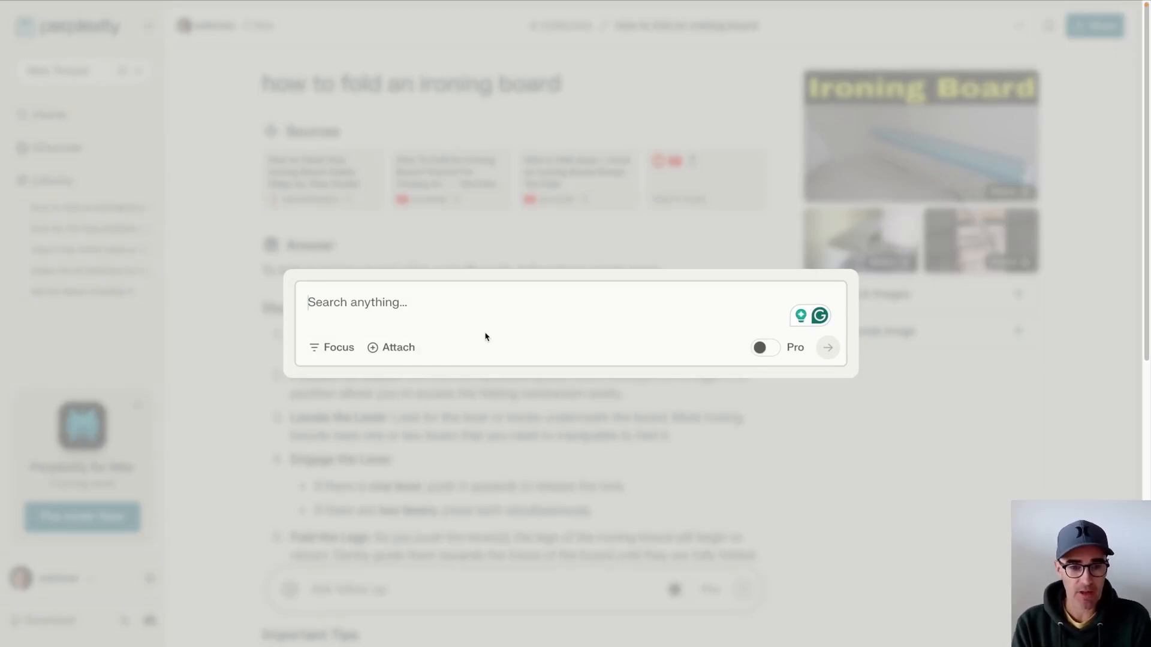
text(create me an)
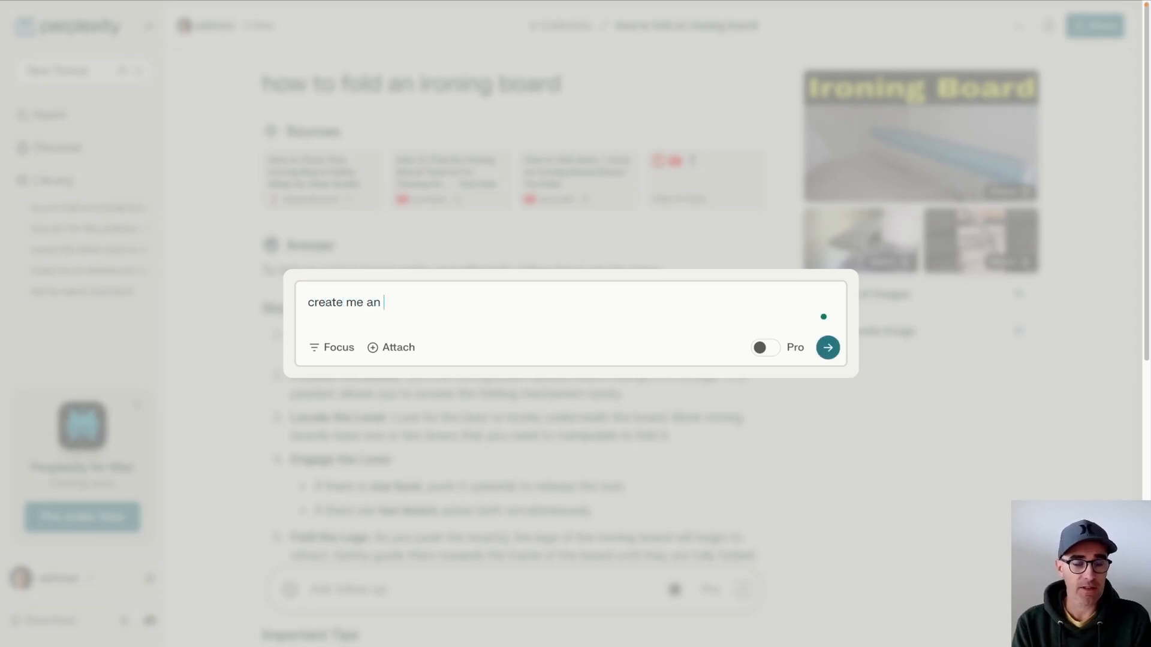
text(itinerary)
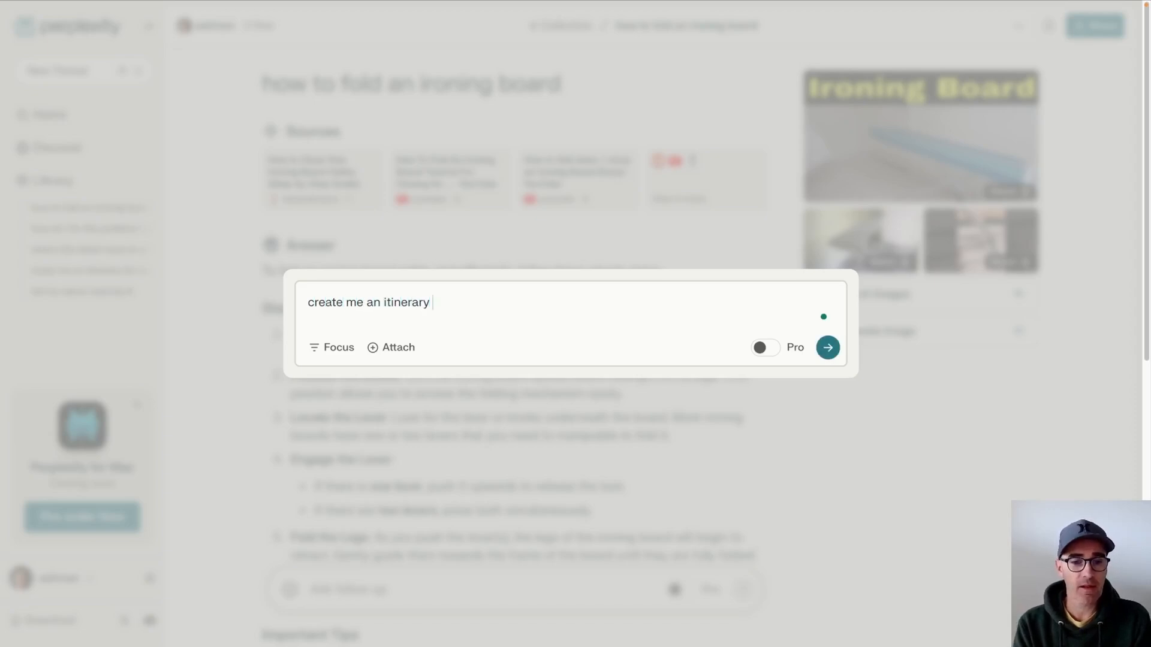
text(for my)
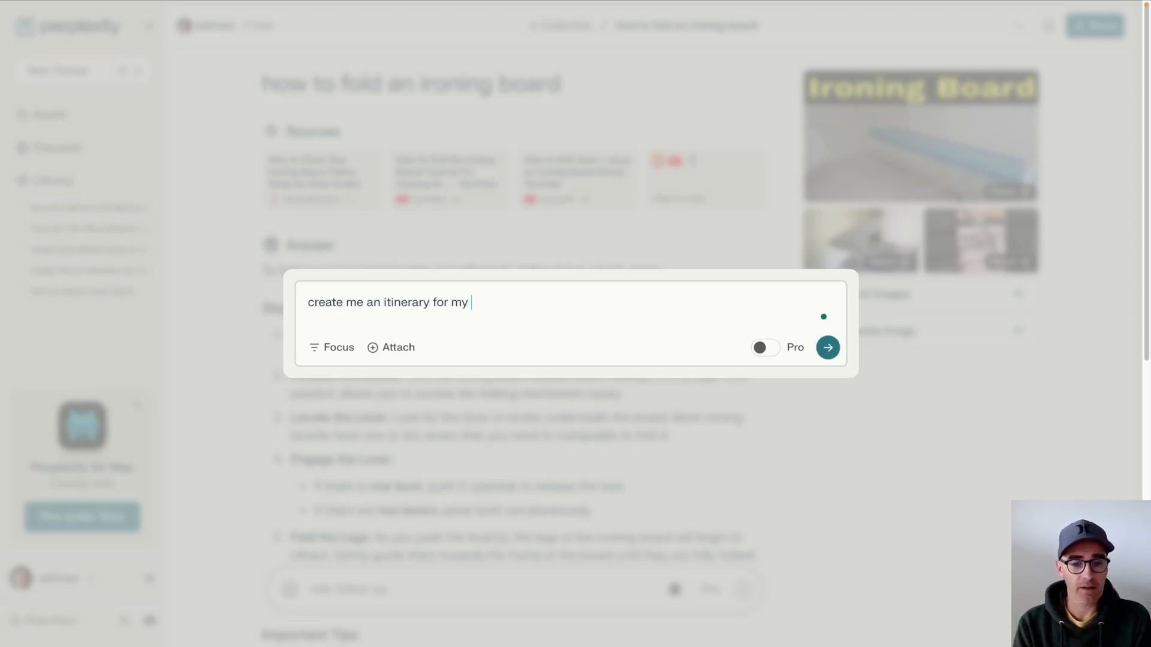
text(7 day tri)
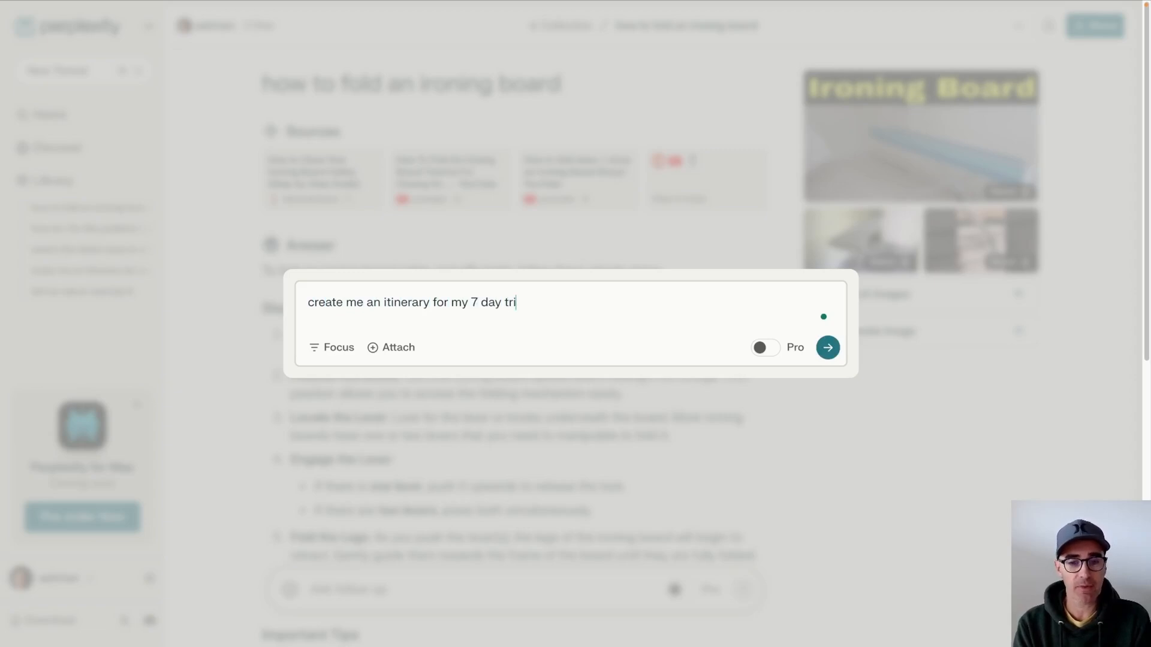
text(p to norw)
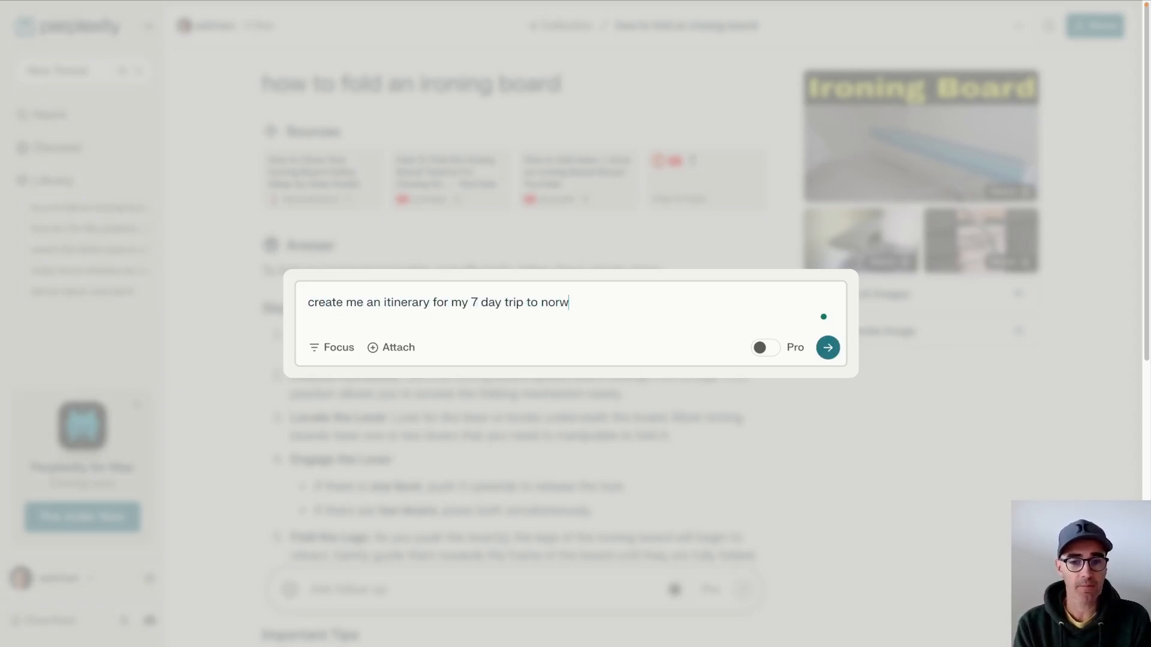
Submit the Norway request and read the Oslo-to-Stavanger itinerary down to Related questions.
click(828, 348)
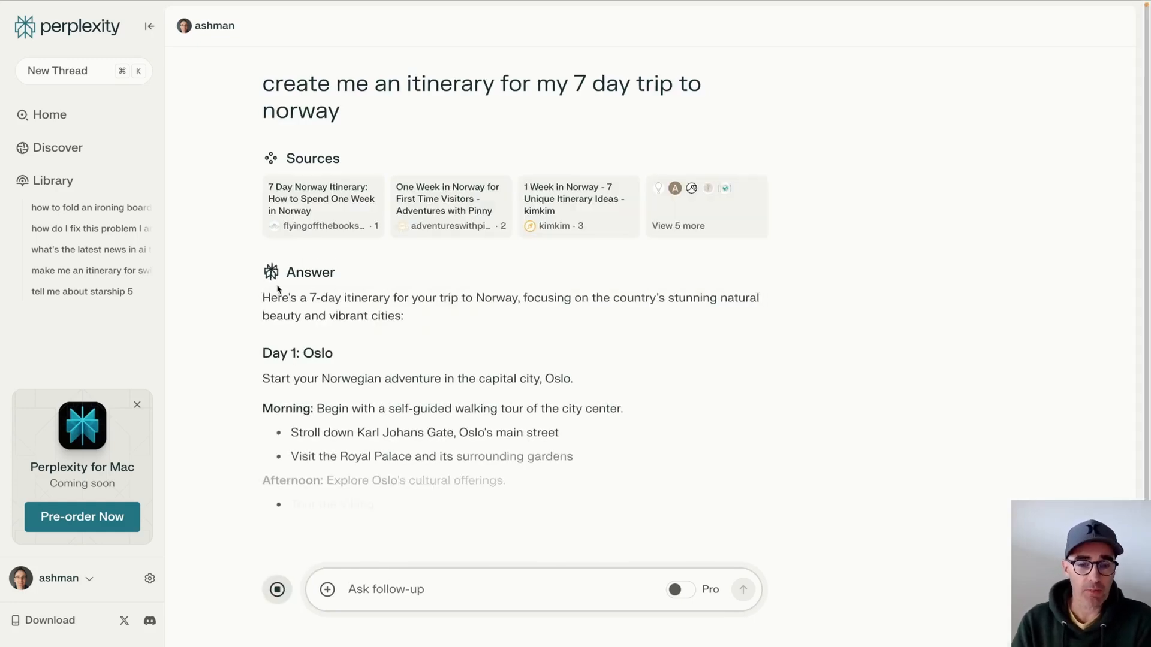
scroll(down, 3)
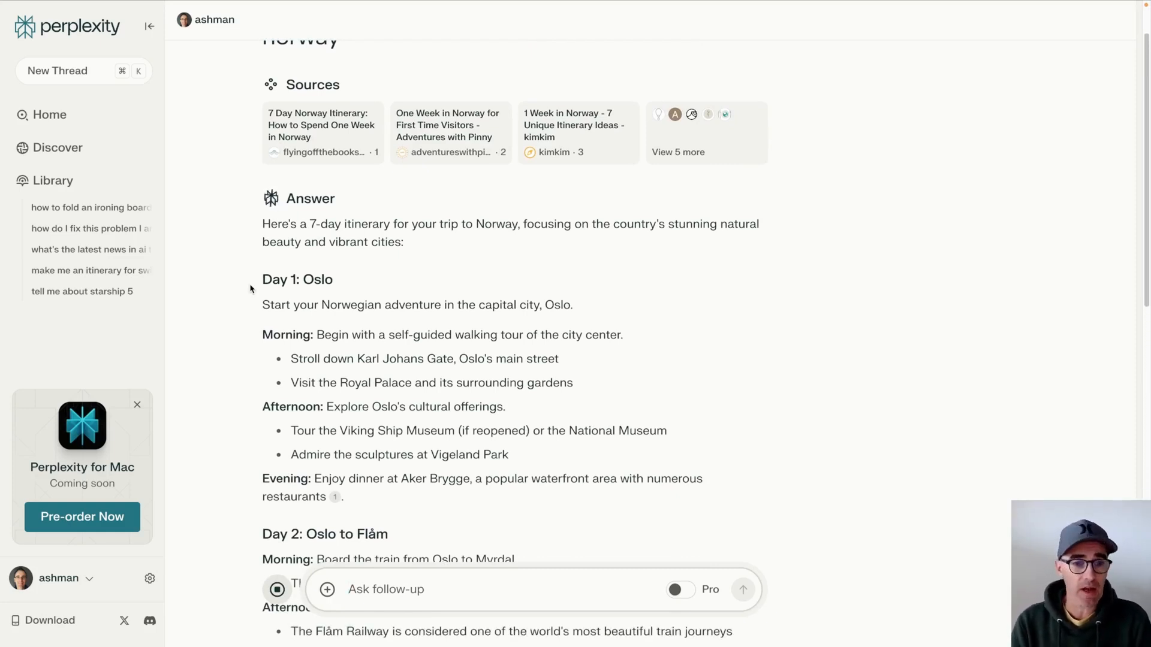
scroll(down, 3)
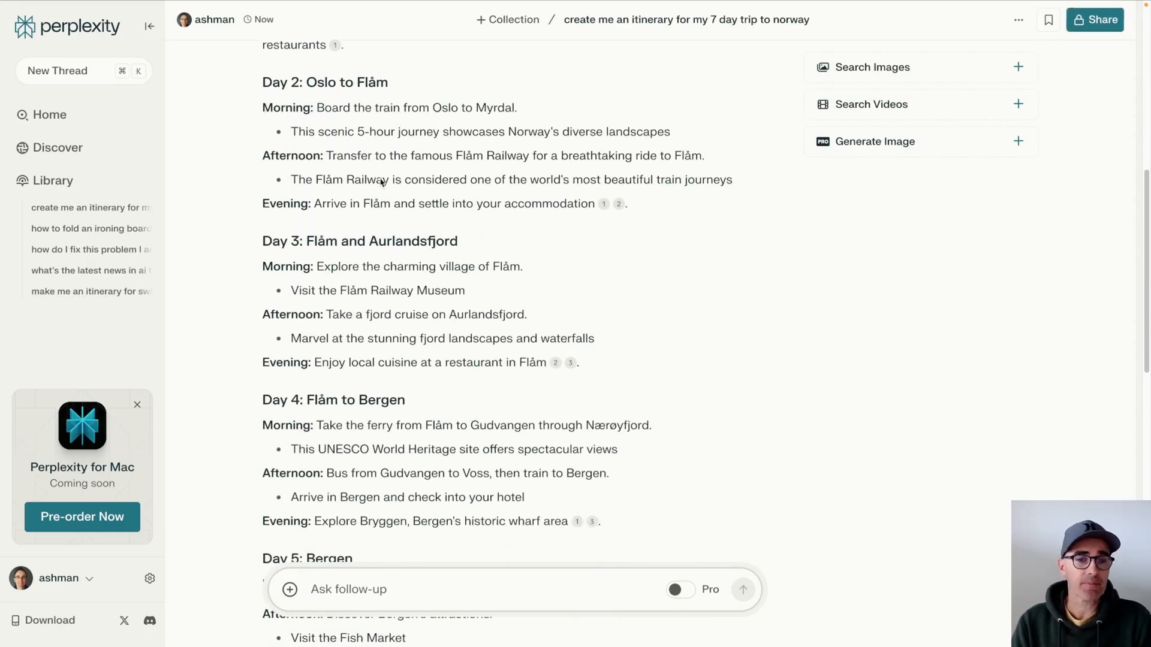
scroll(down, 3)
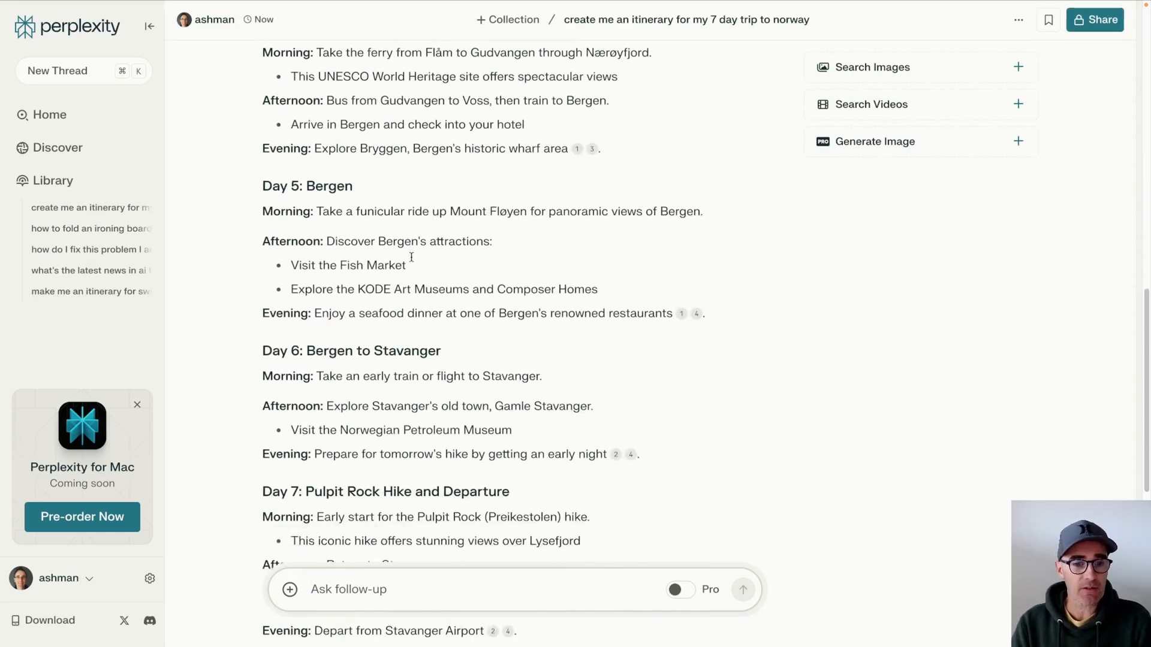
scroll(down, 3)
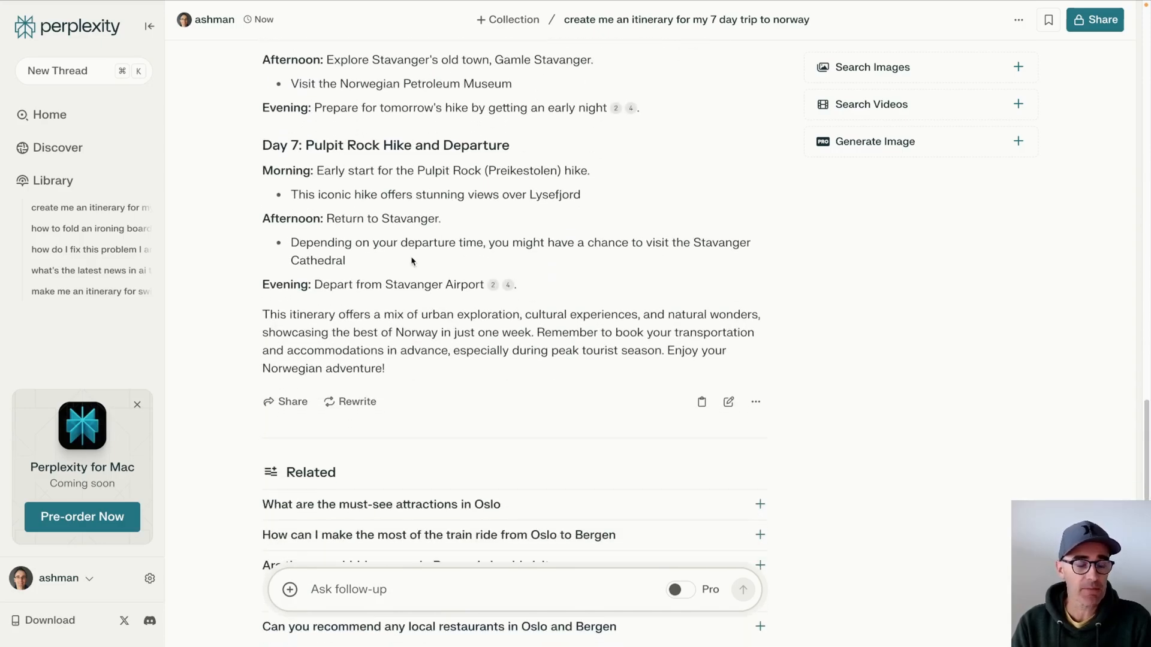
scroll(up, 3)
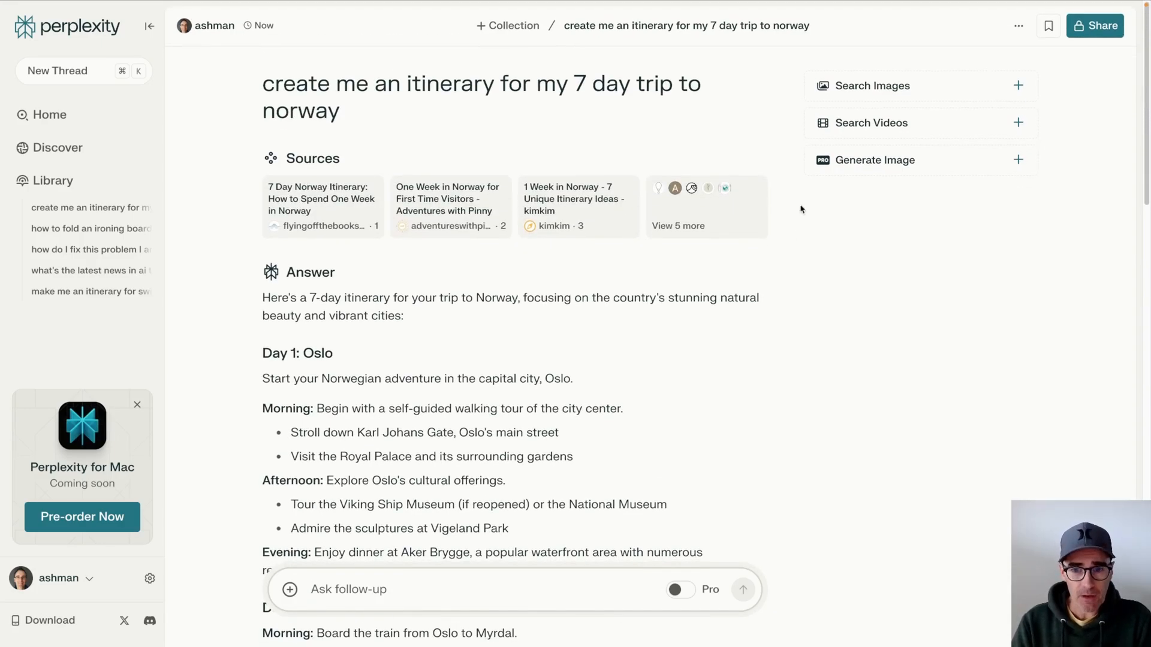
mouse_move(588, 228)
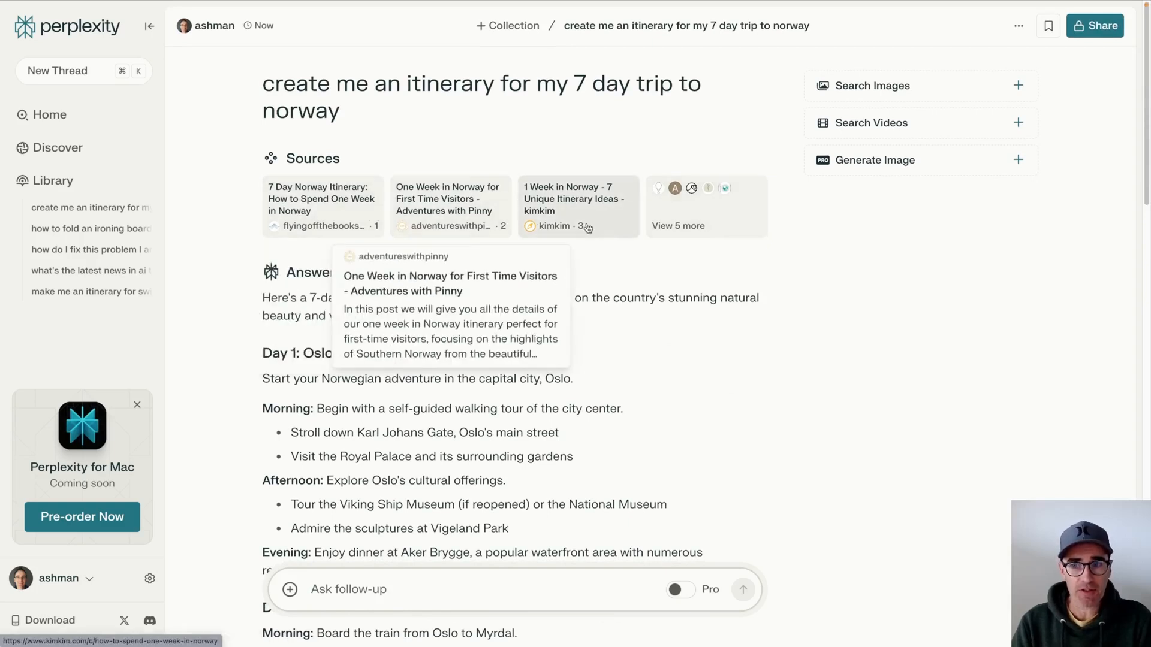
mouse_move(616, 224)
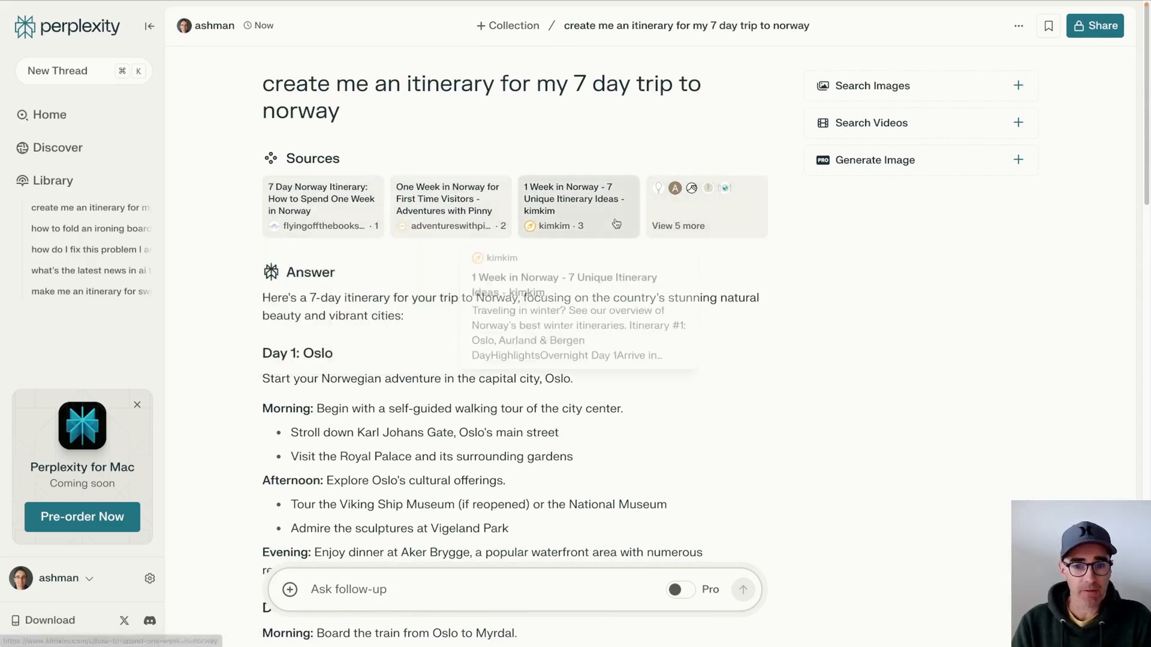
scroll(down, 3)
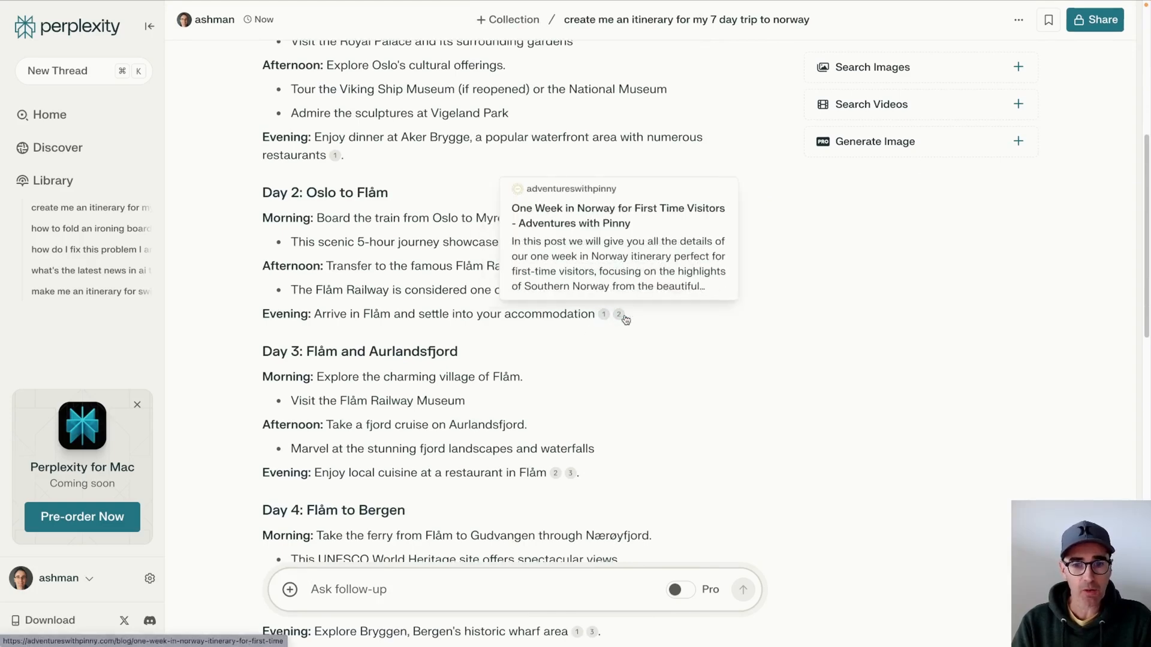
scroll(down, 3)
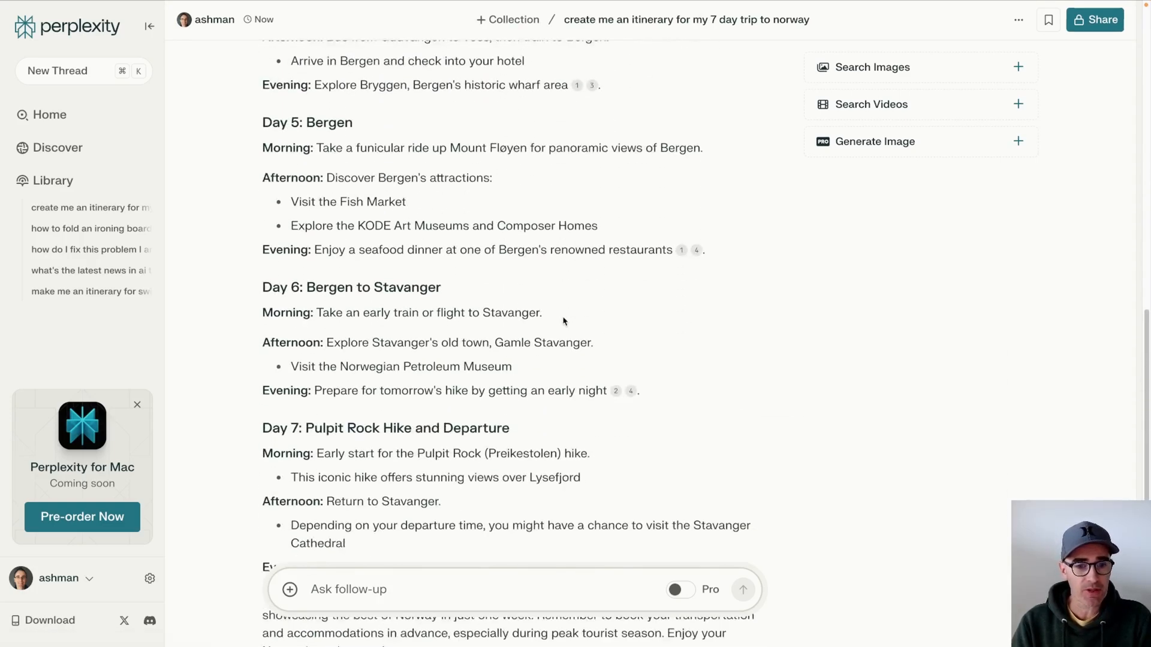
scroll(down, 3)
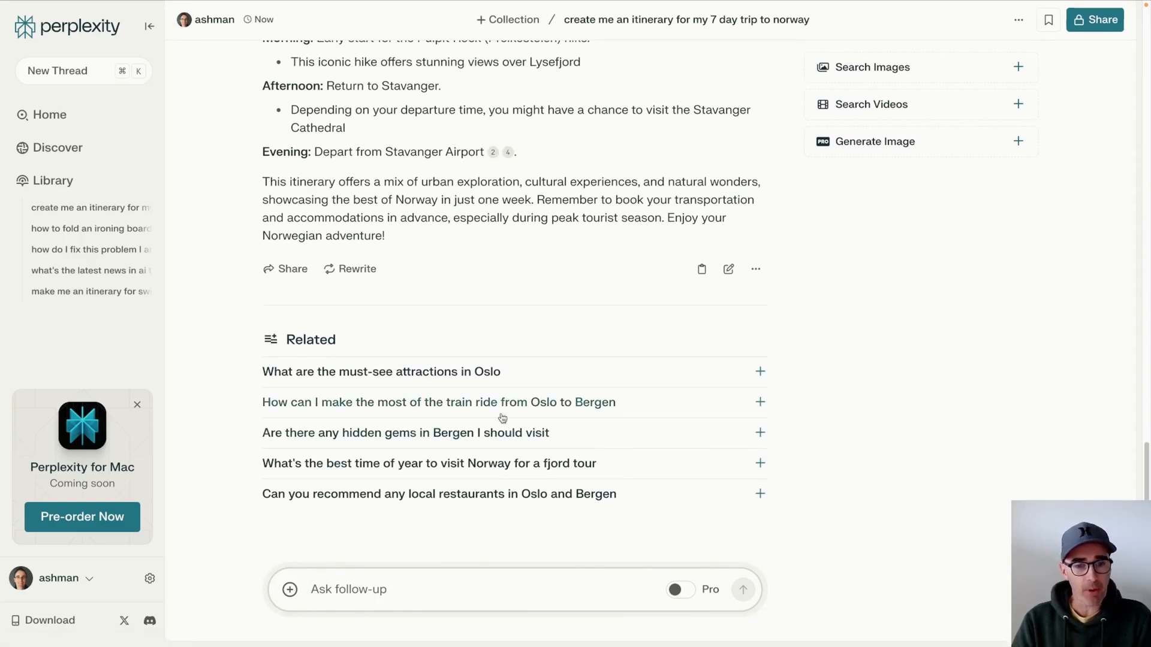
mouse_move(529, 406)
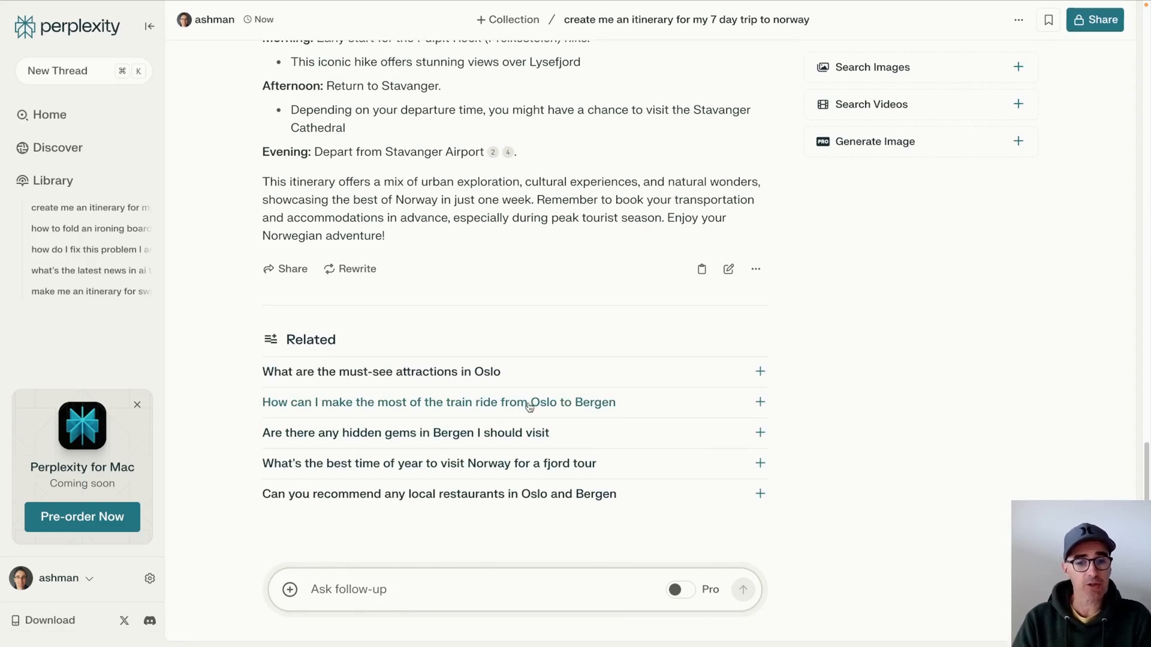
mouse_move(482, 386)
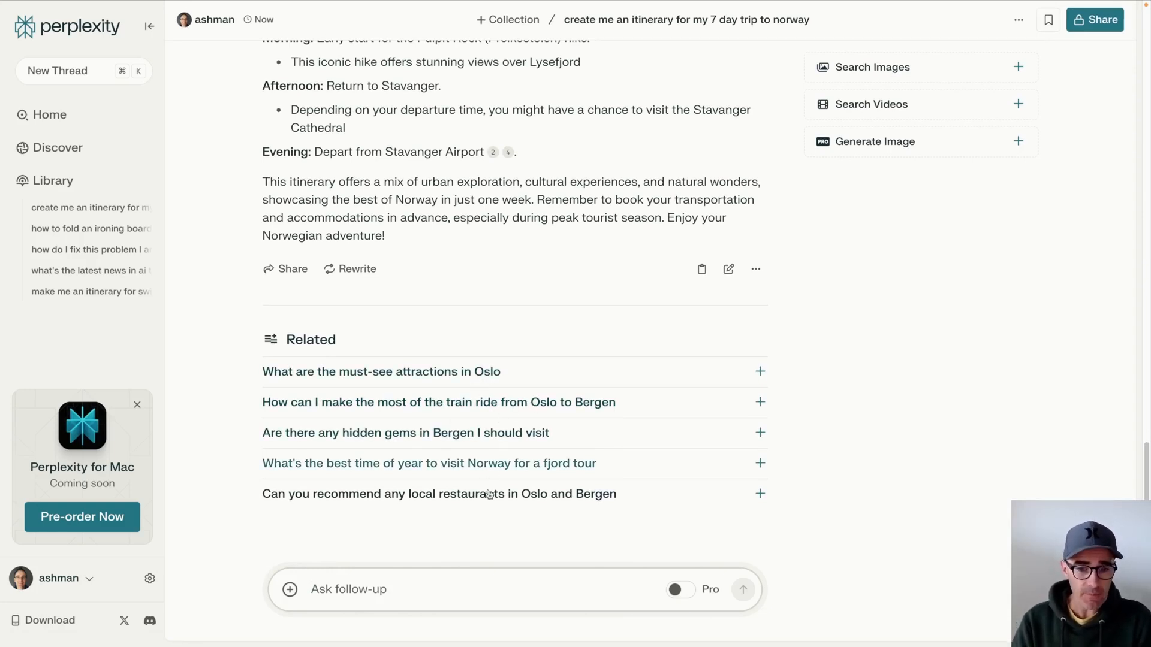
mouse_move(375, 589)
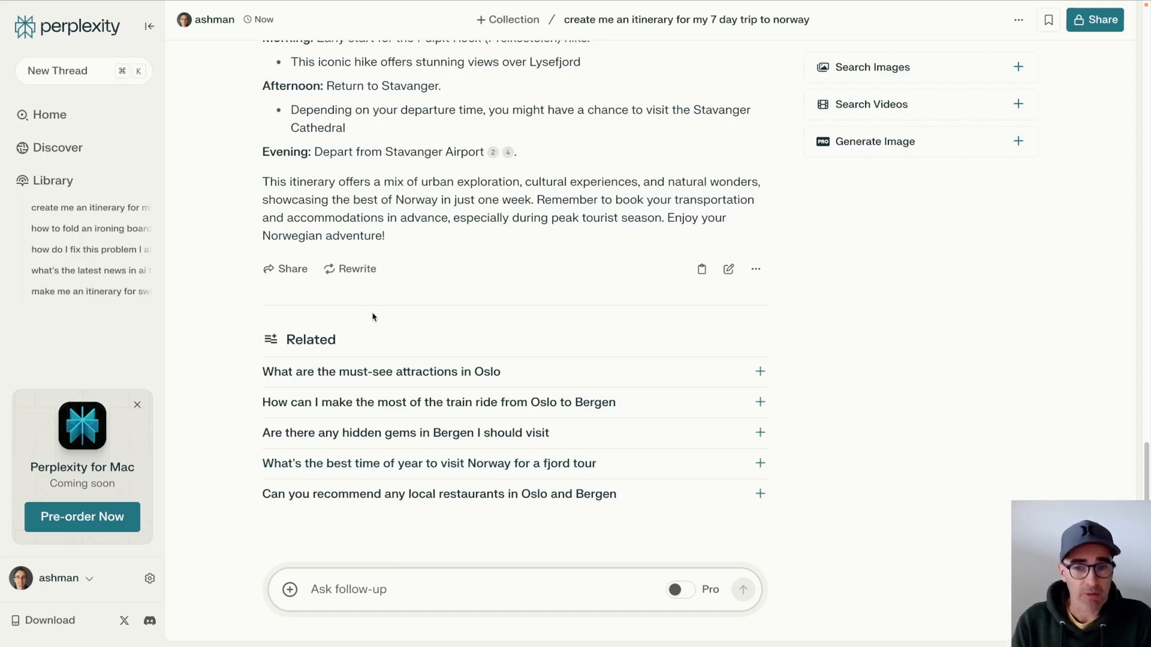
mouse_move(541, 336)
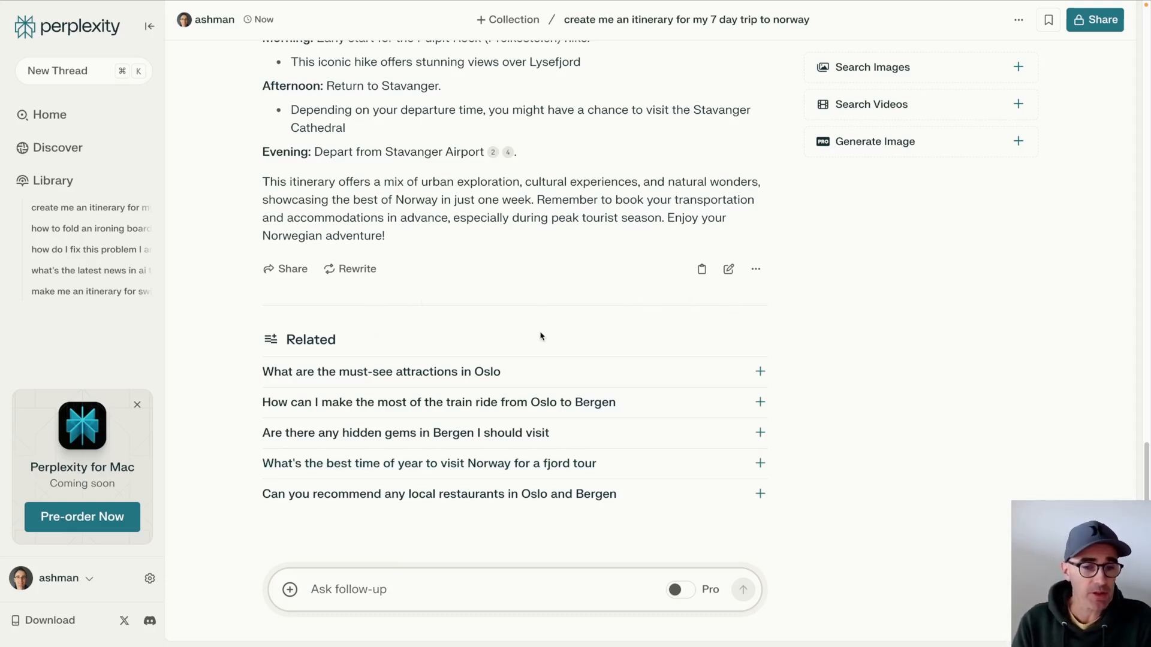
mouse_move(587, 346)
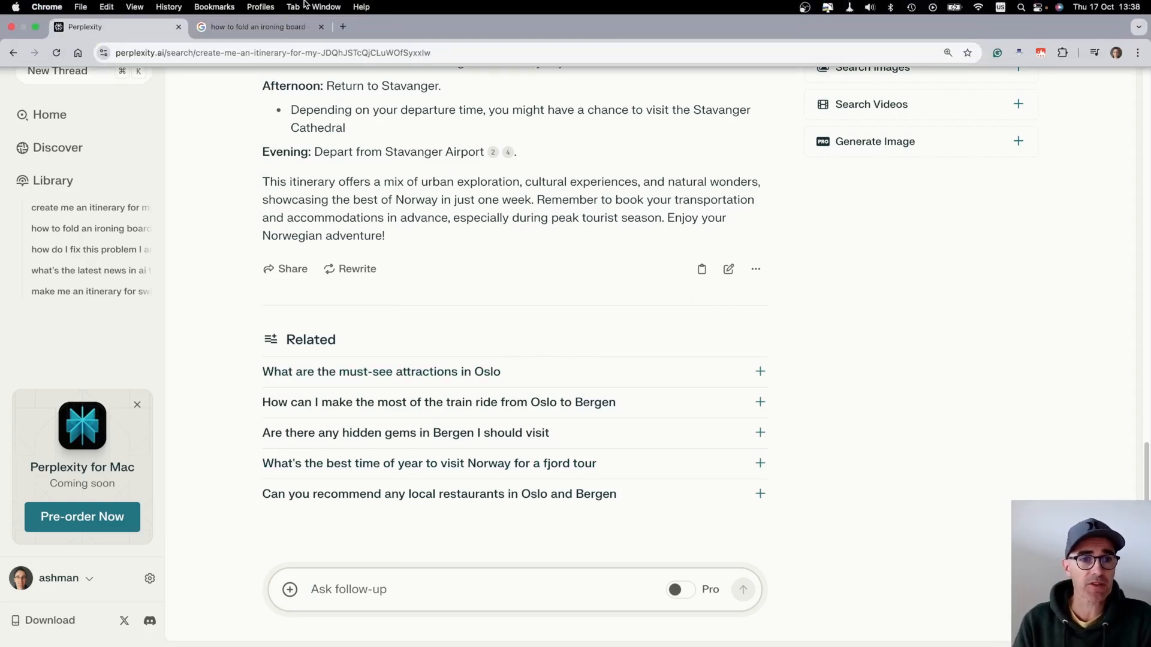
Search Google for the 7-day Norway itinerary and highlight the featured day-by-day list.
click(257, 27)
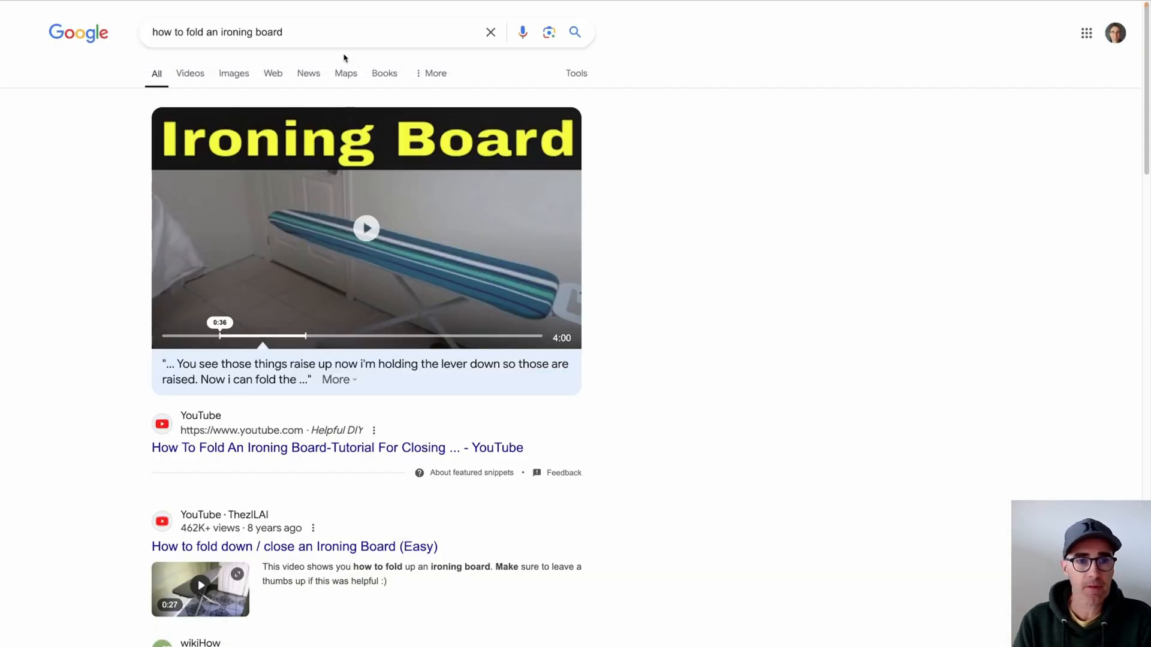
text(create me an itinerary for my 7 day trip to norway)
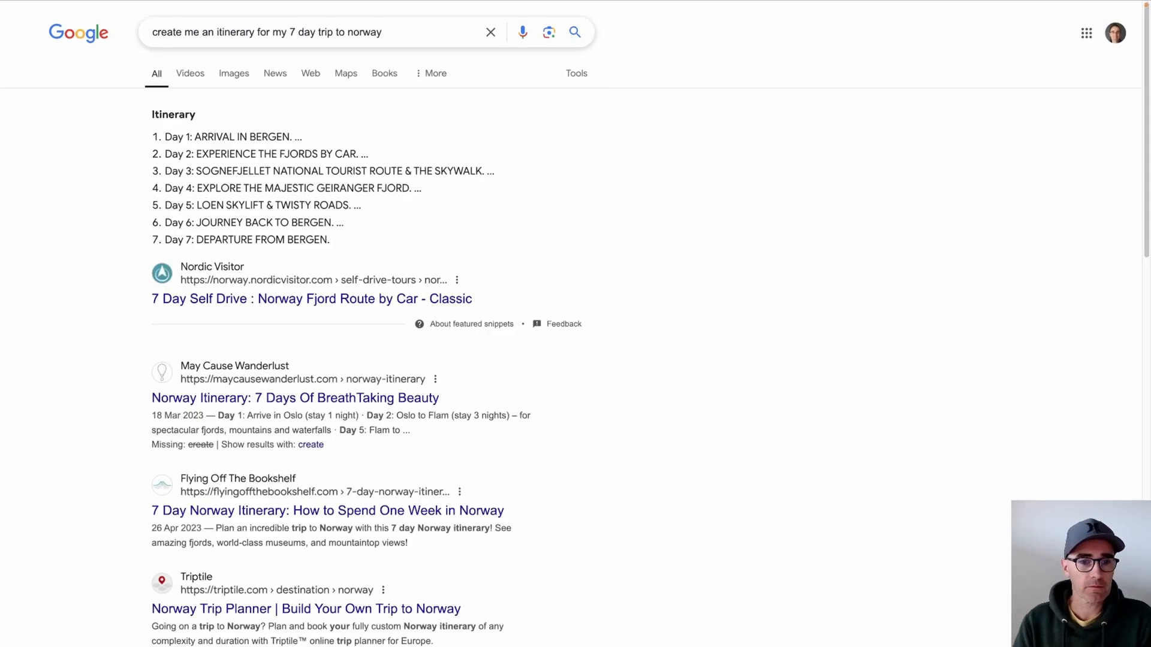
mouse_move(54, 269)
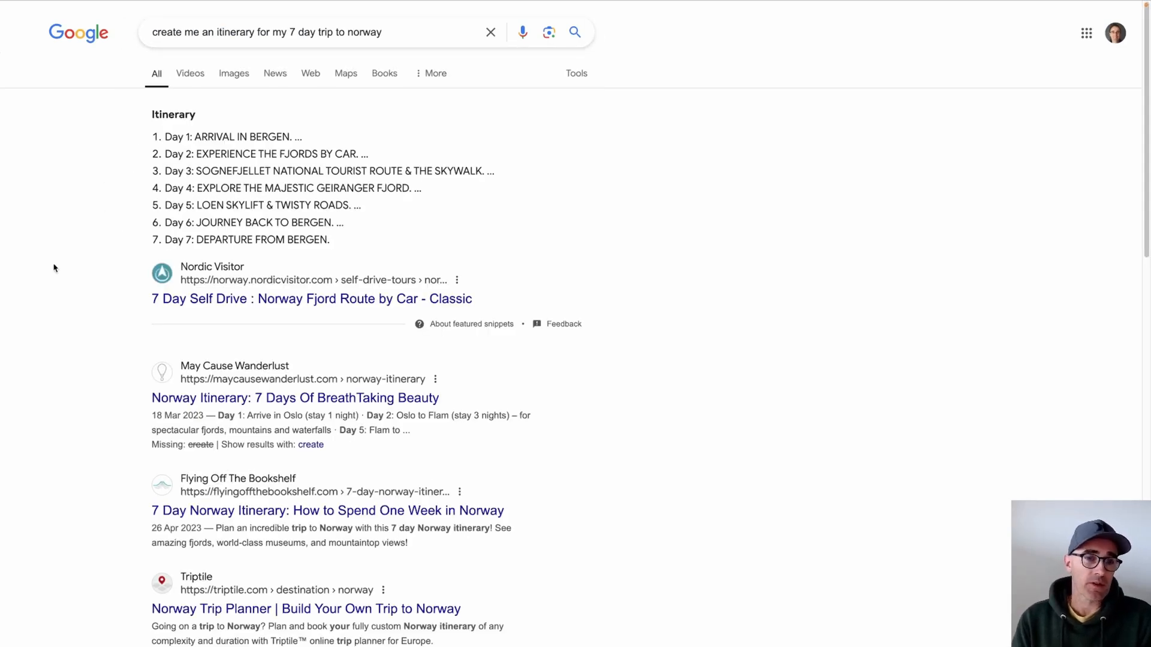
drag(165, 188, 329, 239)
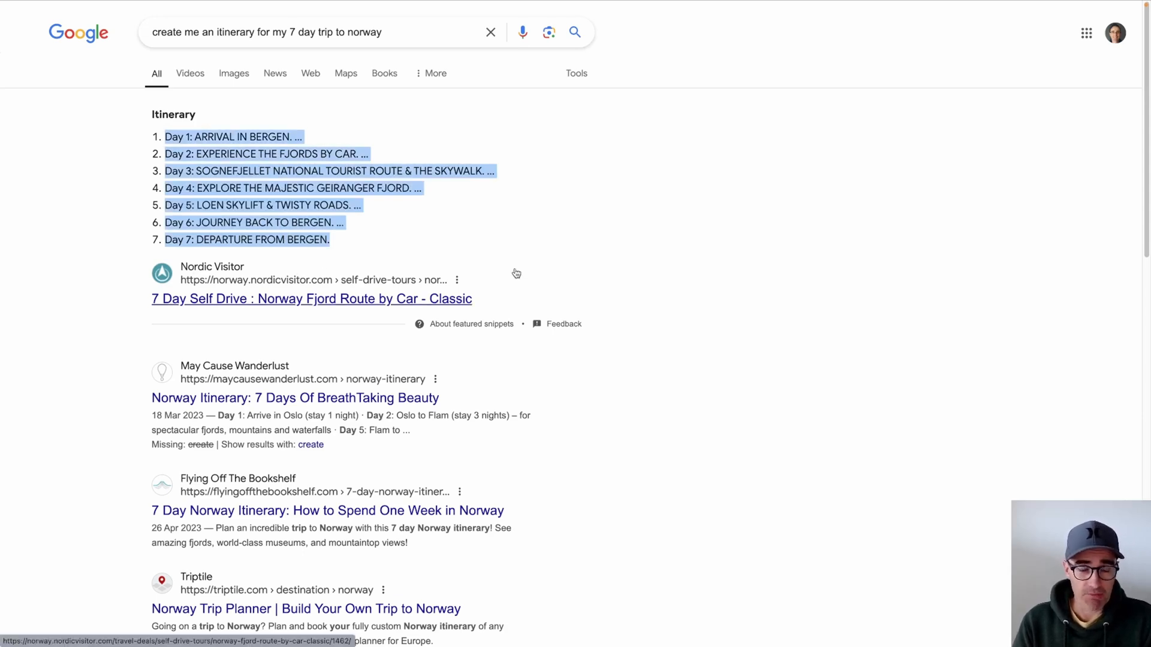
scroll(down, 3)
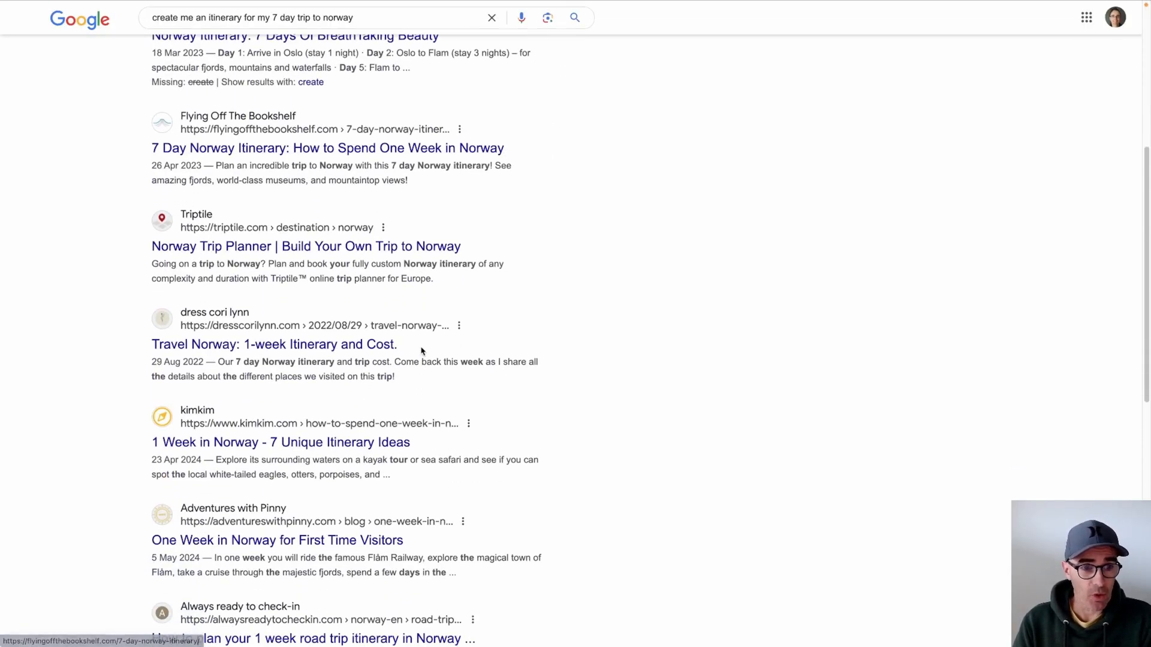
scroll(down, 3)
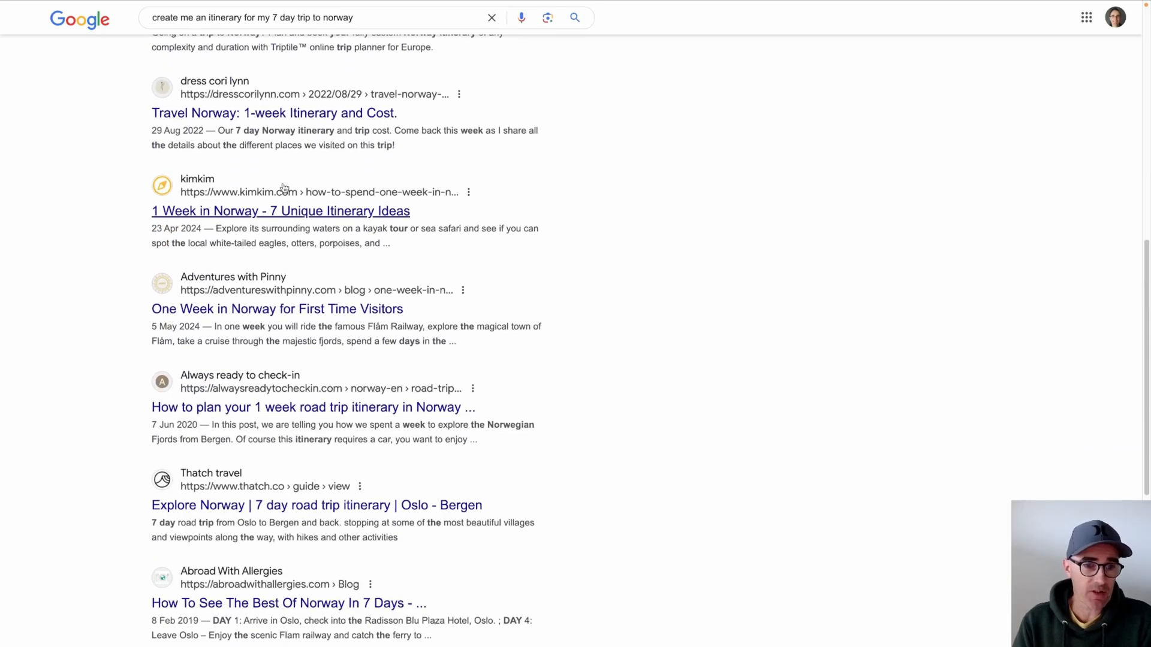
mouse_move(448, 171)
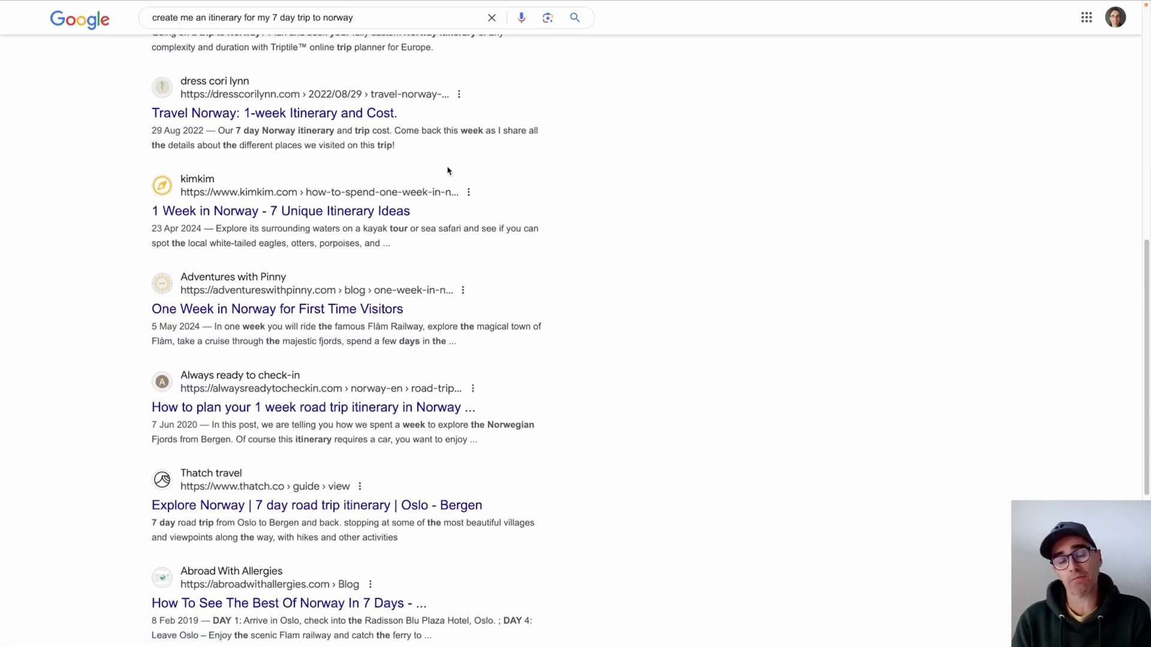
scroll(up, 3)
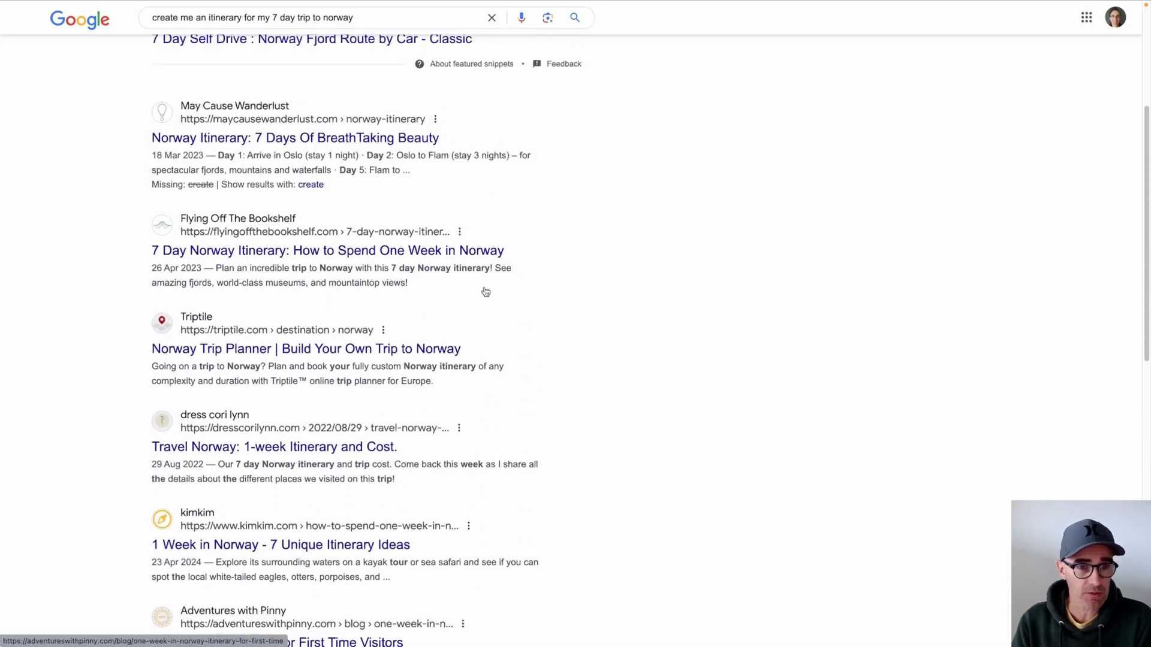
scroll(up, 3)
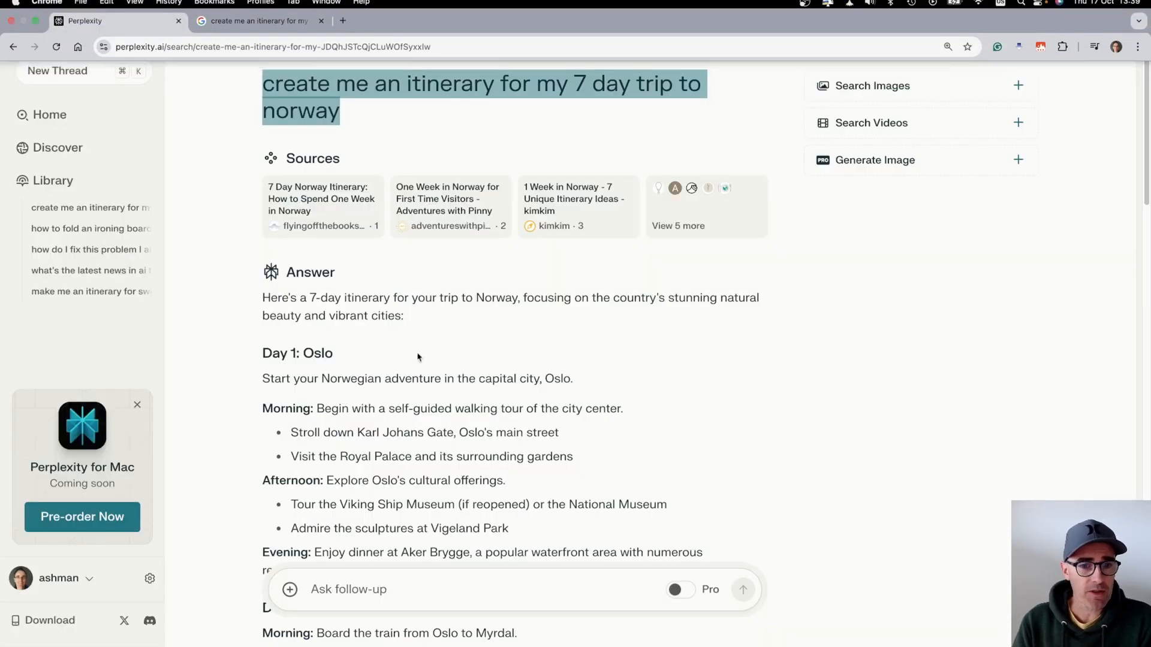
Send a follow-up asking to keep the itinerary but add 3 days in the Lofoten.
scroll(down, 3)
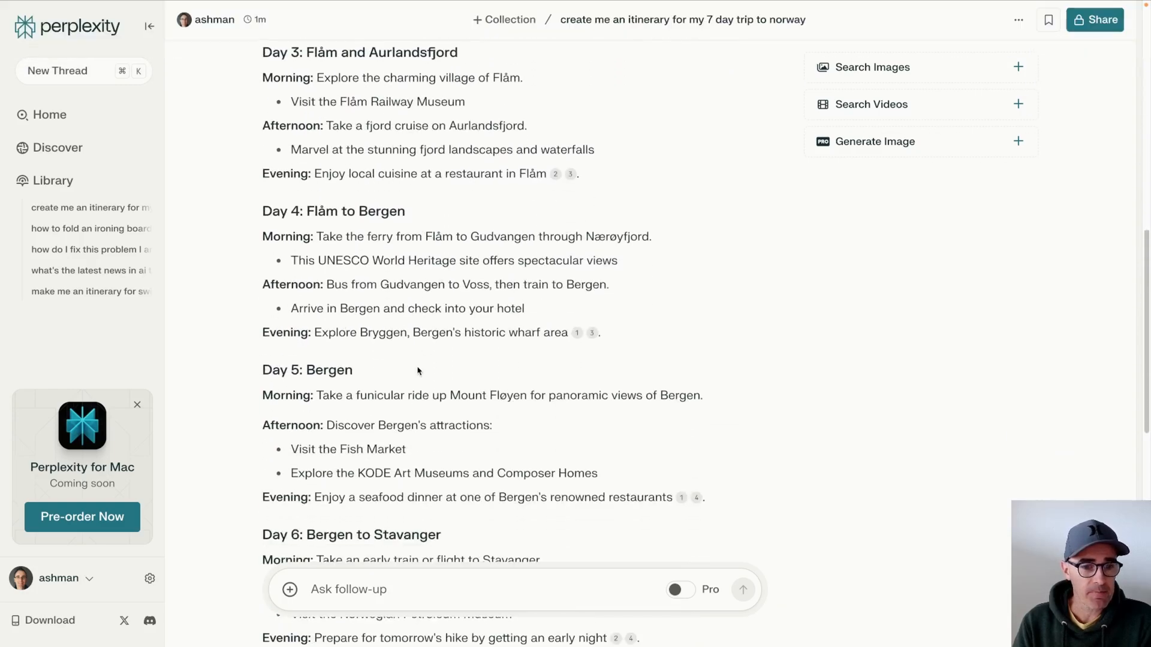
scroll(down, 3)
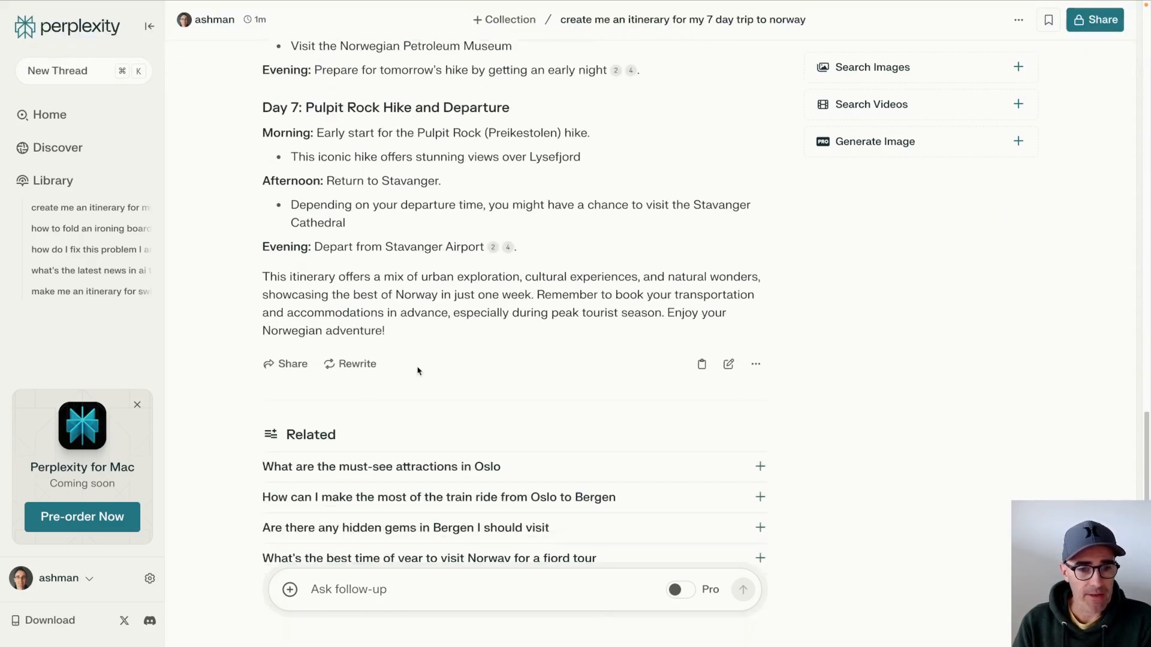
text(this is ok)
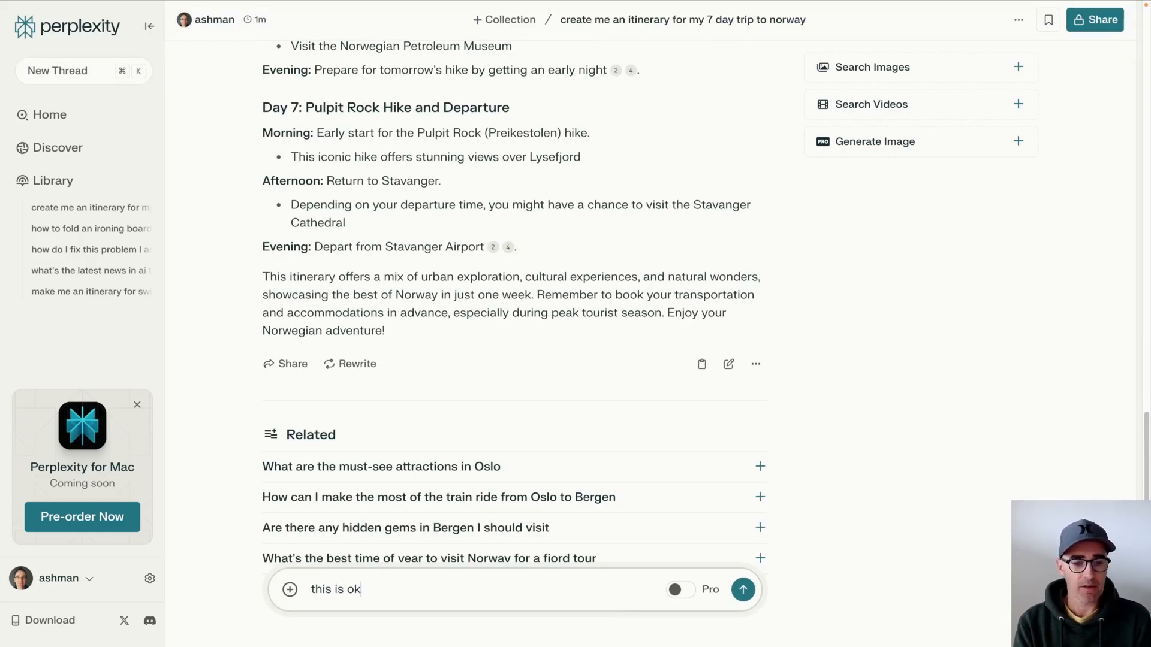
text(but please add in)
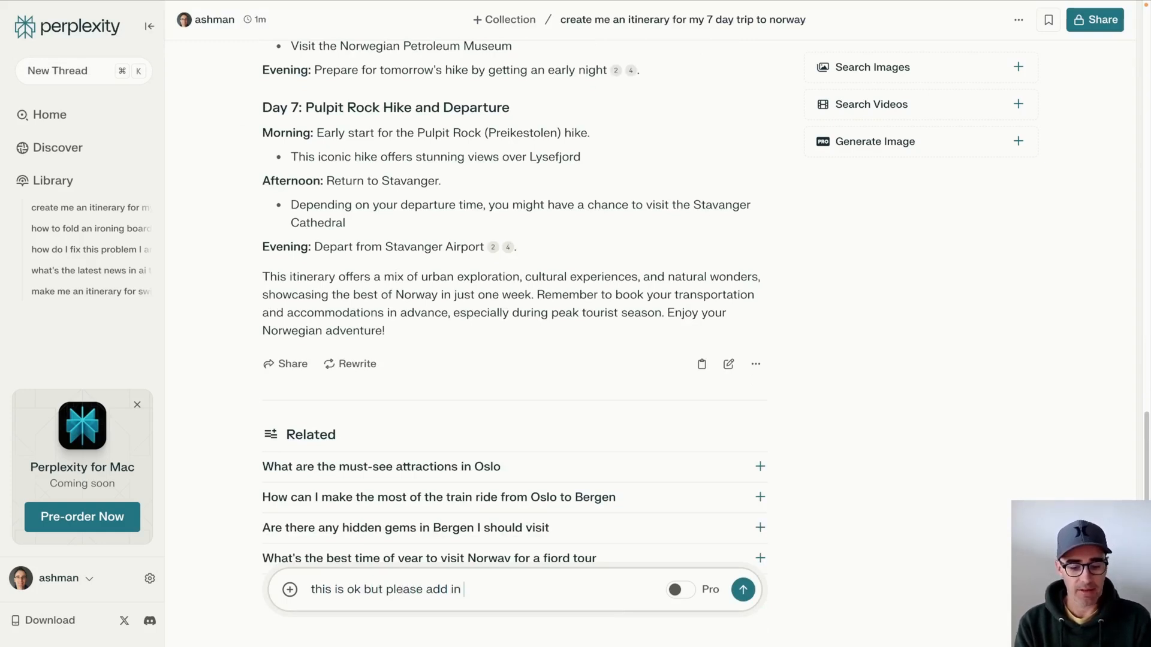
text(3 days in t)
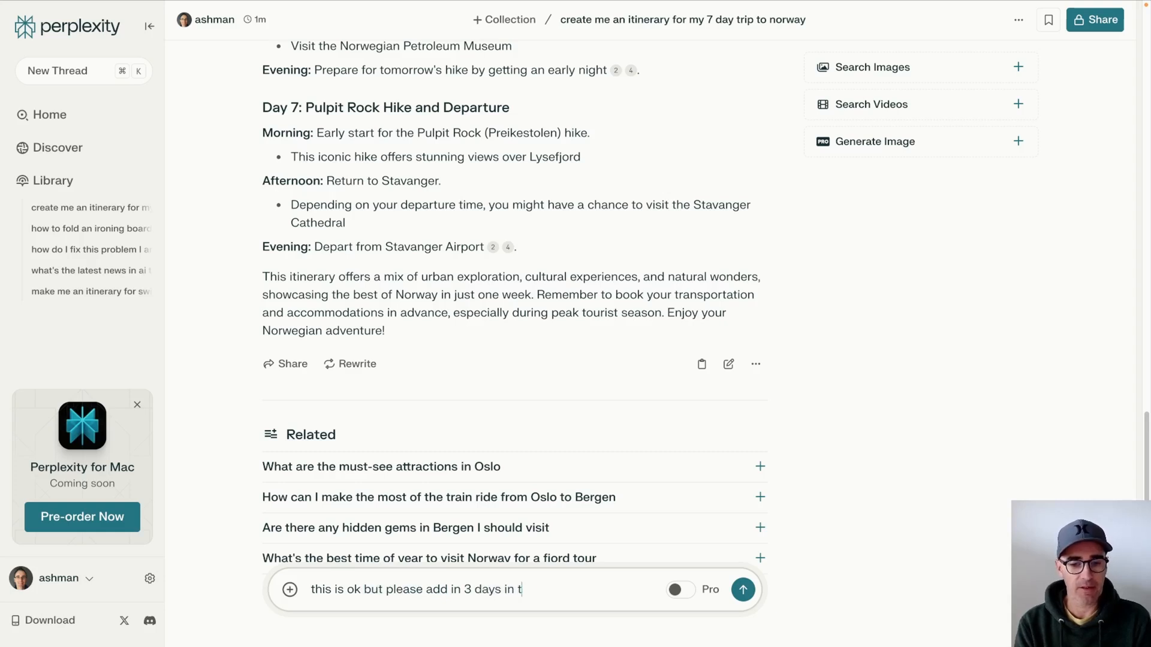
text(he lofote)
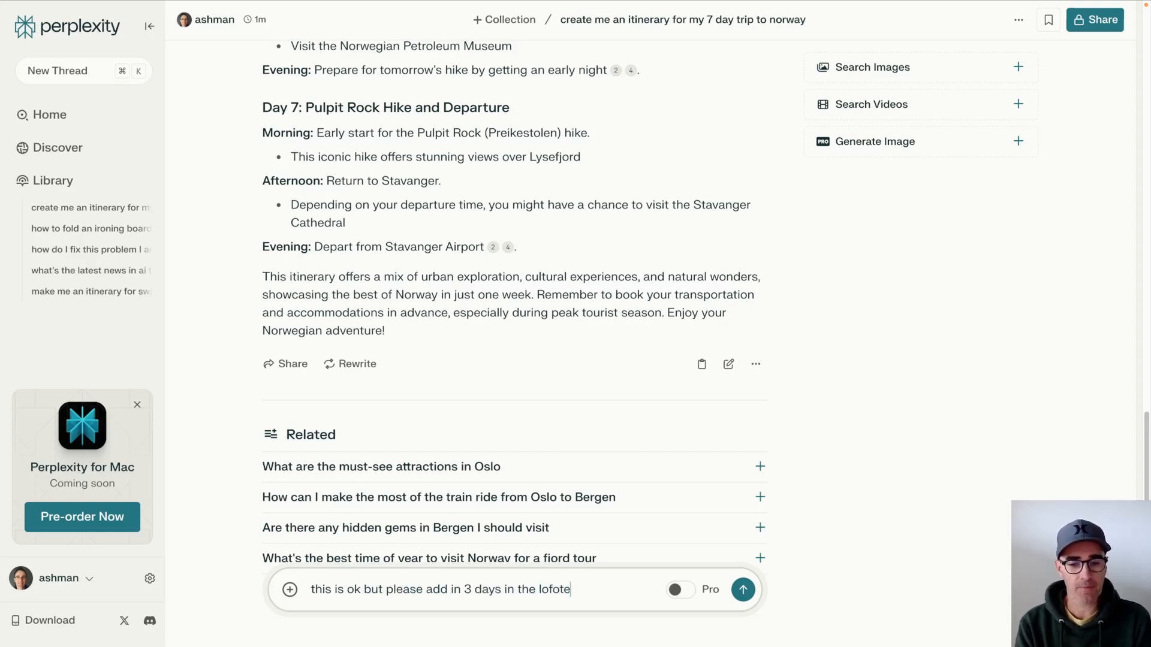
click(746, 590)
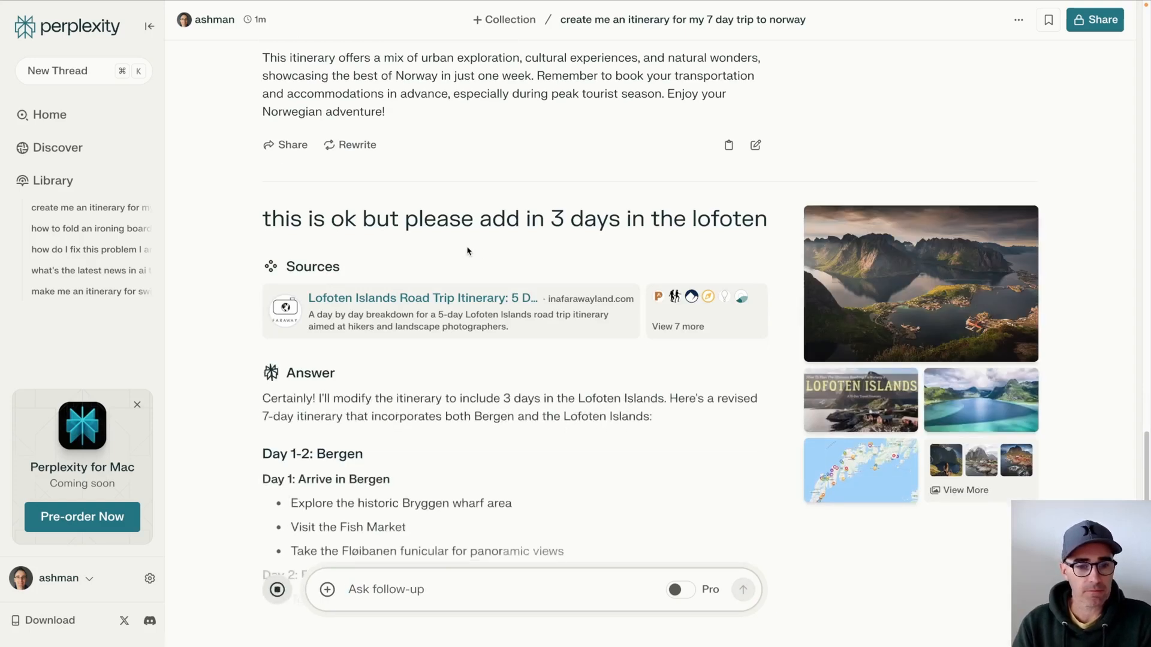
scroll(down, 3)
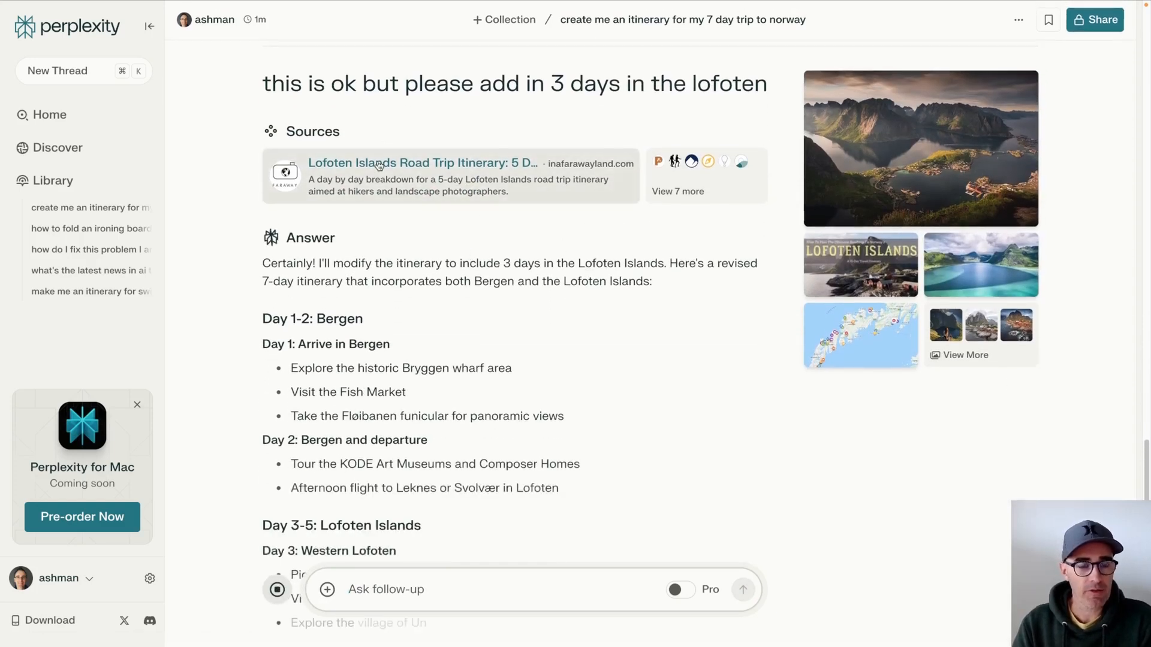
scroll(down, 3)
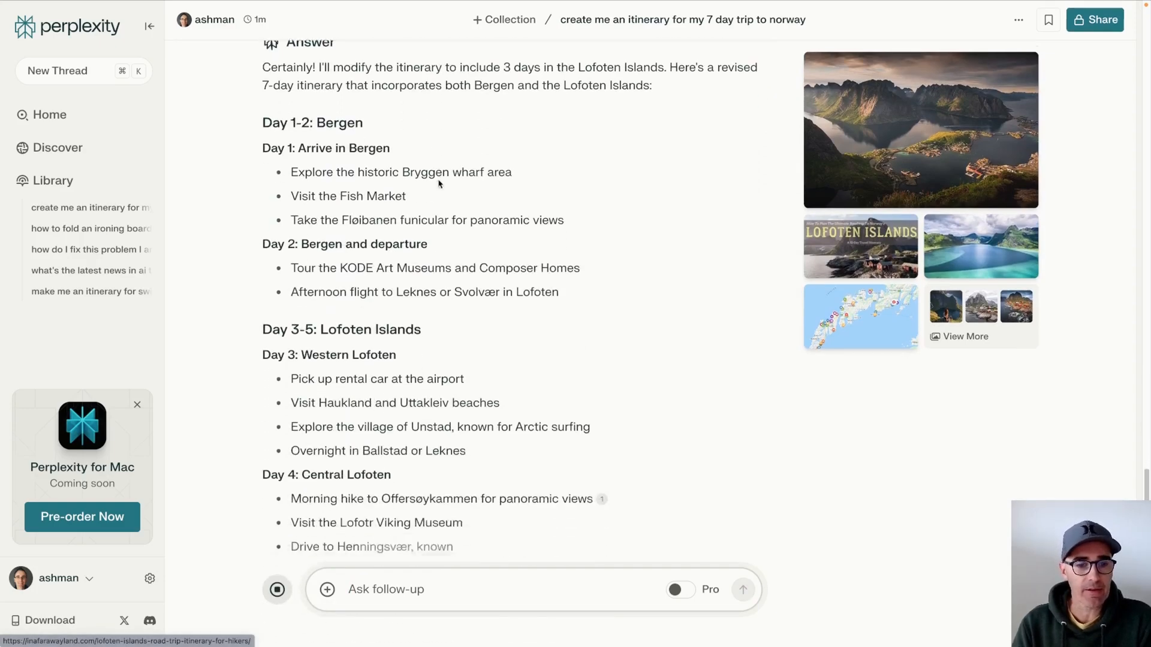
scroll(down, 3)
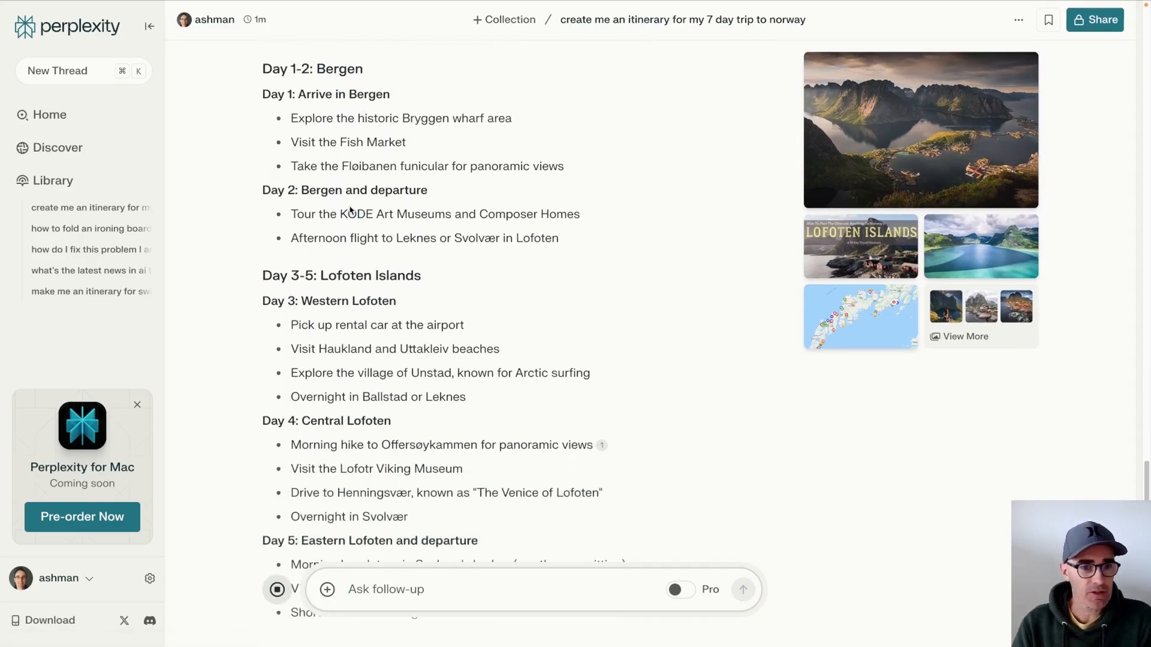
scroll(down, 3)
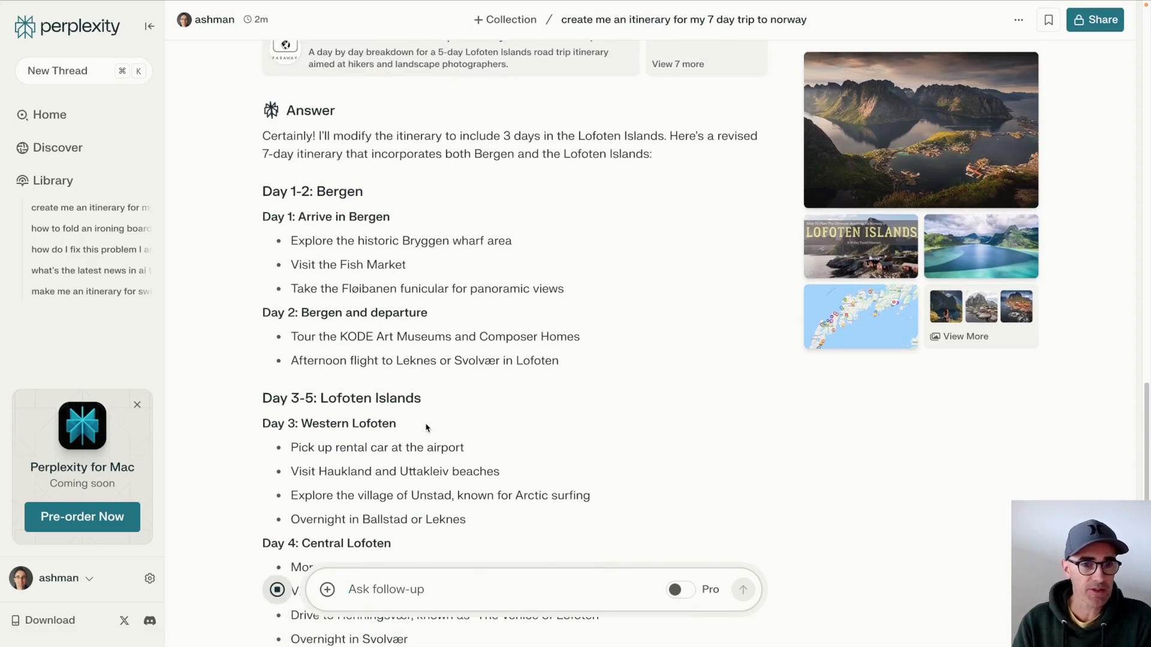
scroll(down, 3)
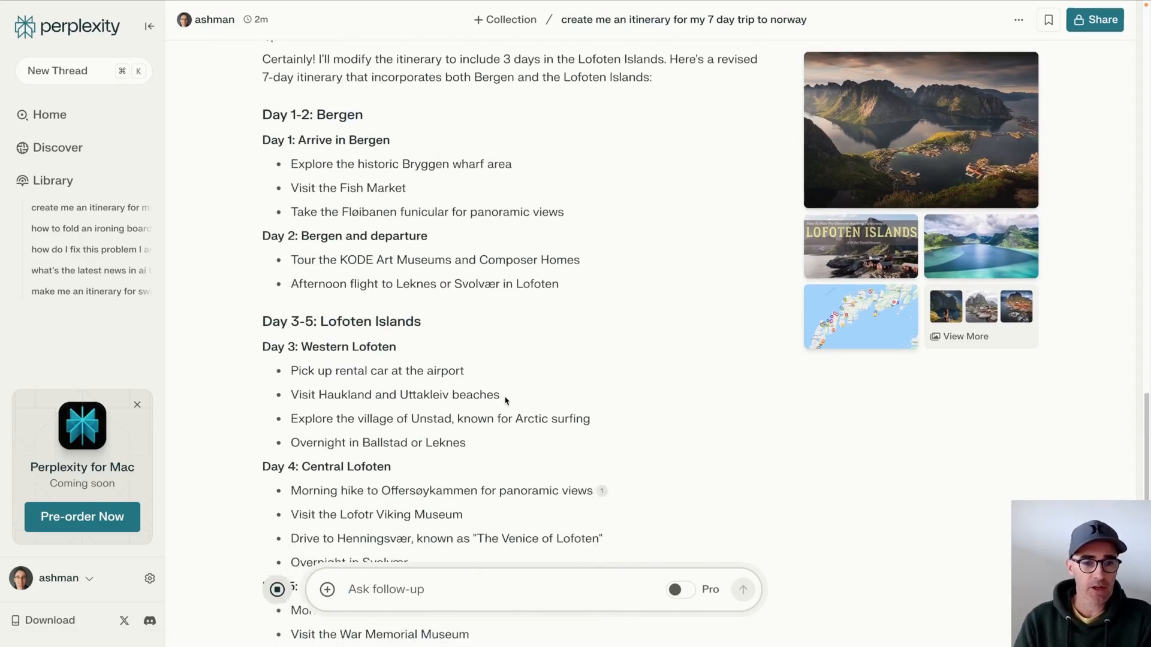
scroll(down, 3)
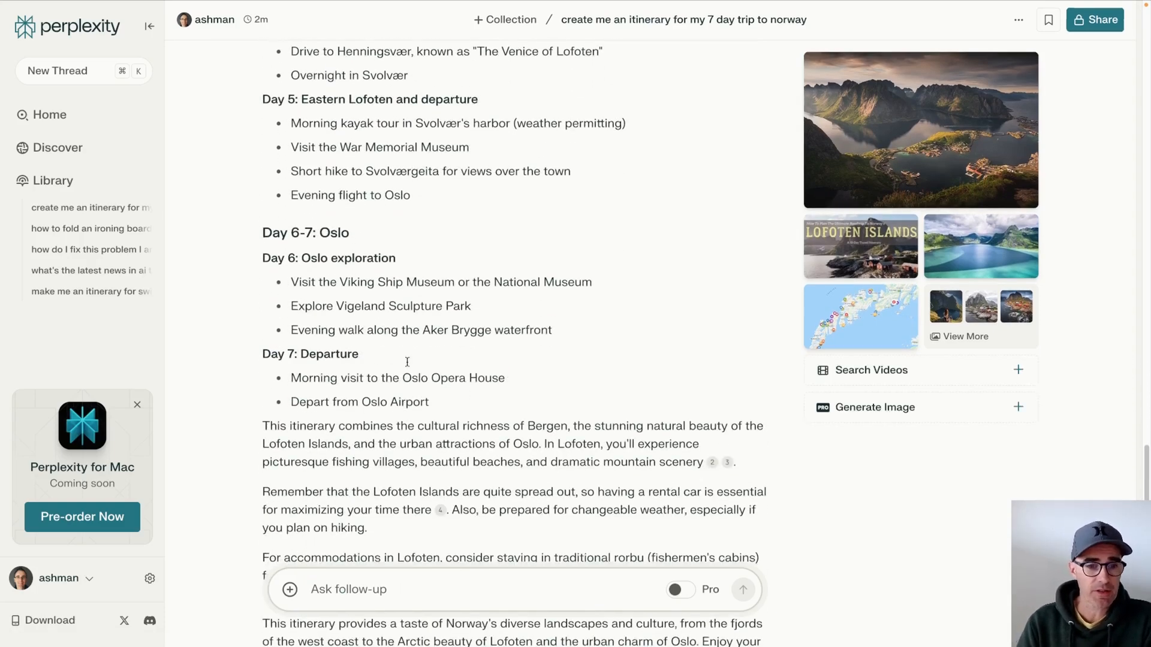
scroll(down, 3)
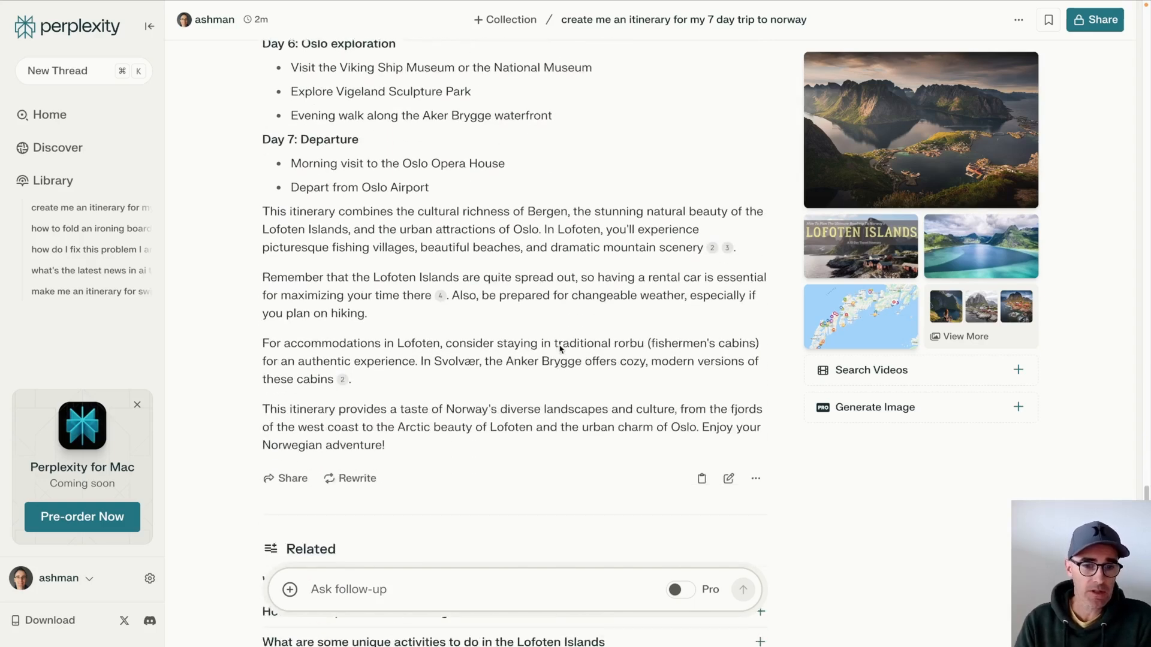
scroll(down, 3)
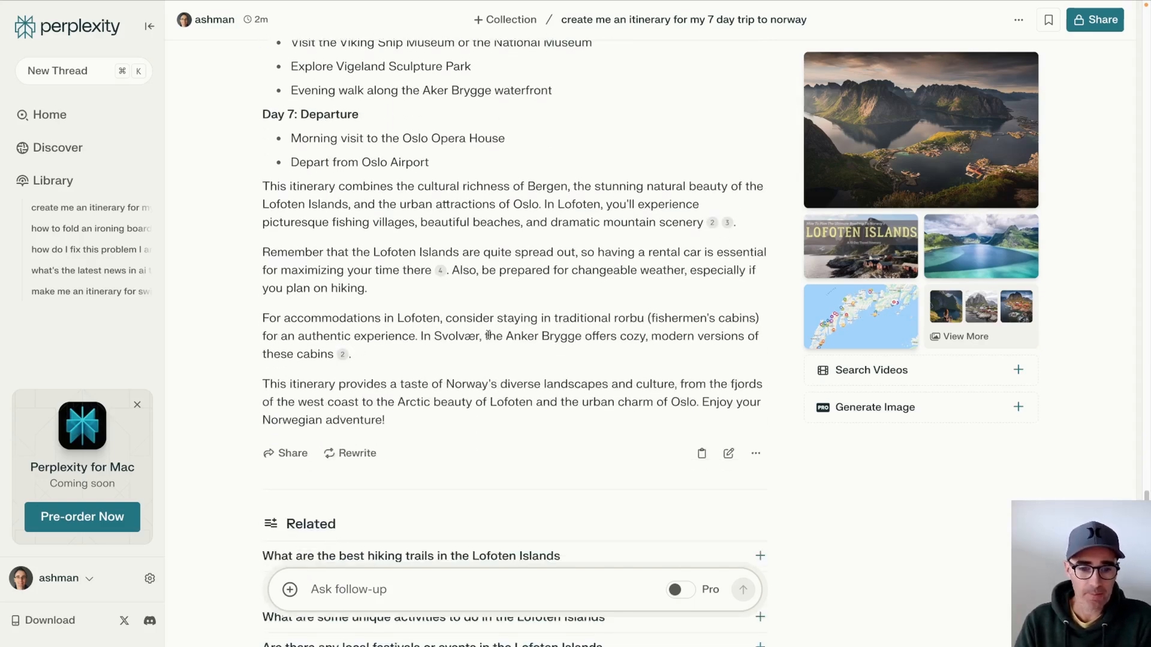
scroll(down, 3)
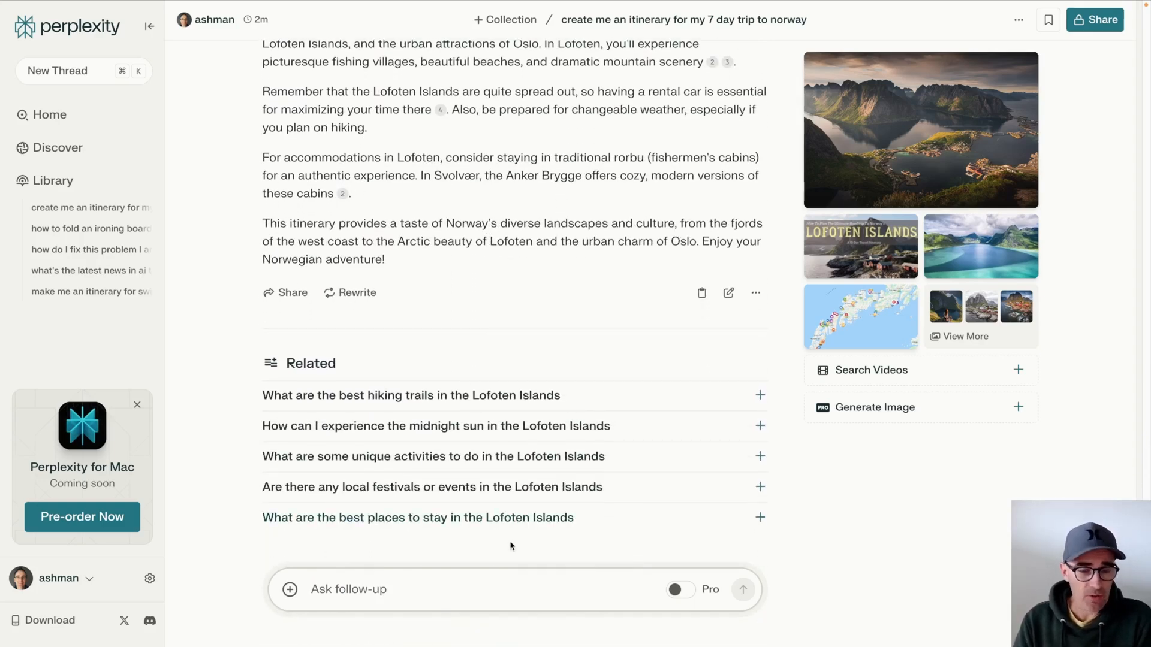
mouse_move(516, 606)
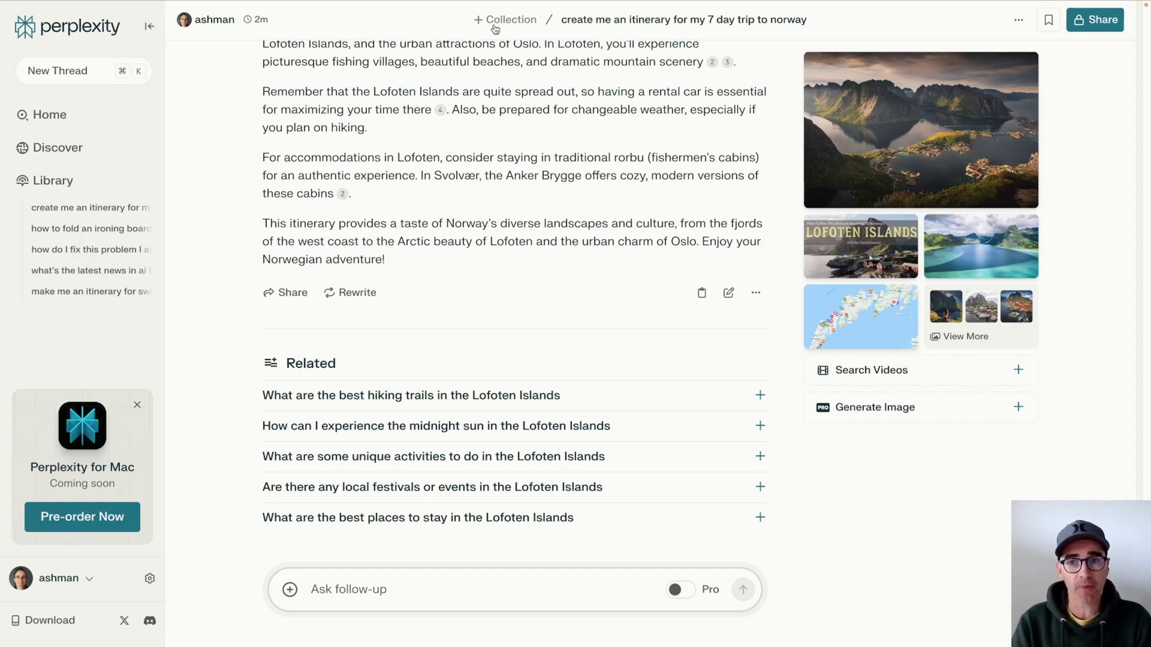
mouse_move(450, 157)
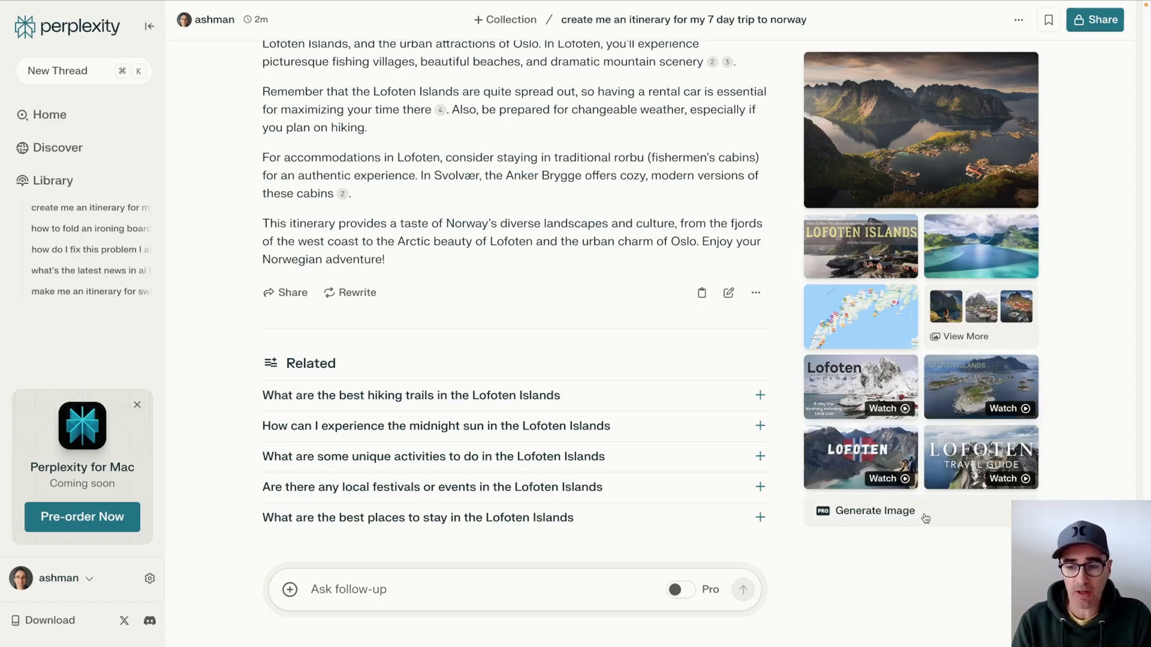
mouse_move(531, 330)
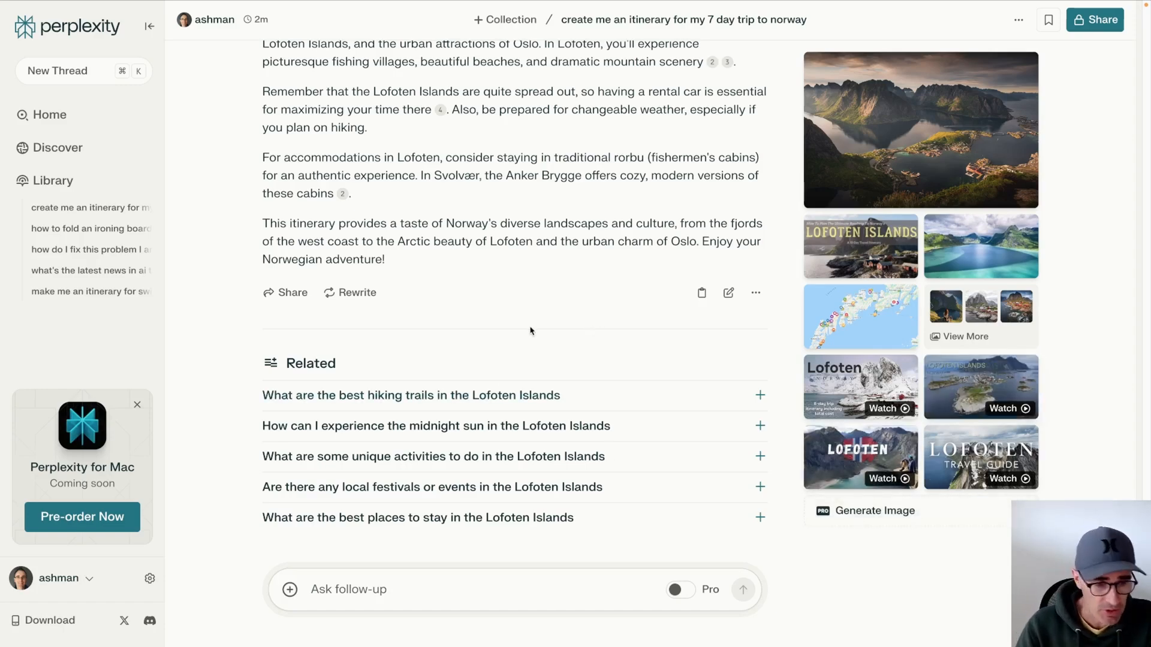
Scroll up through the revised Norway itinerary with Lofoten videos.
scroll(up, 3)
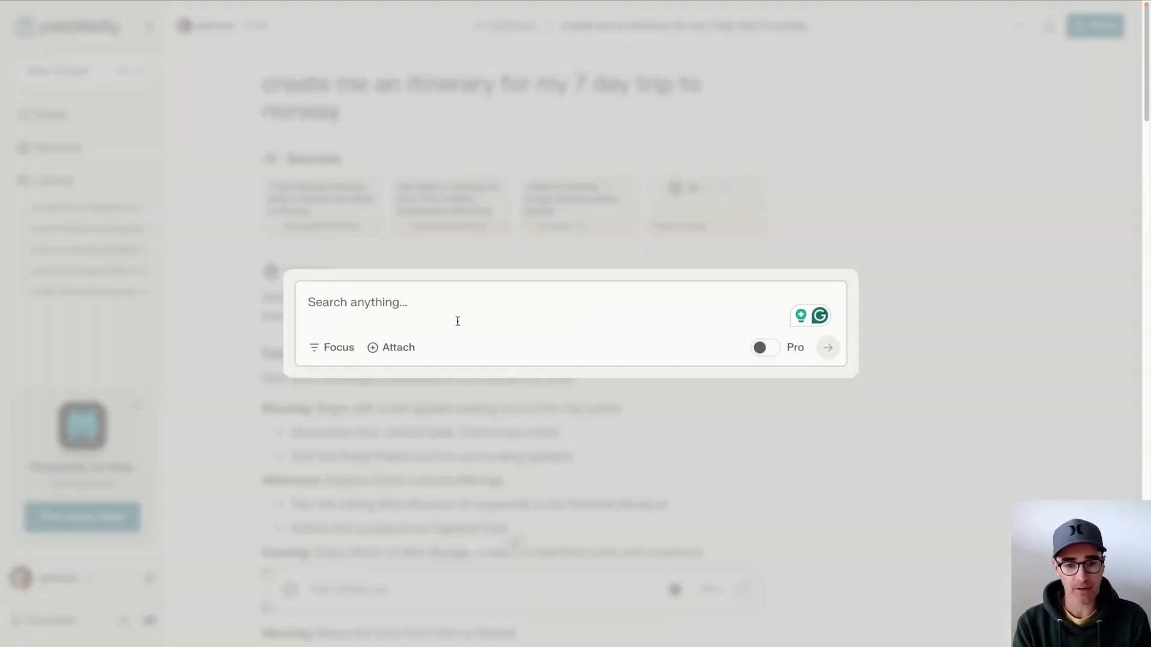
Ask Perplexity for the latest information on the upcoming US election.
text(give me the)
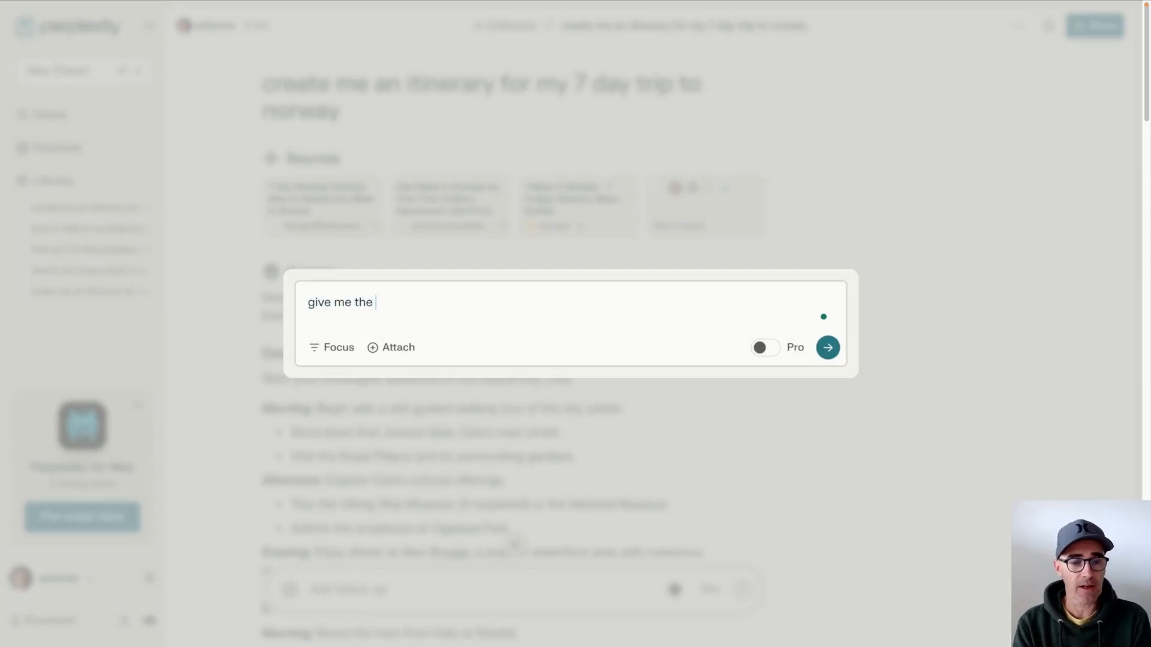
text(latest information on the upco)
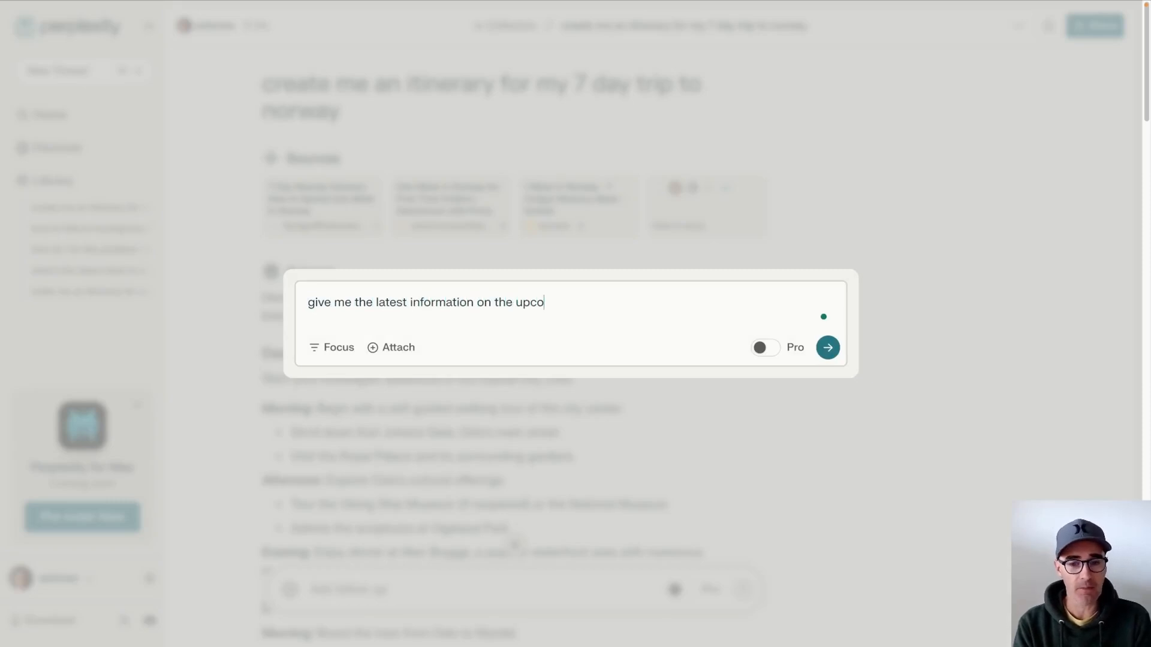
text(ming US elect)
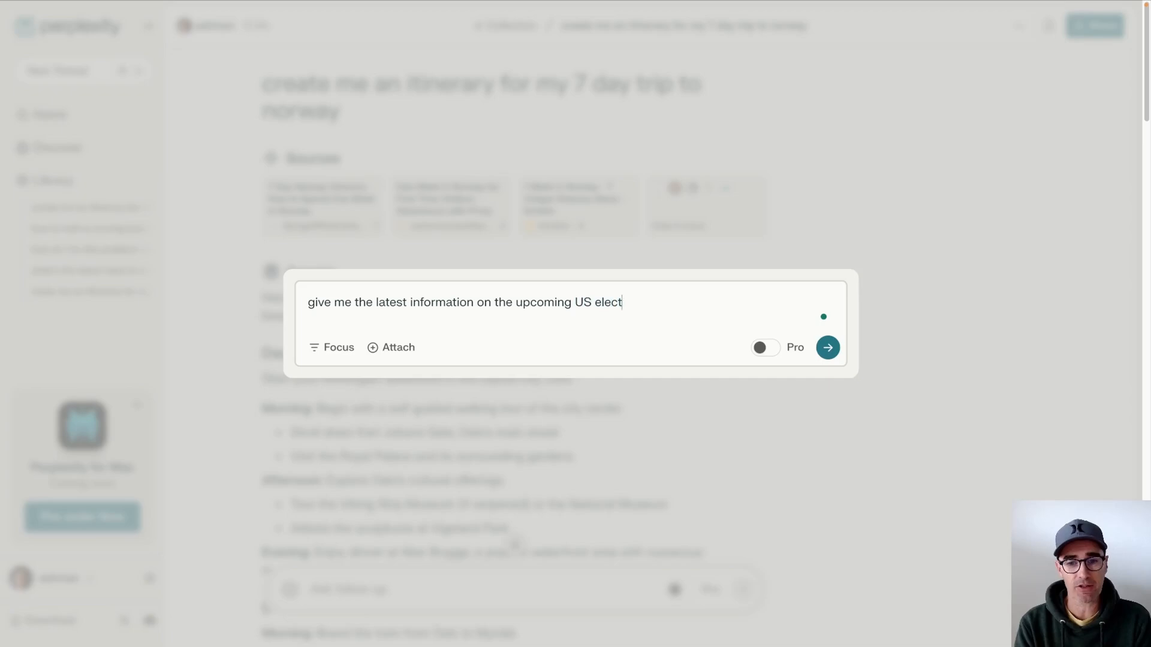
text(ion)
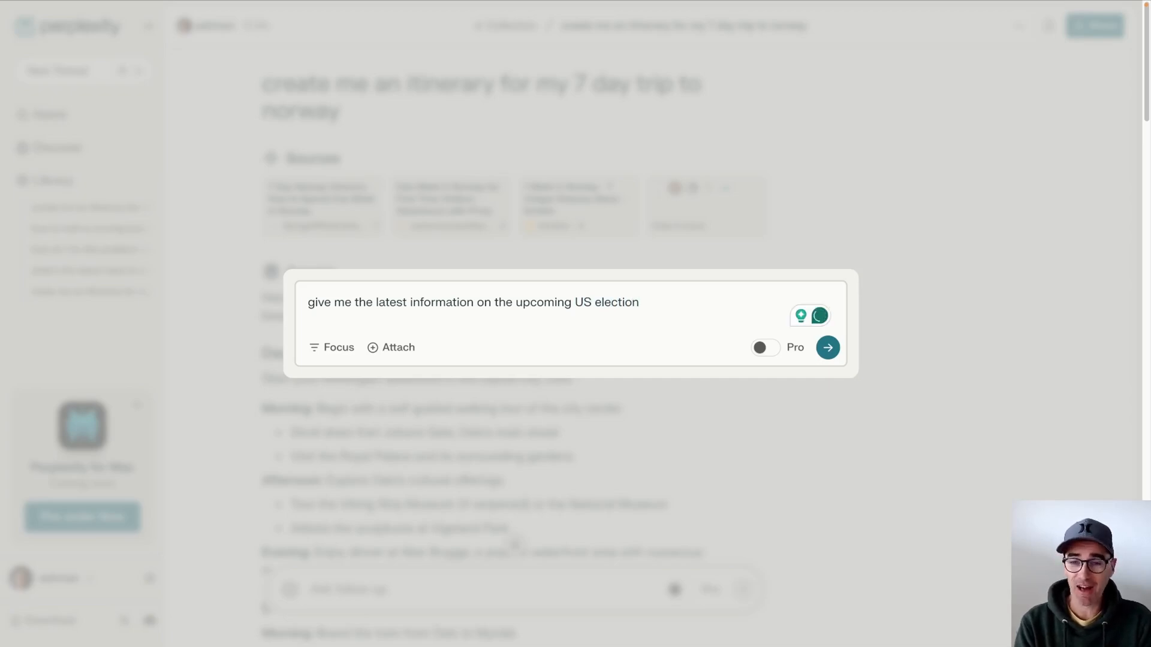
click(828, 347)
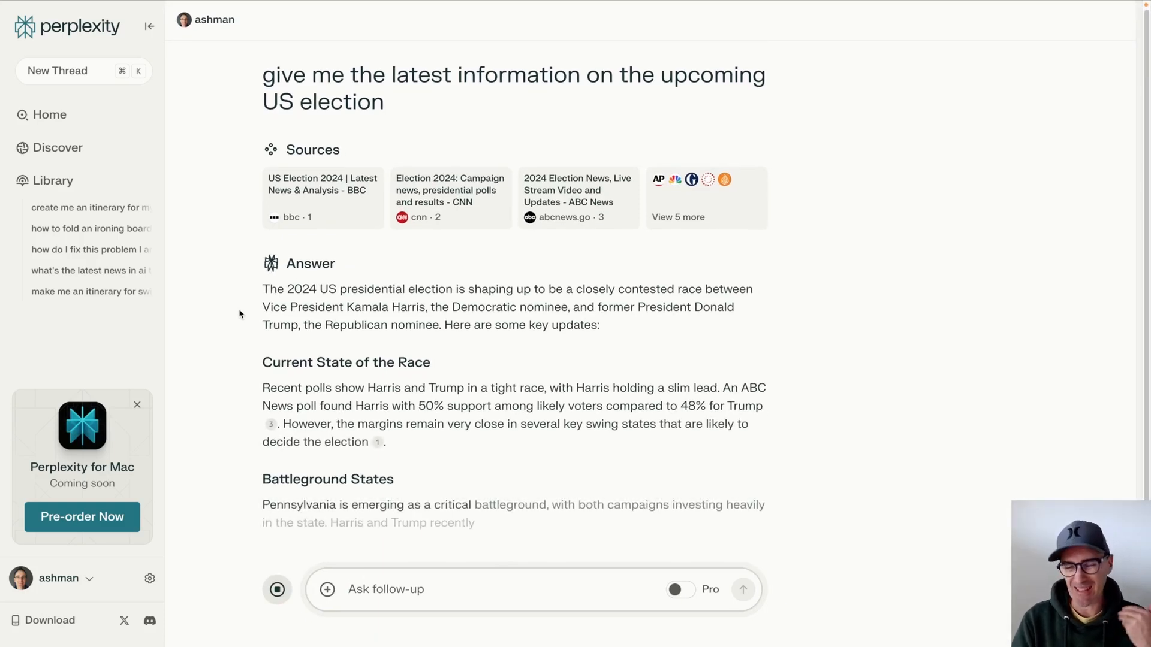
Scroll through the election answer's key issues, voter engagement and upcoming events.
scroll(down, 3)
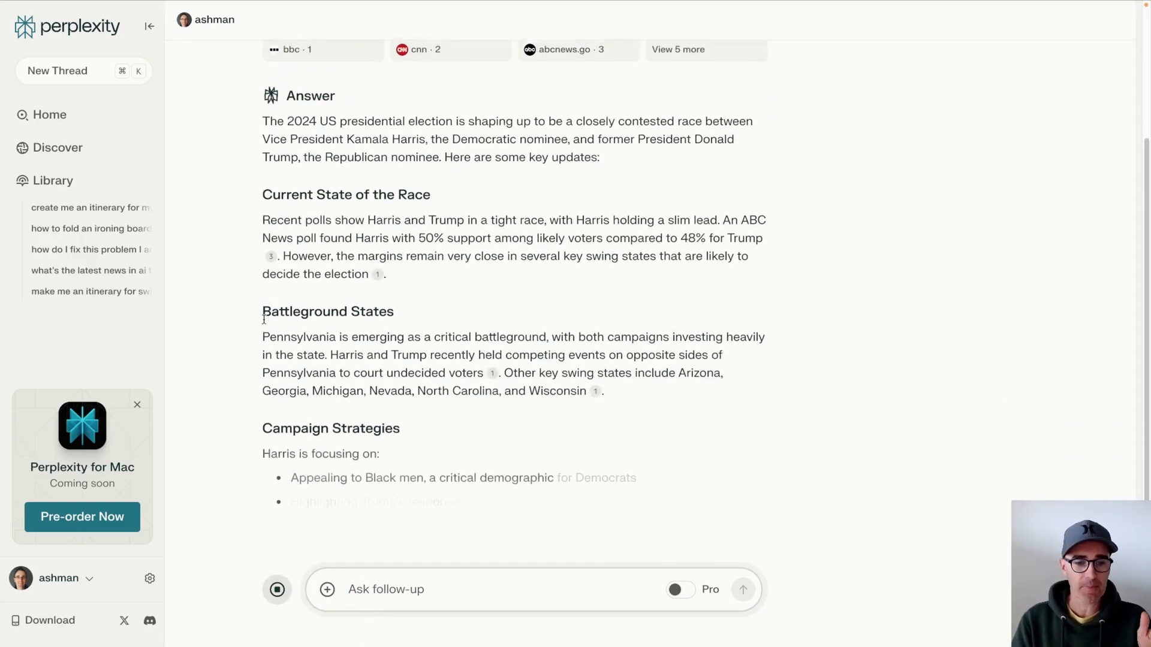
scroll(down, 3)
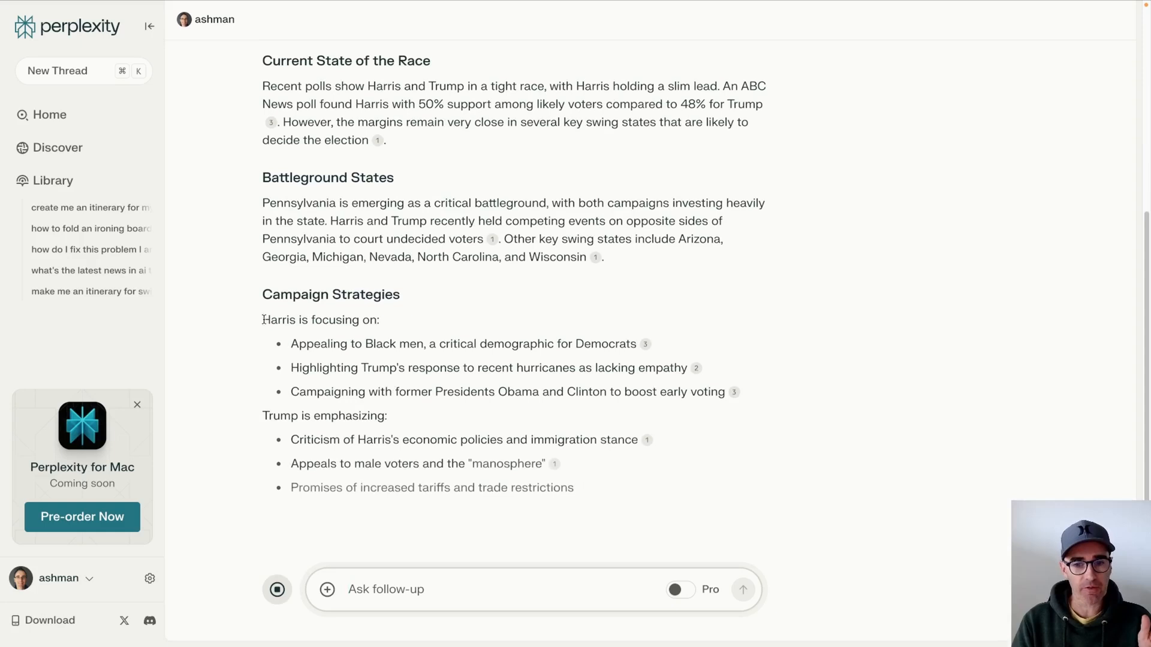
scroll(down, 3)
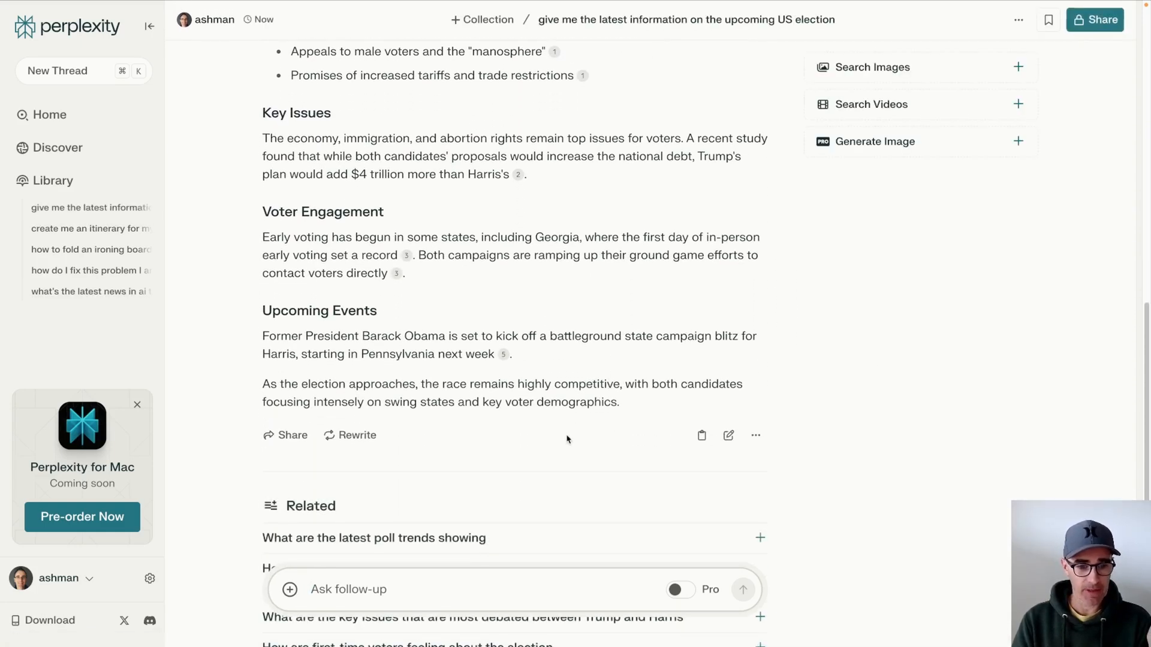
scroll(down, 3)
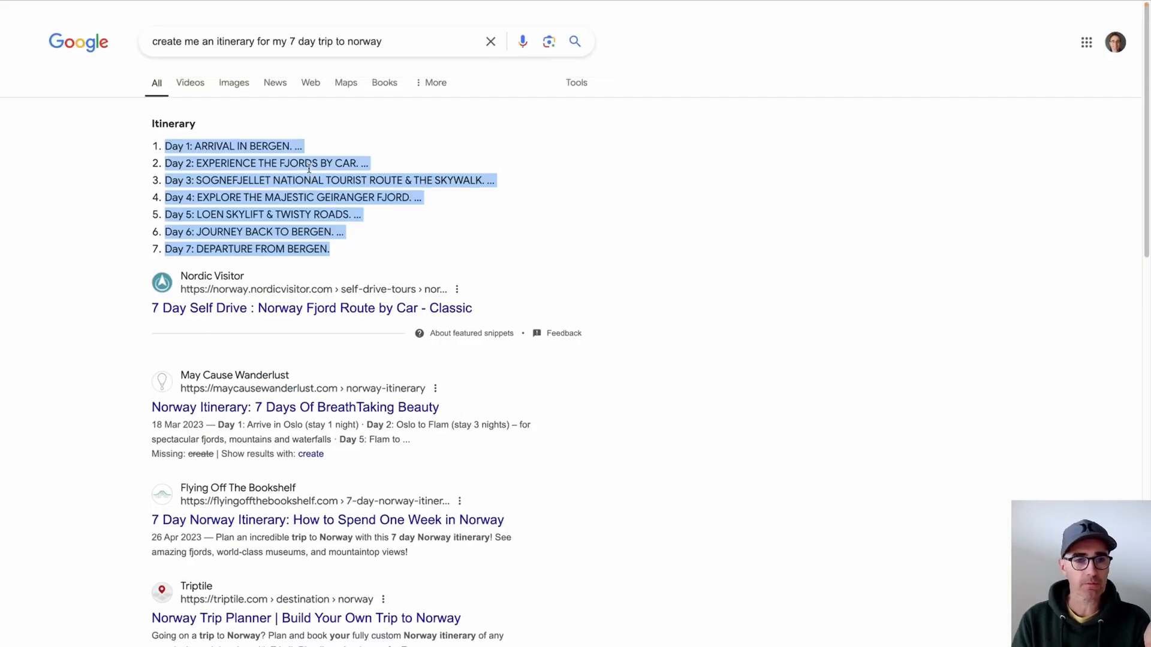
Replace the Google query with 'latest information on the us election' and browse the news results.
click(287, 42)
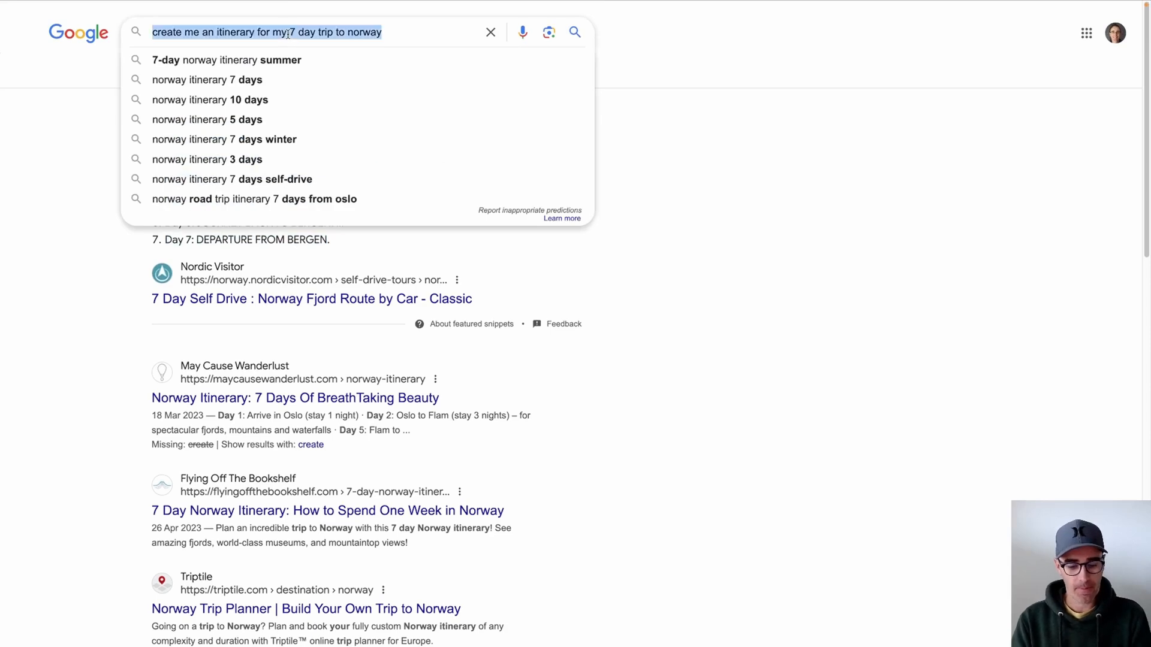
text(latest information on the us election)
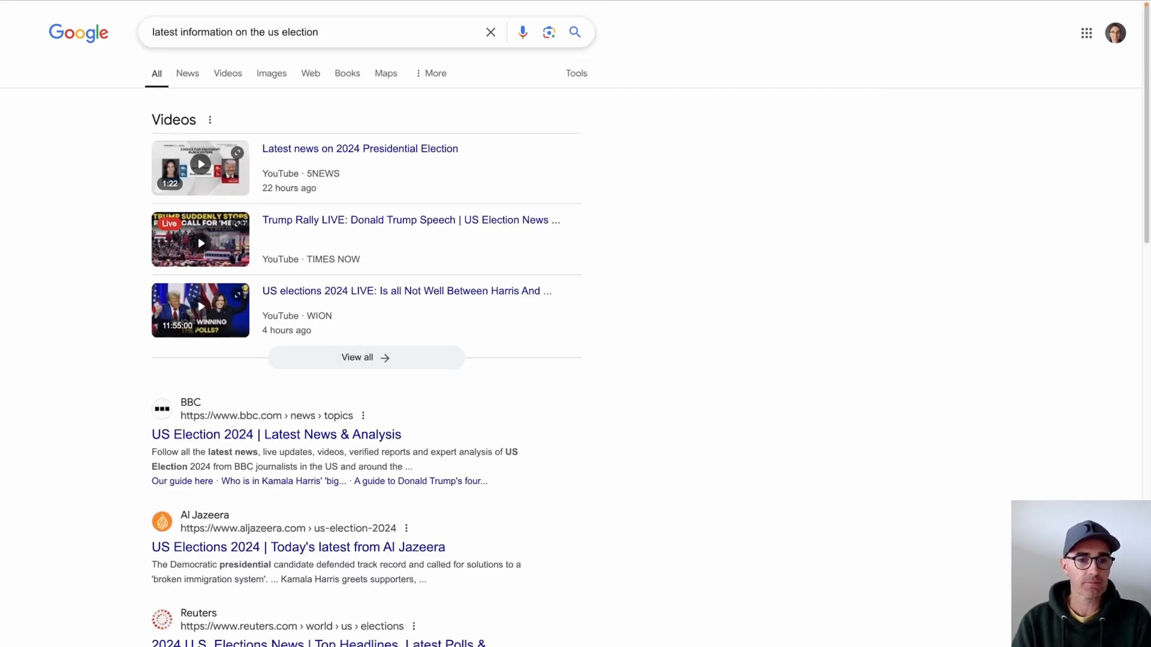
scroll(down, 3)
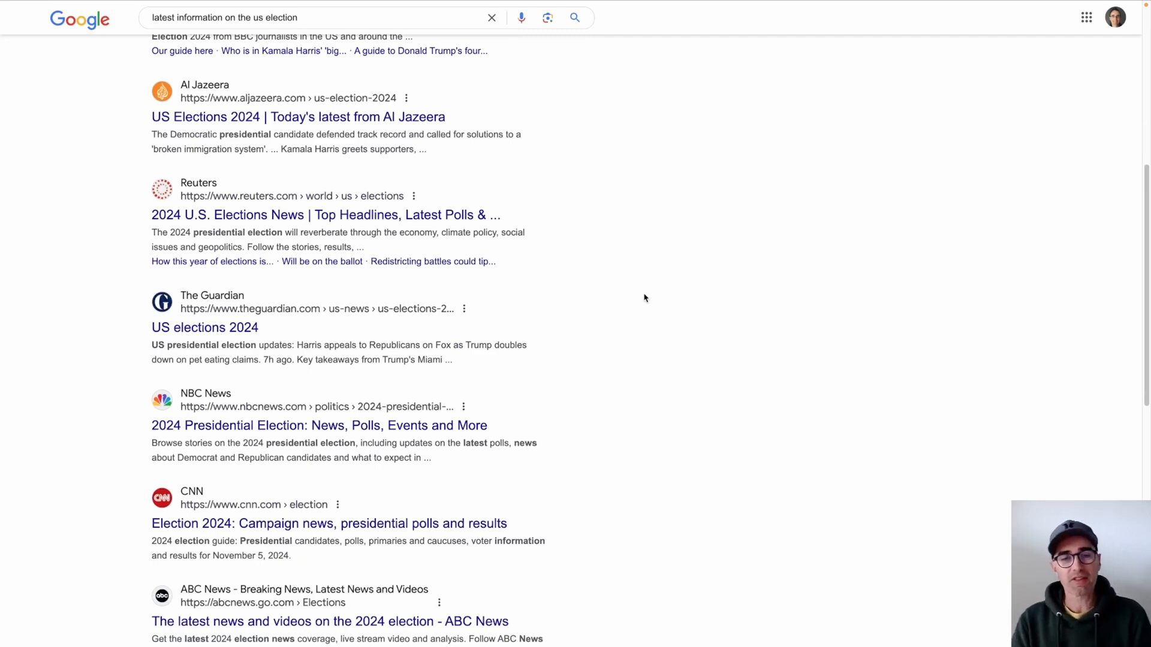
mouse_move(588, 311)
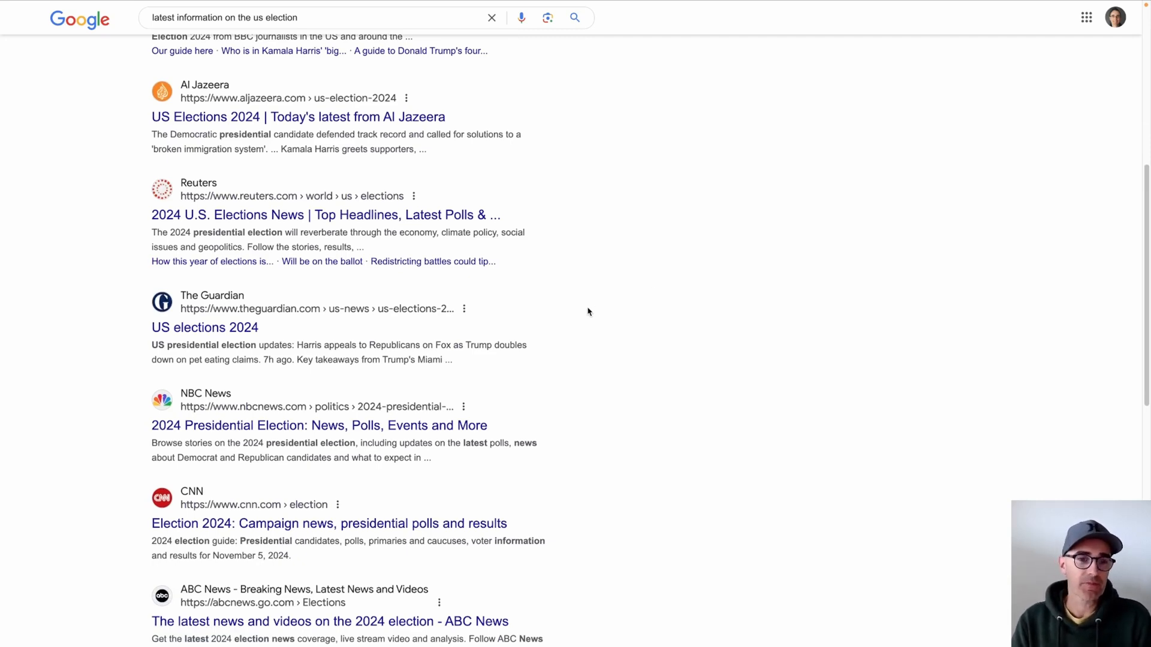
scroll(up, 3)
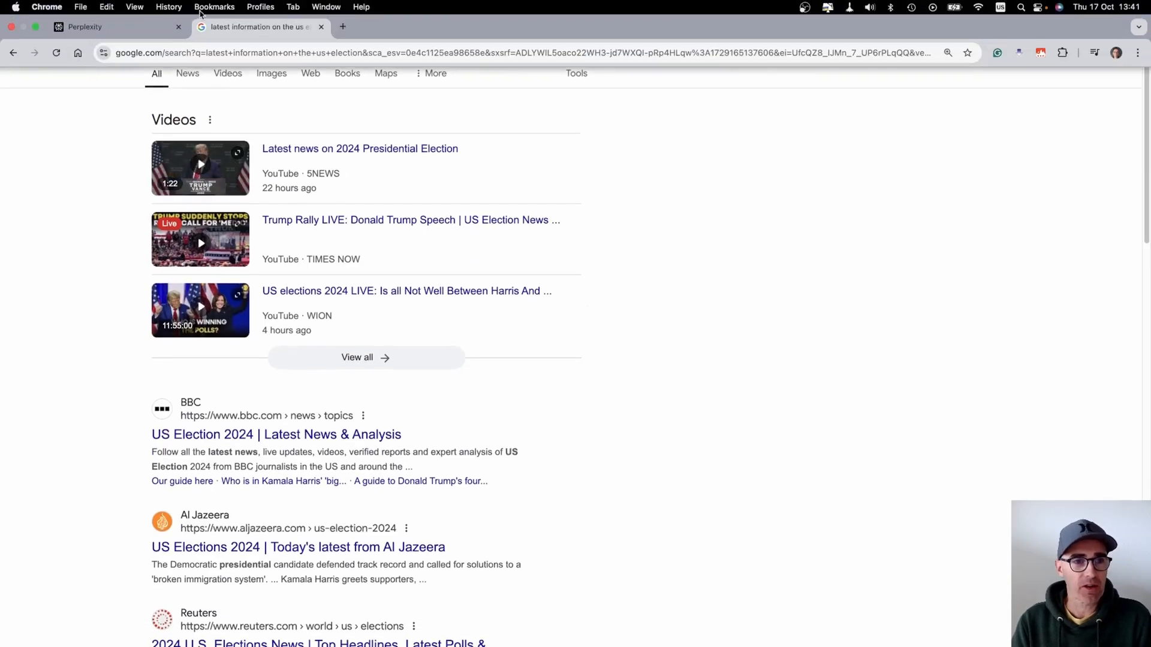
Return to the Perplexity election thread and review key issues, voter engagement and upcoming events.
click(84, 26)
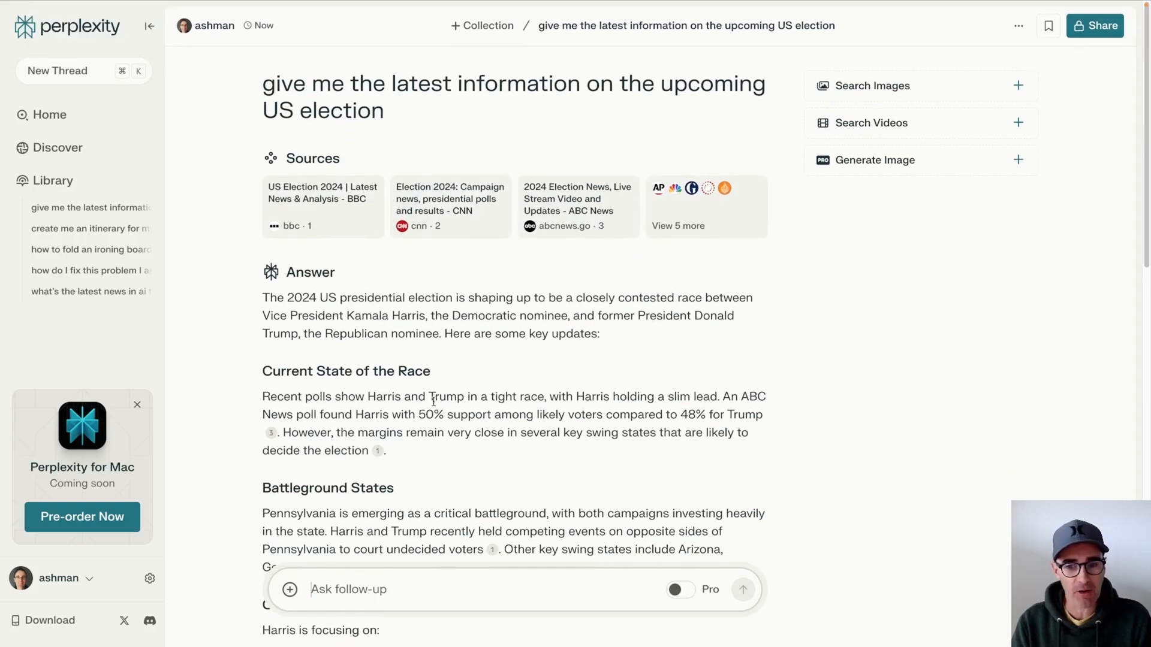
scroll(down, 3)
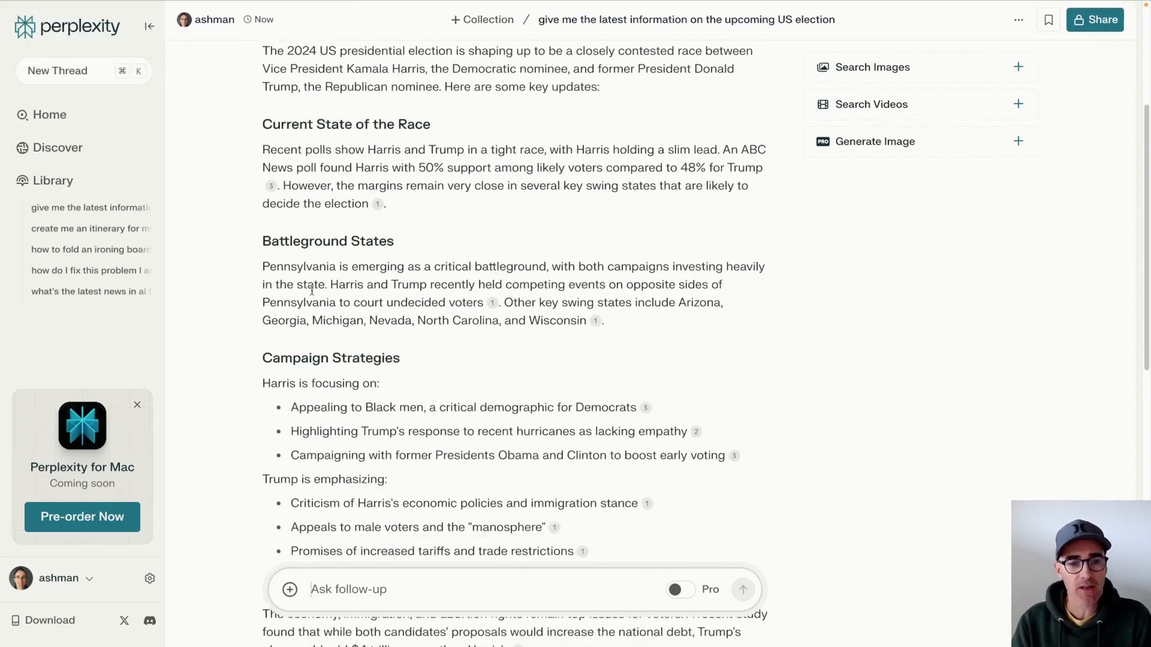
scroll(down, 3)
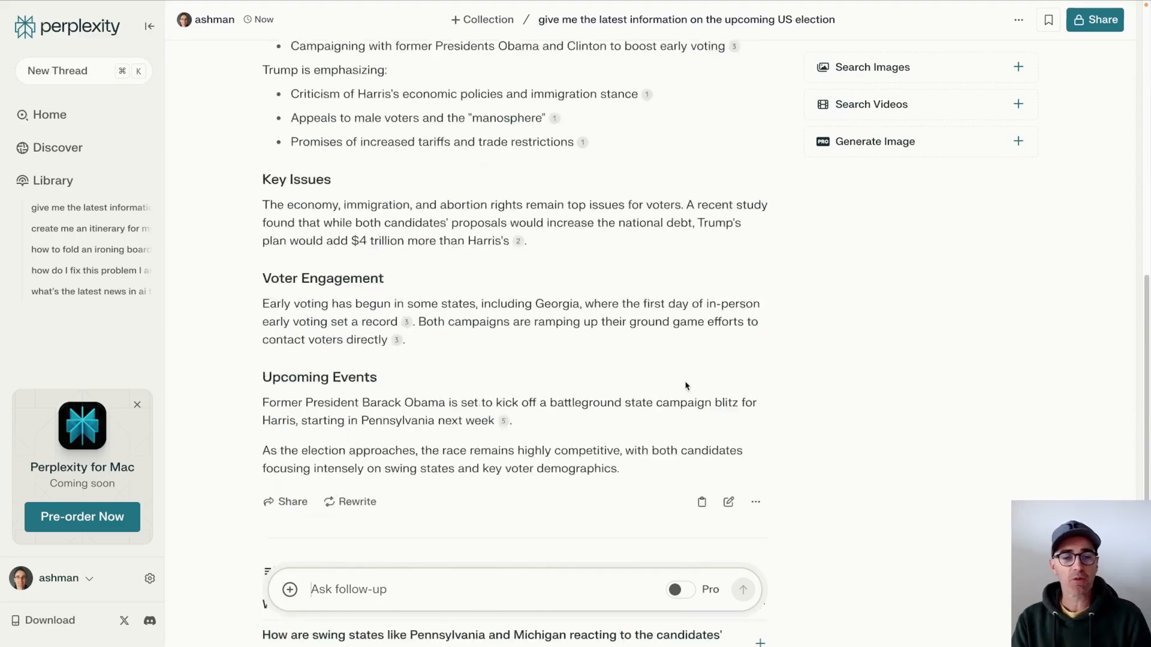
scroll(down, 3)
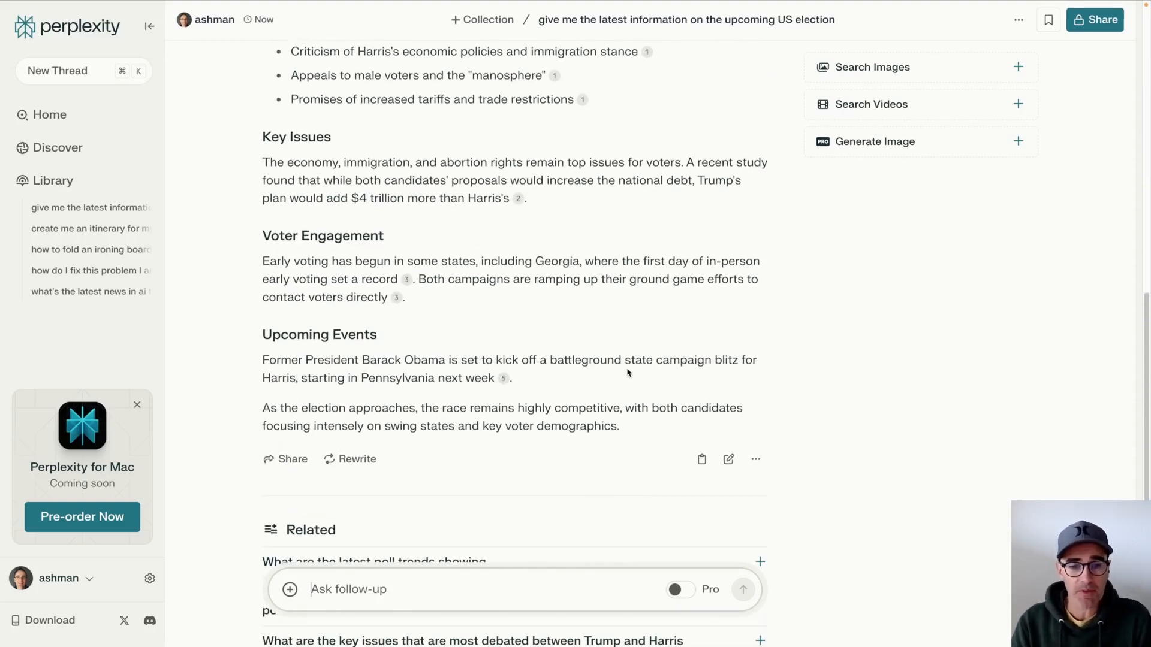
mouse_move(509, 627)
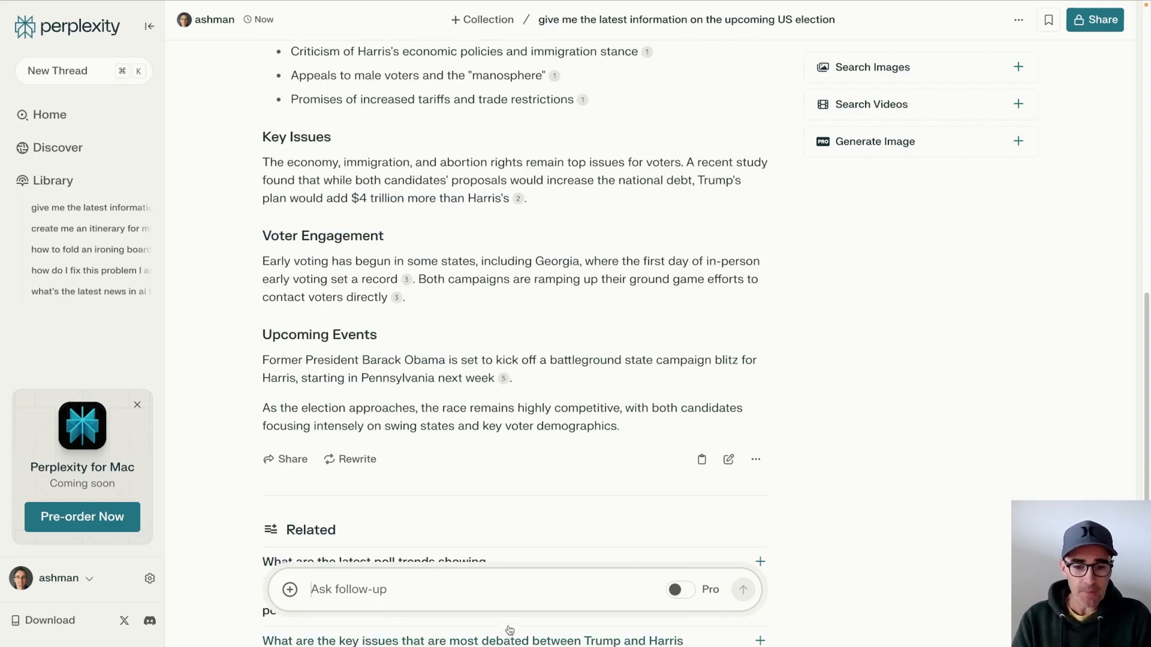
Send a Perplexity follow-up asking for the latest polling data.
text(show me the latest p)
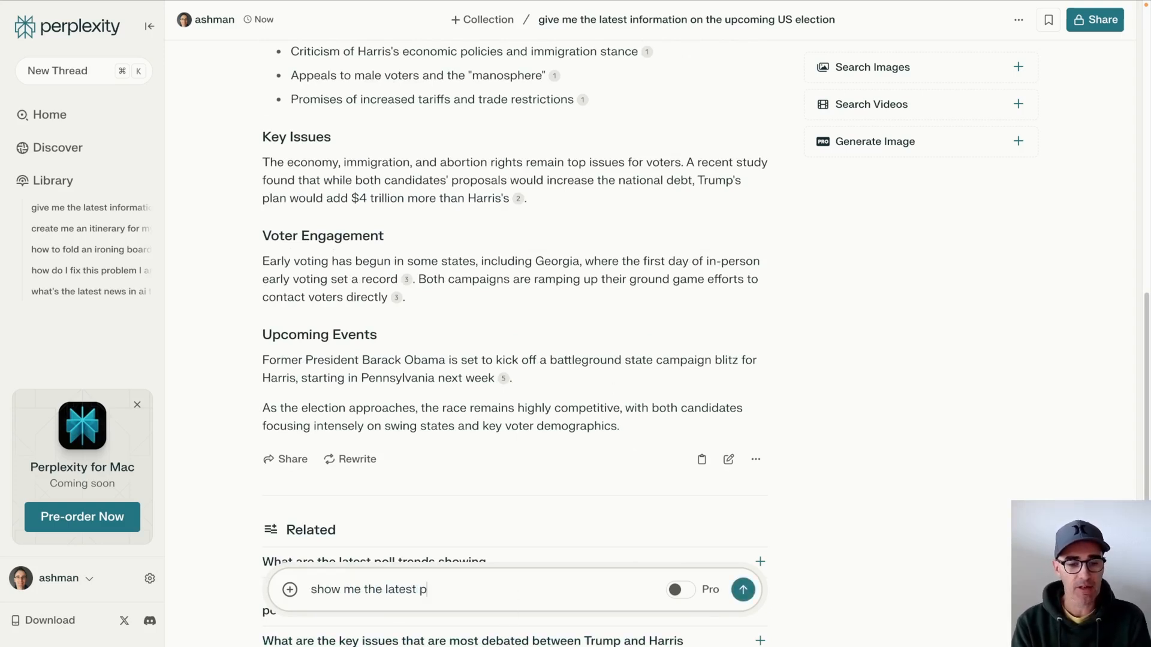
text(olling data)
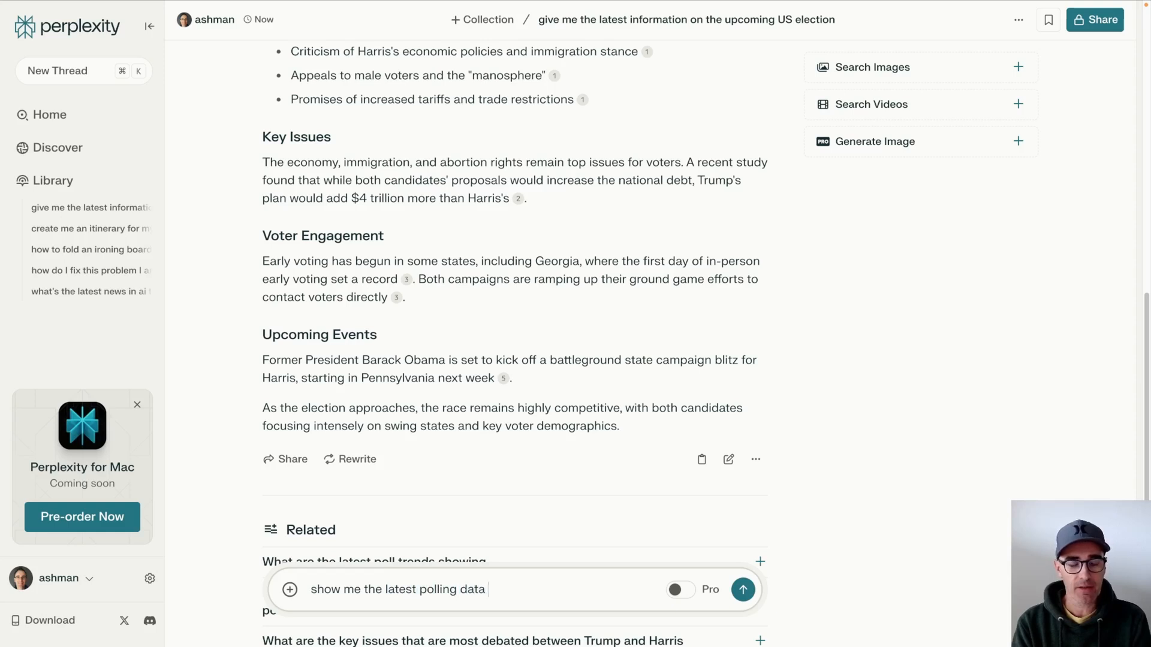
click(743, 589)
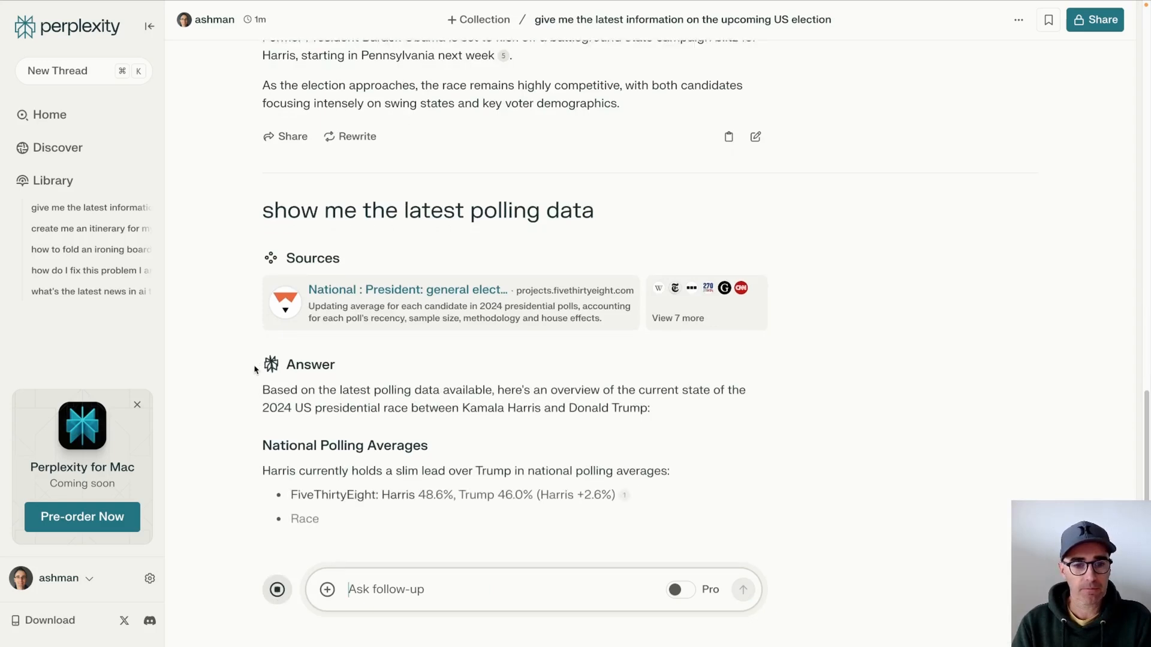
Review the national polling averages, battleground state margins, trends and summary.
scroll(down, 3)
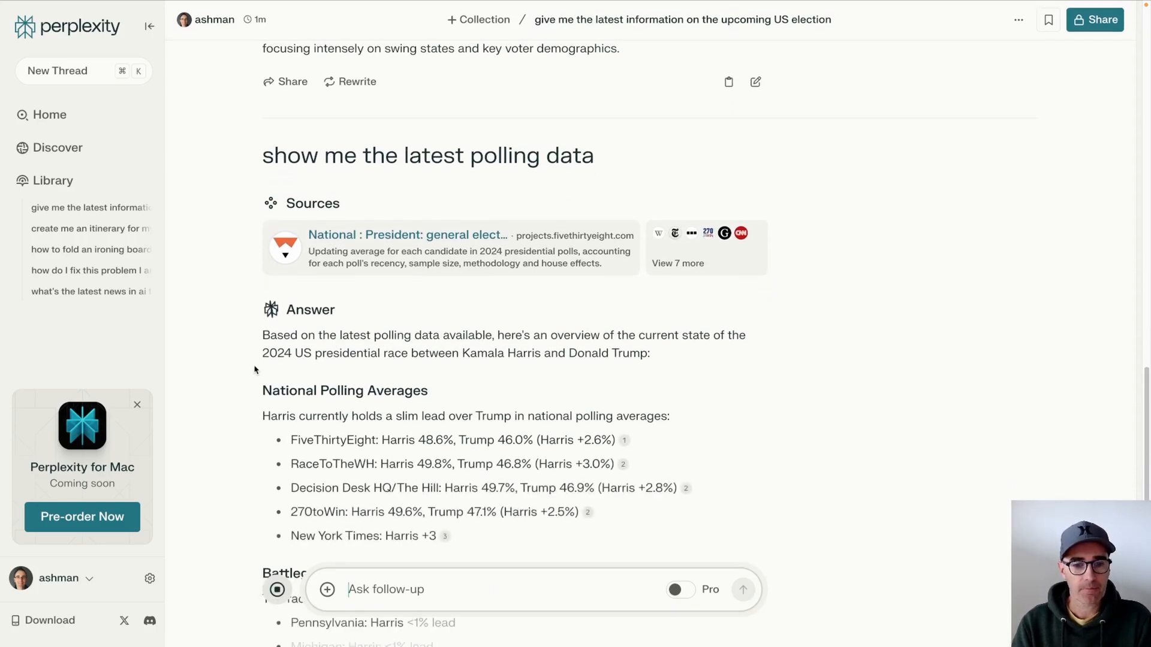
scroll(down, 3)
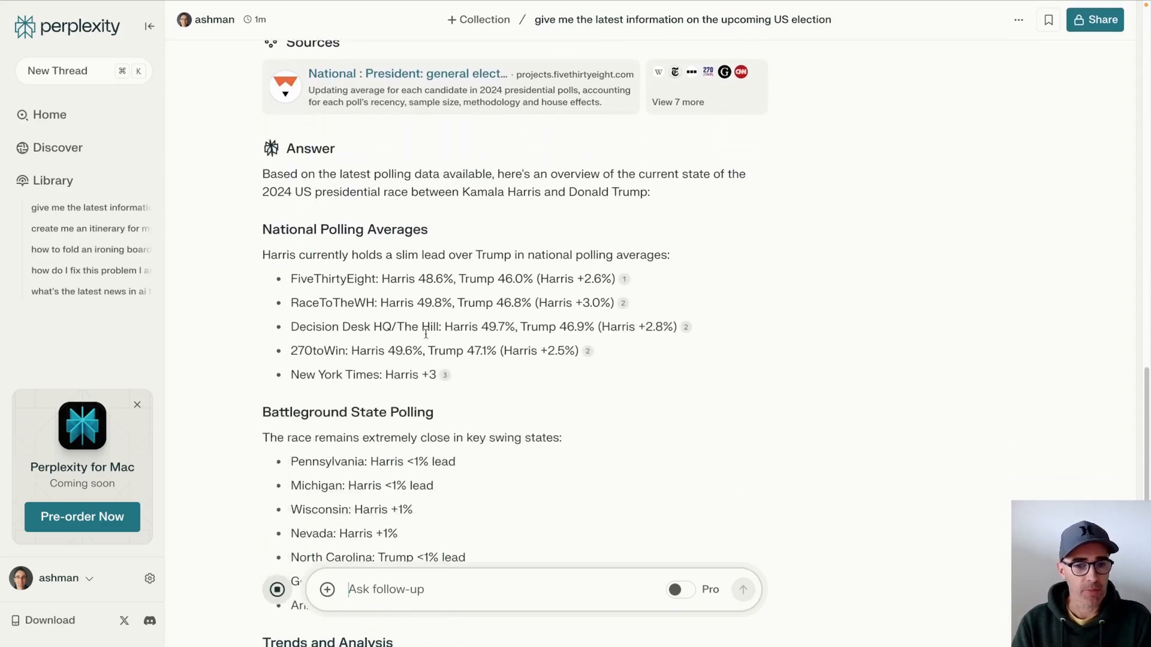
mouse_move(550, 388)
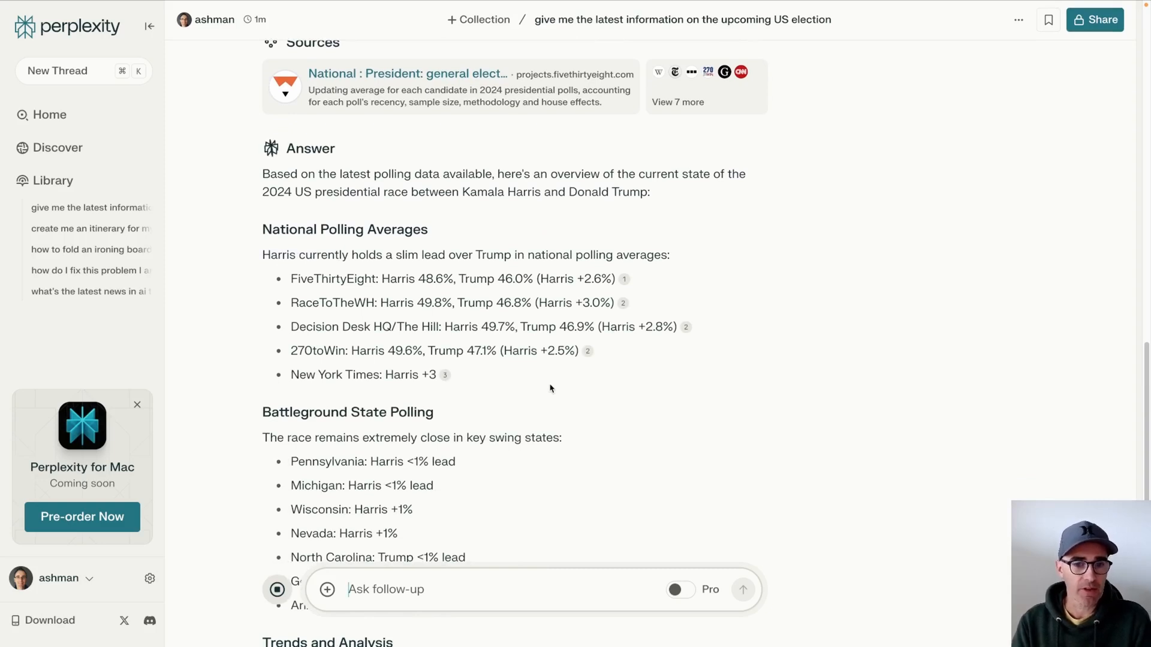
scroll(down, 3)
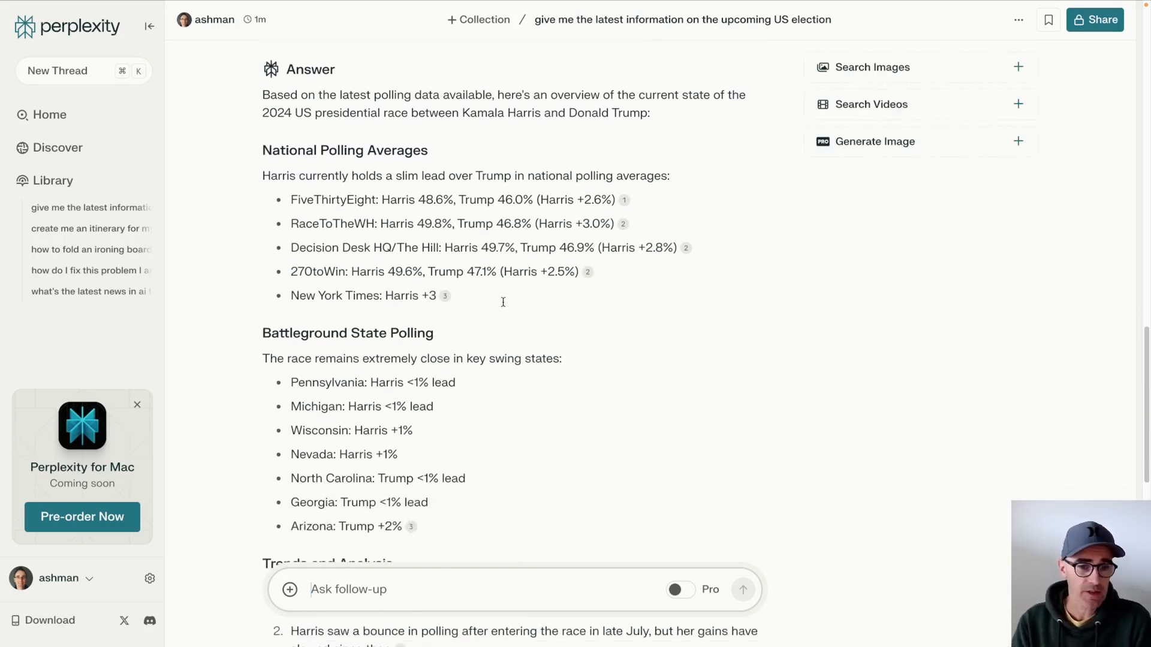
scroll(down, 3)
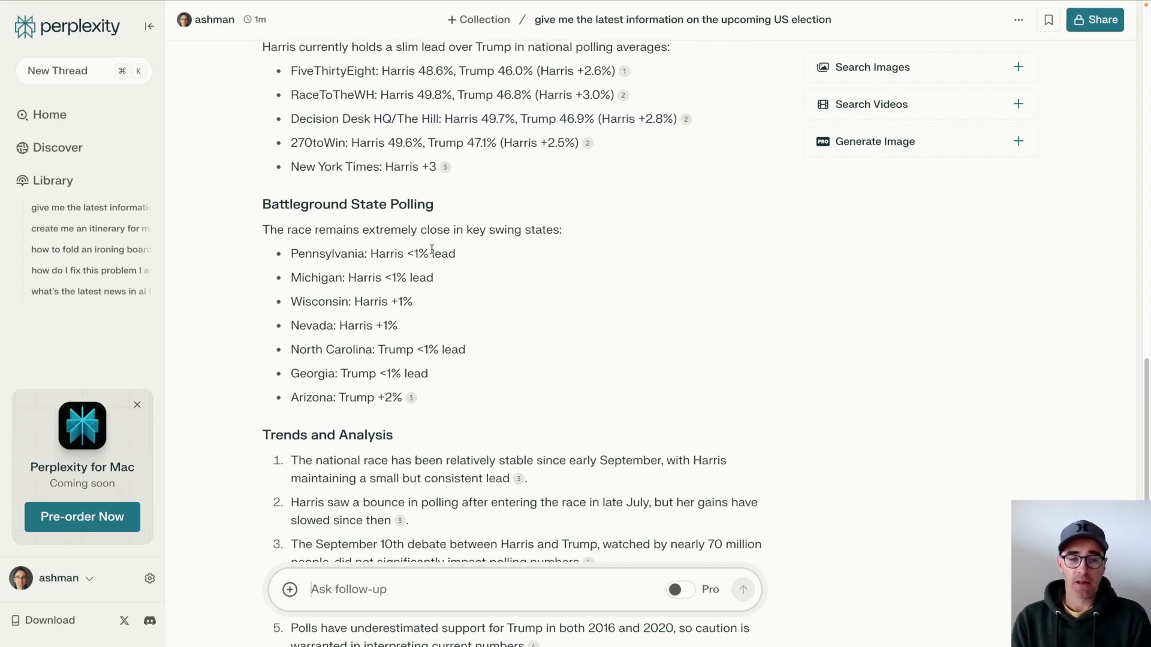
scroll(down, 3)
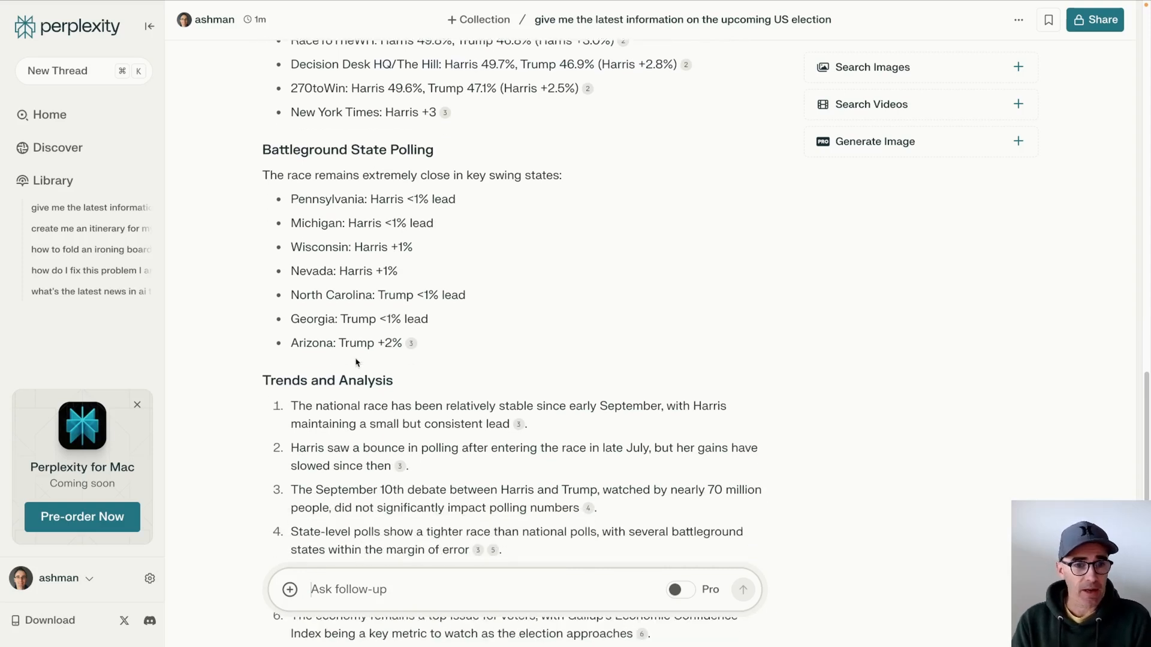
scroll(down, 3)
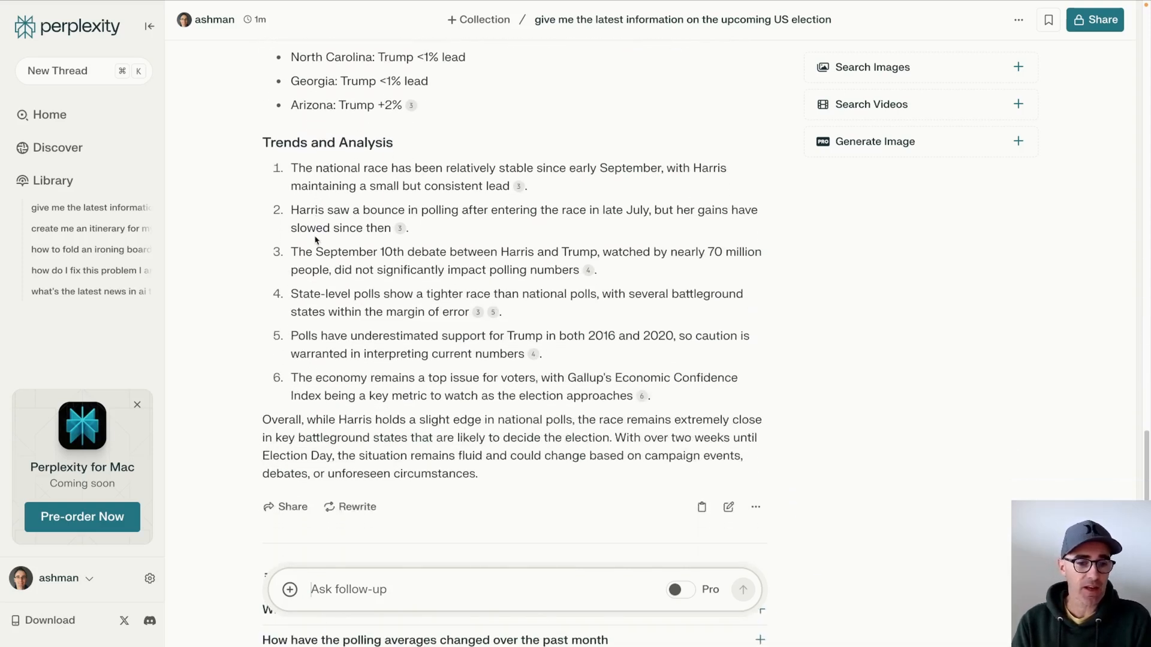
mouse_move(400, 228)
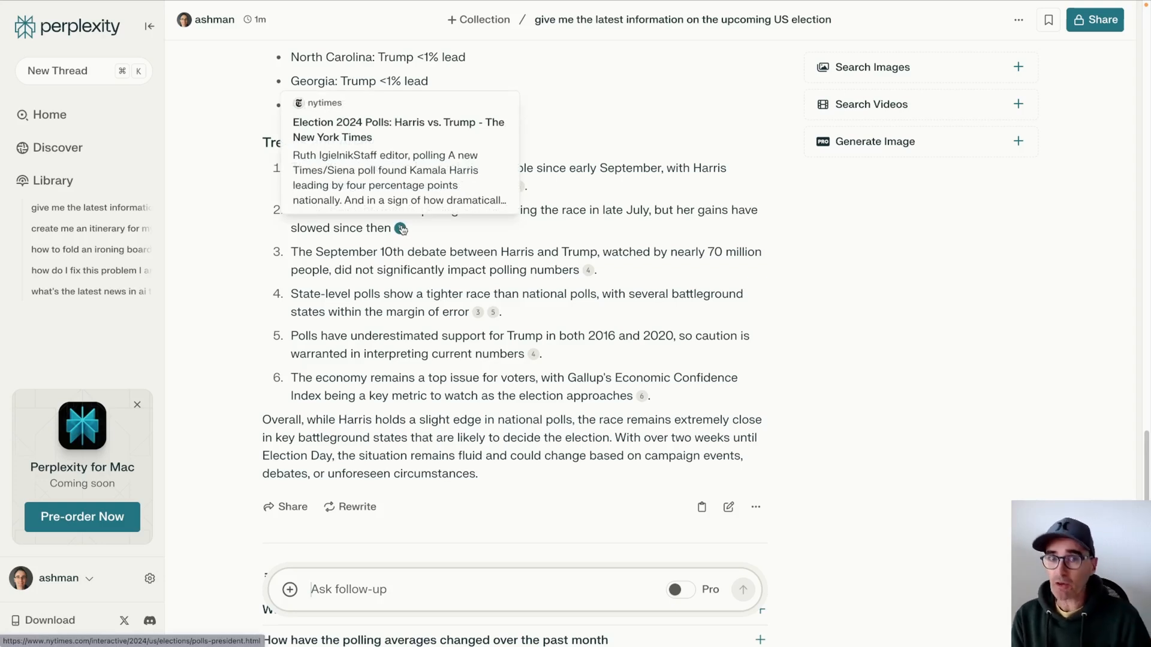
mouse_move(596, 364)
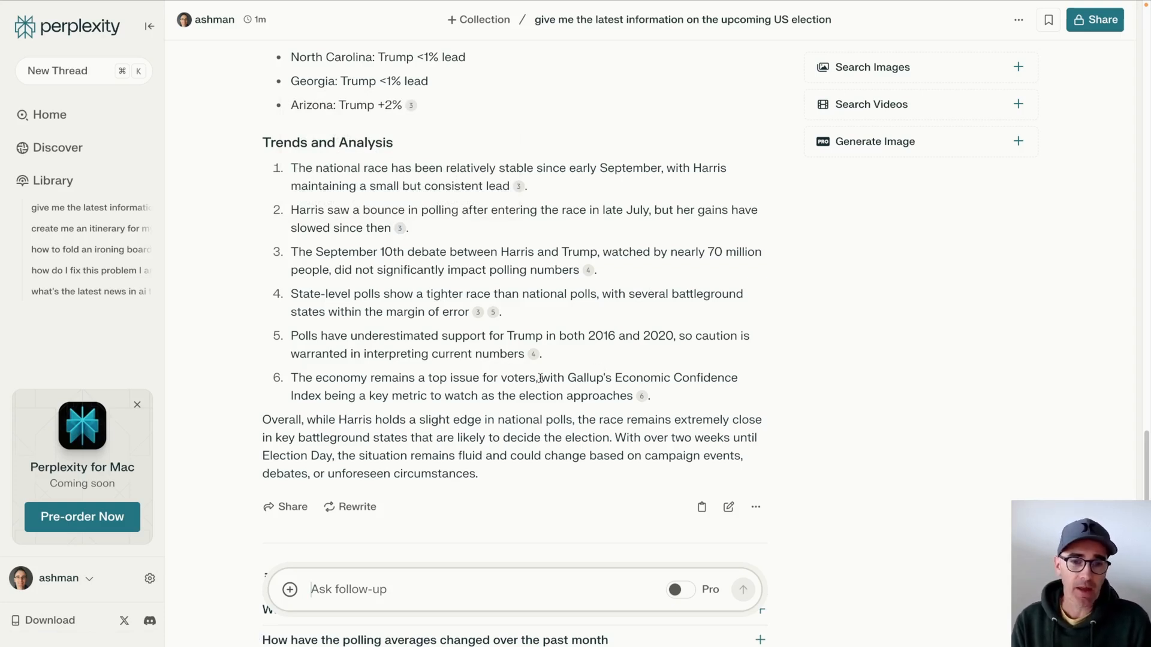
mouse_move(542, 370)
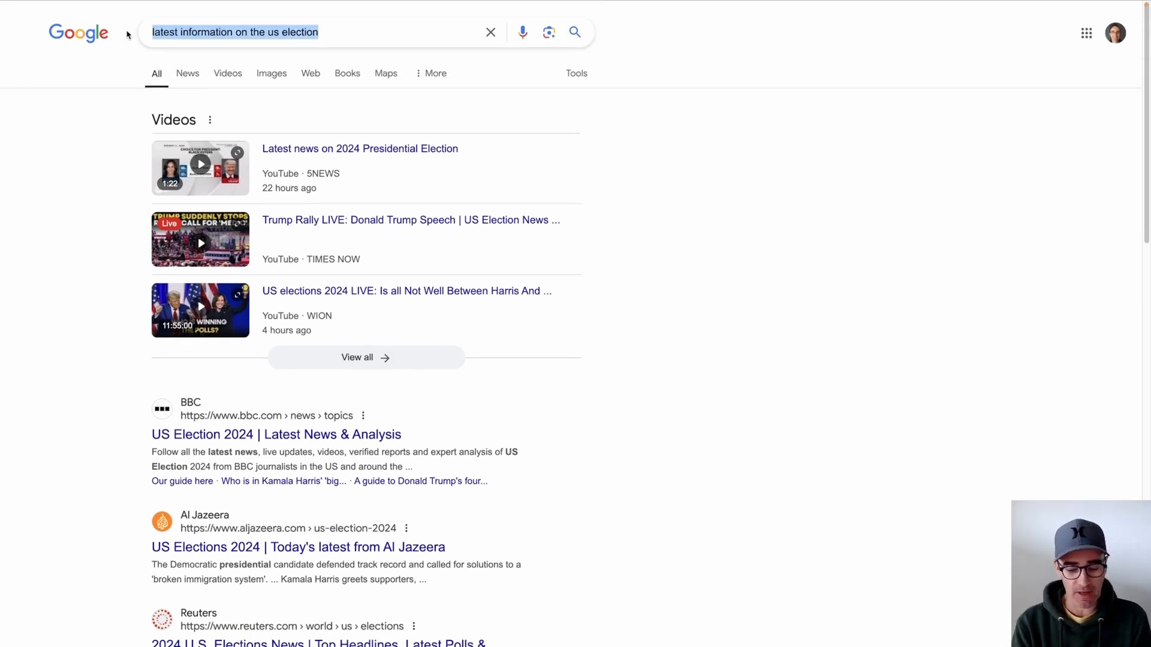
Search Google for 'why is my chrome browser crashing' and review the out-of-memory results.
text(why is my)
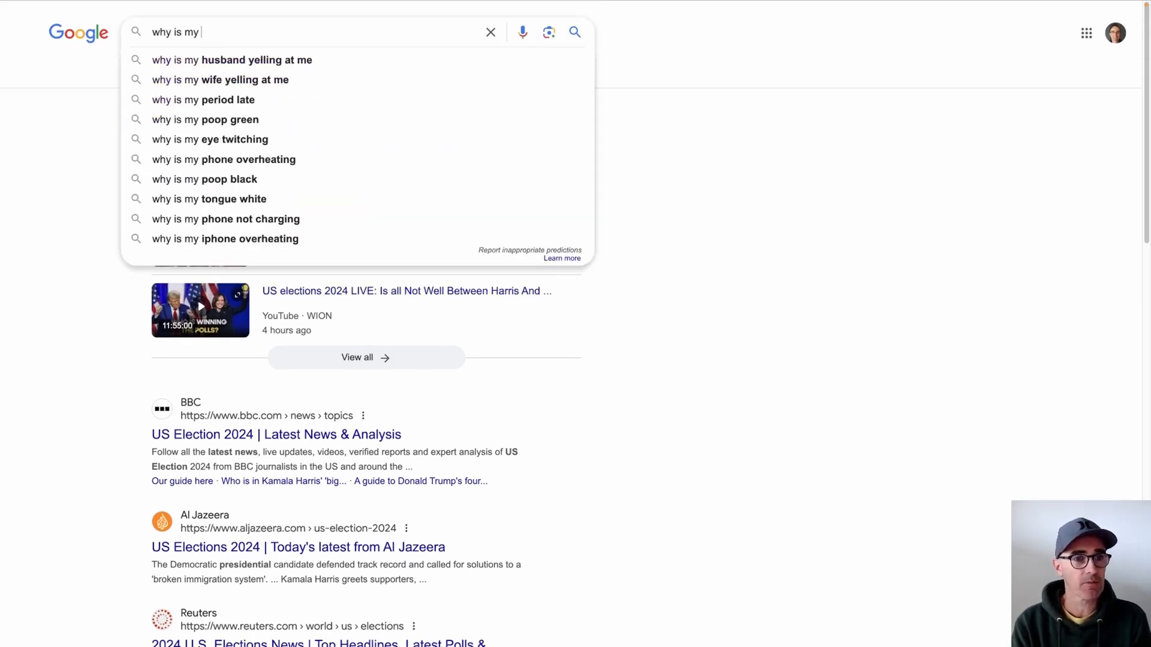
text(chrome)
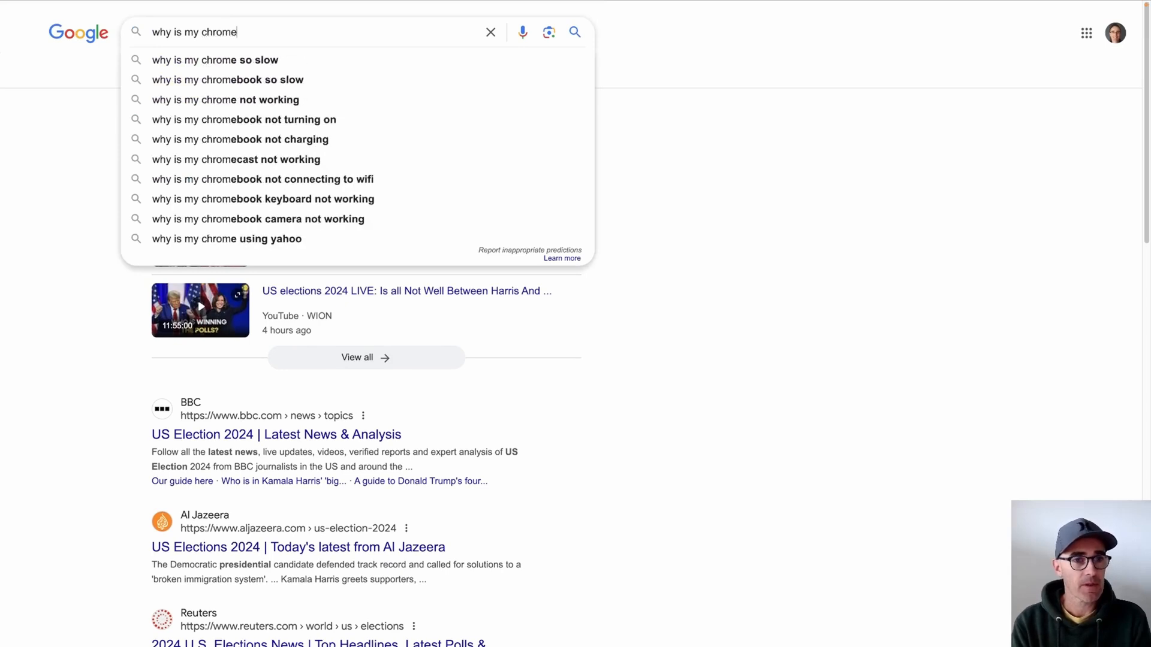
text(browser crashing)
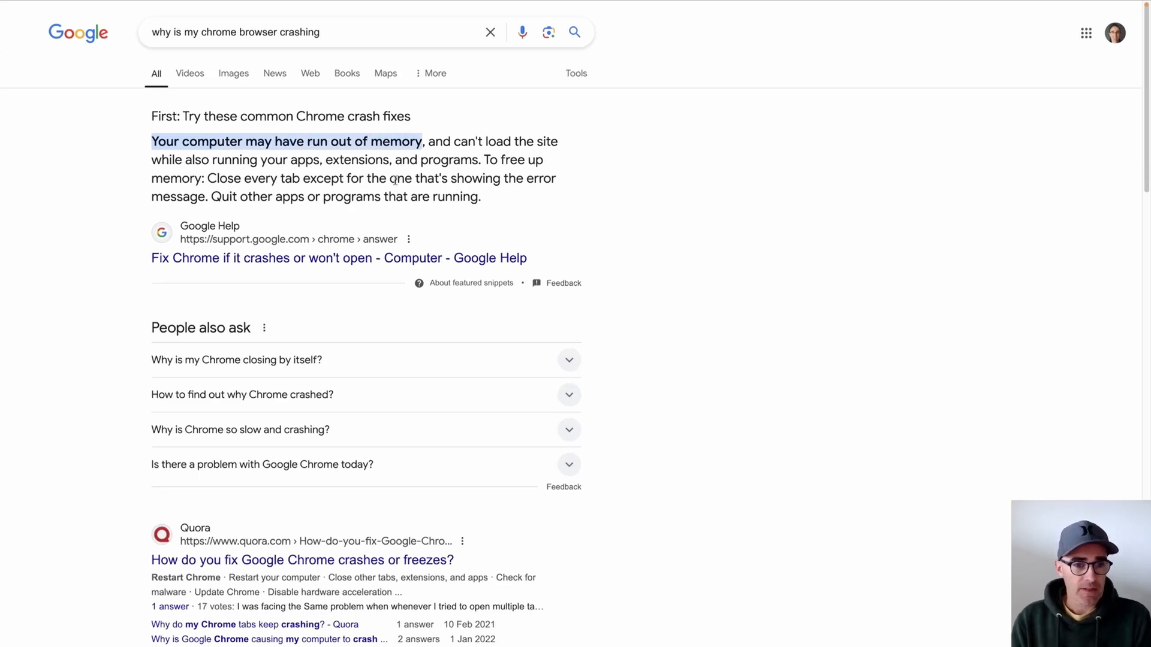
scroll(down, 3)
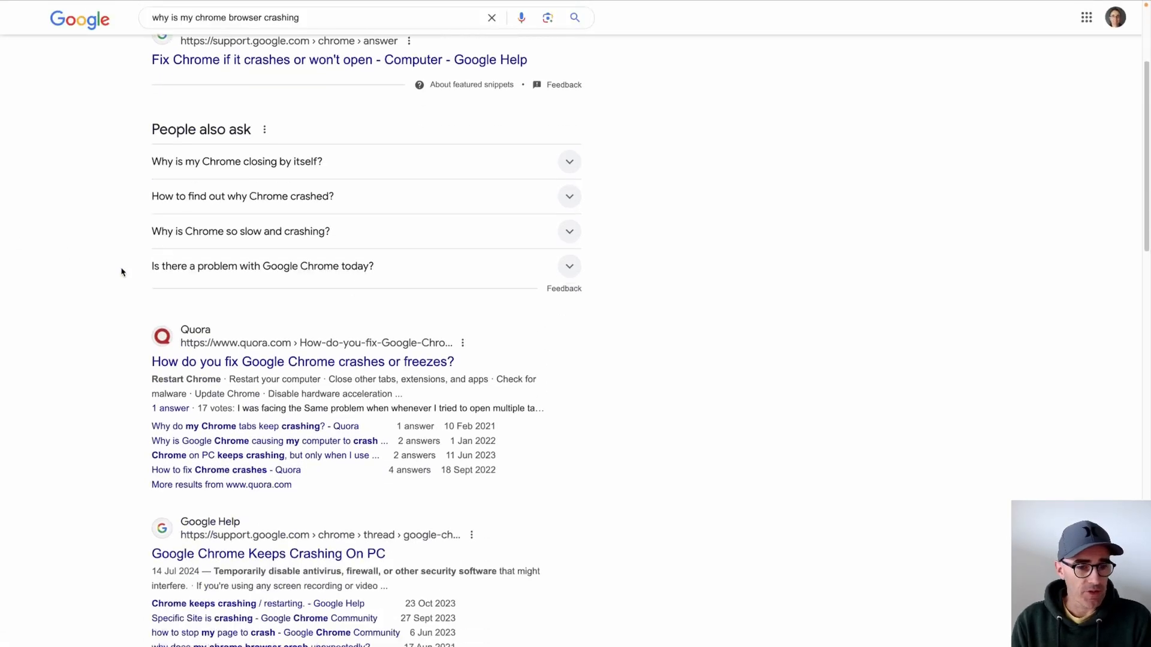
scroll(down, 3)
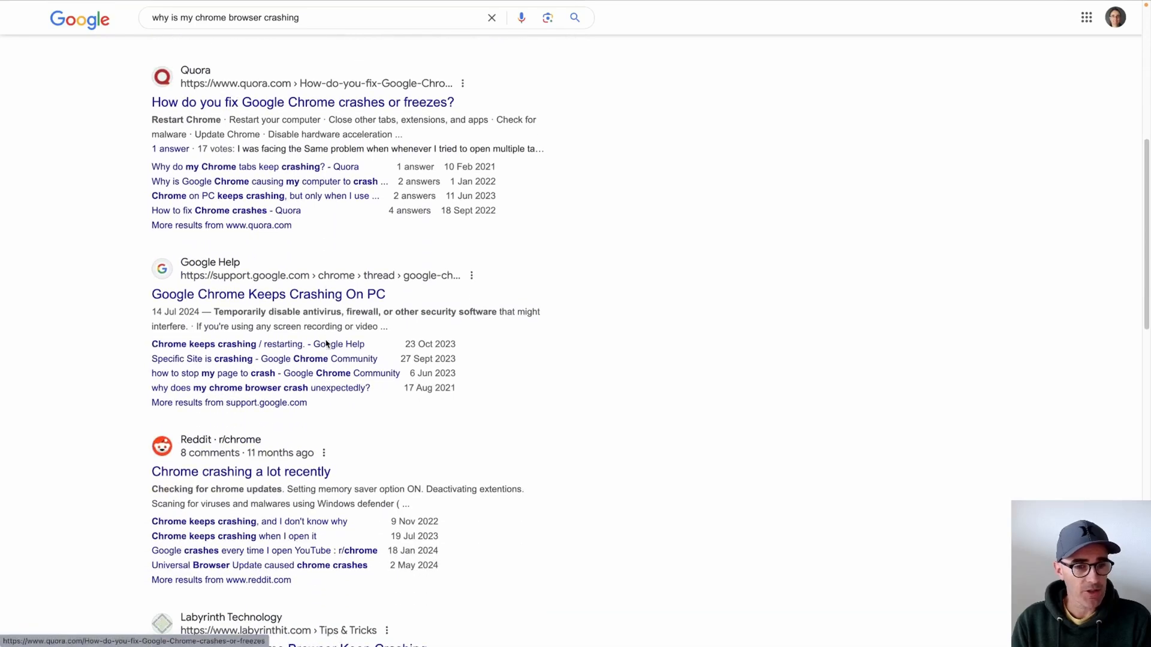
scroll(down, 3)
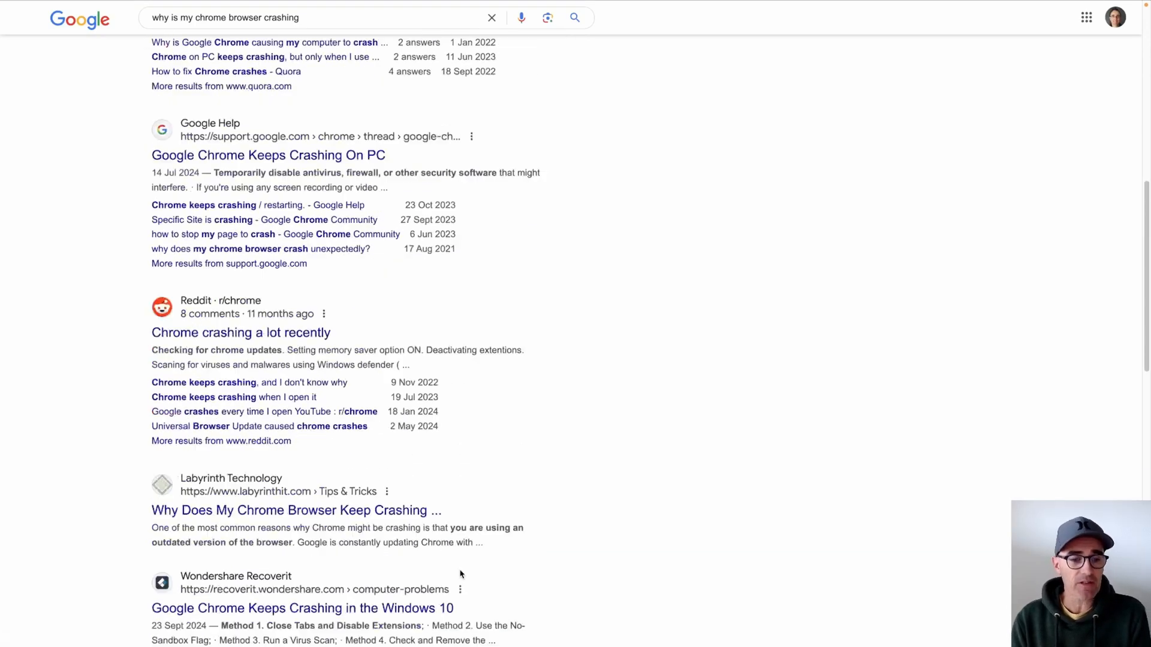
scroll(down, 3)
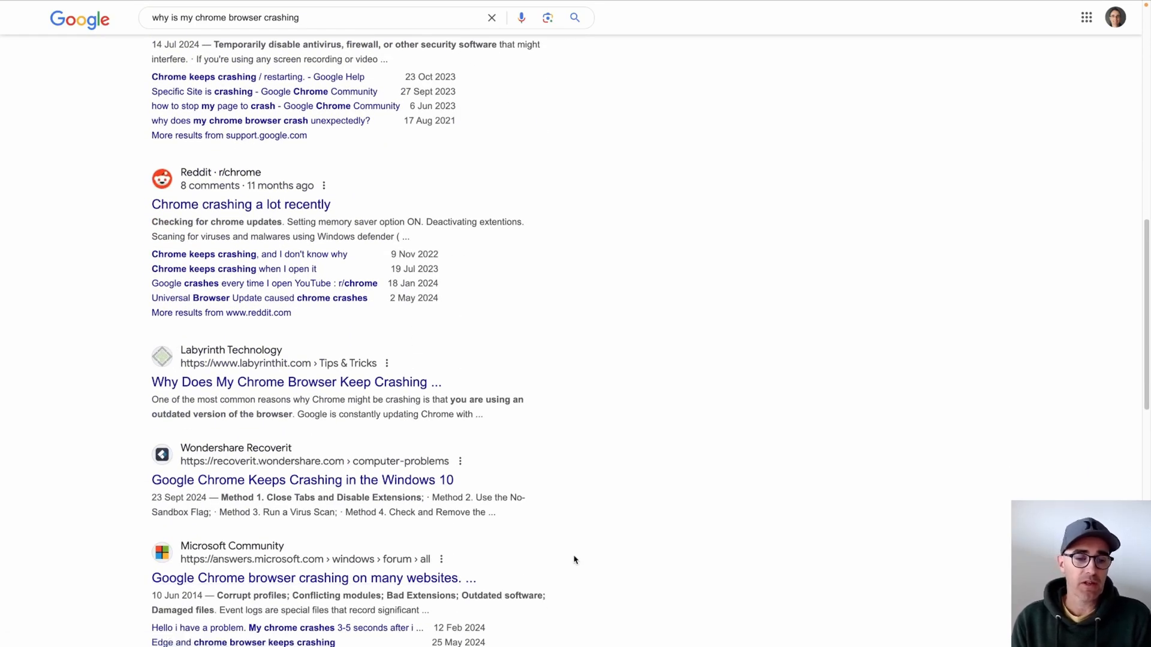
scroll(down, 3)
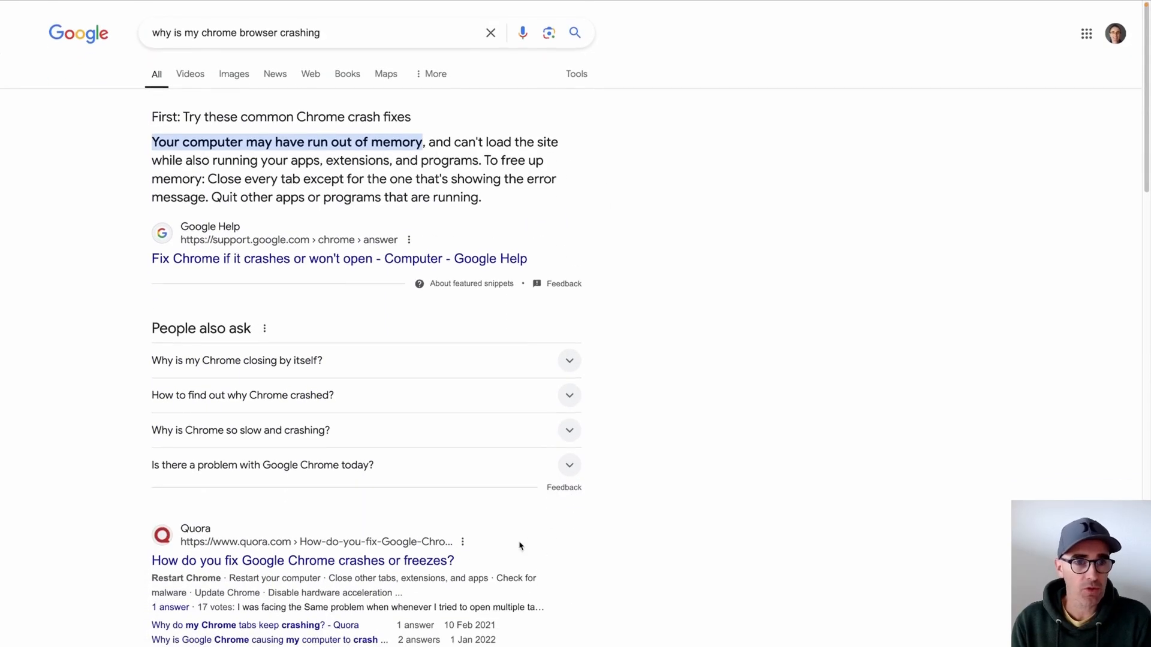
click(355, 33)
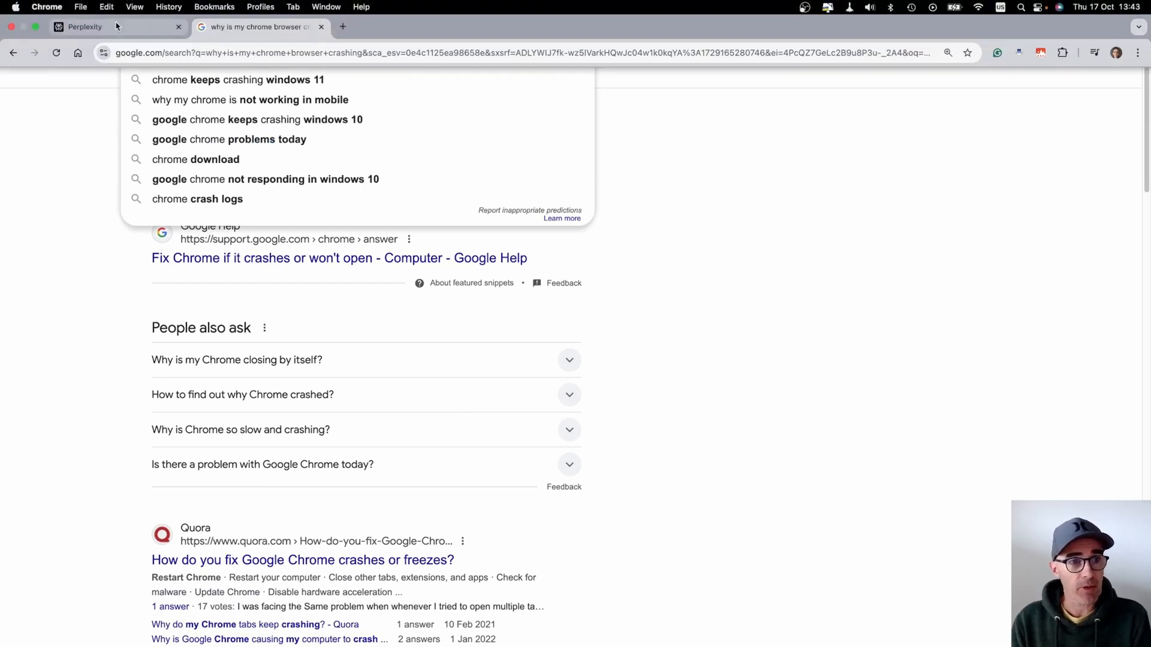
Ask Perplexity 'why is my chrome browser crashing' and review its six causes and fixes.
click(84, 27)
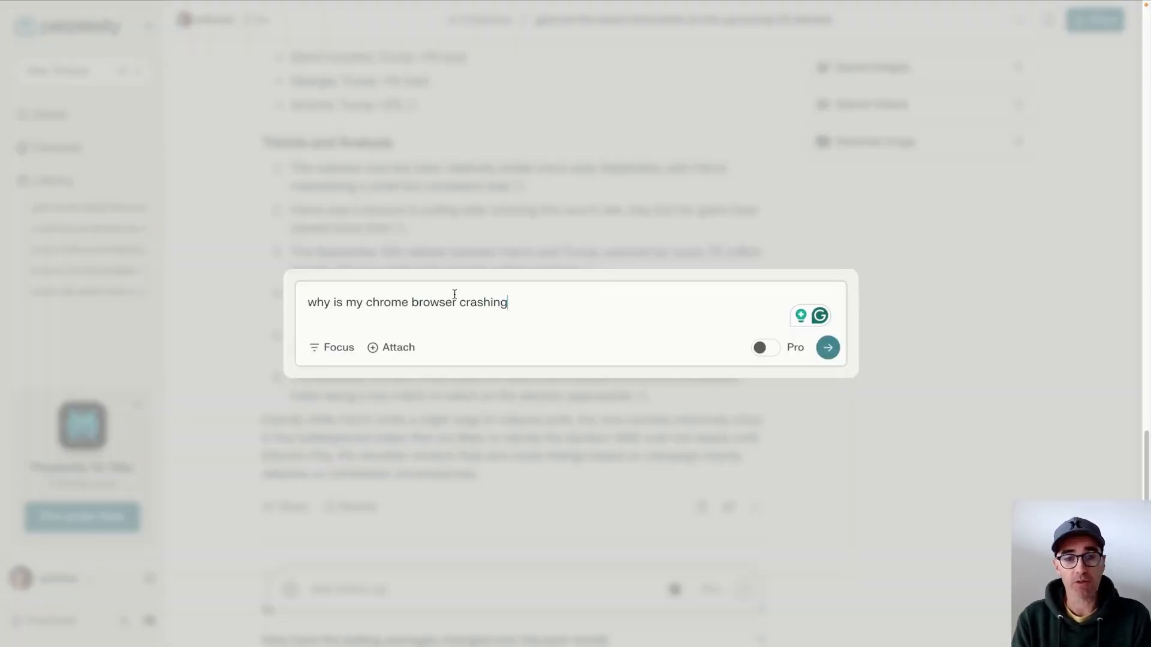
click(827, 348)
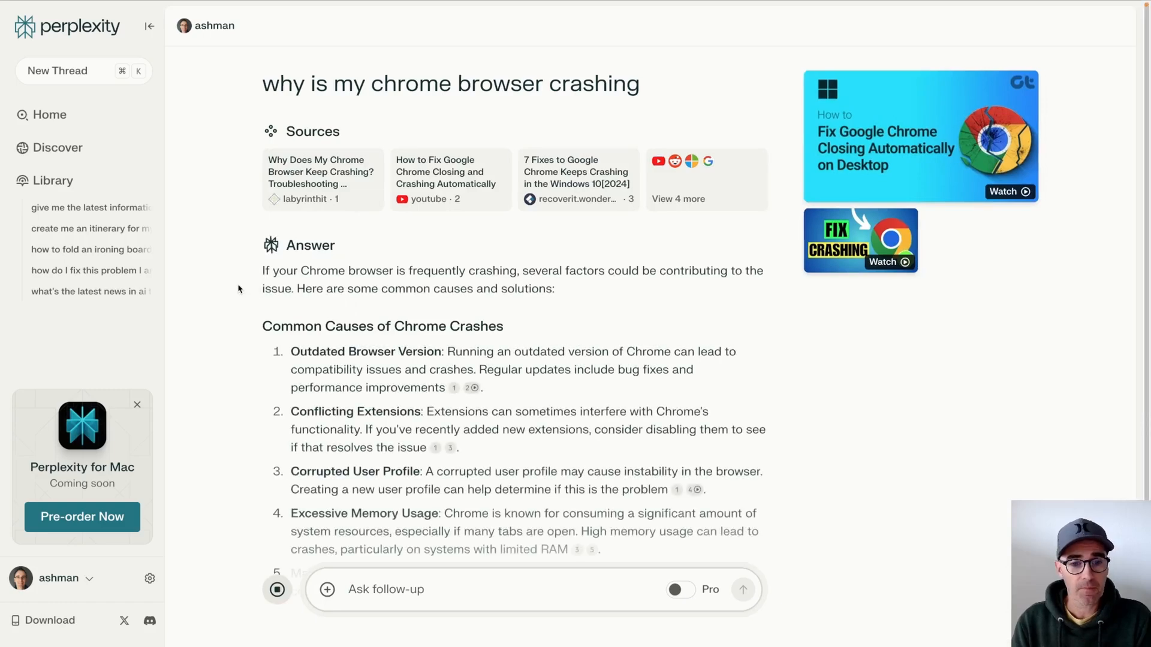
scroll(down, 3)
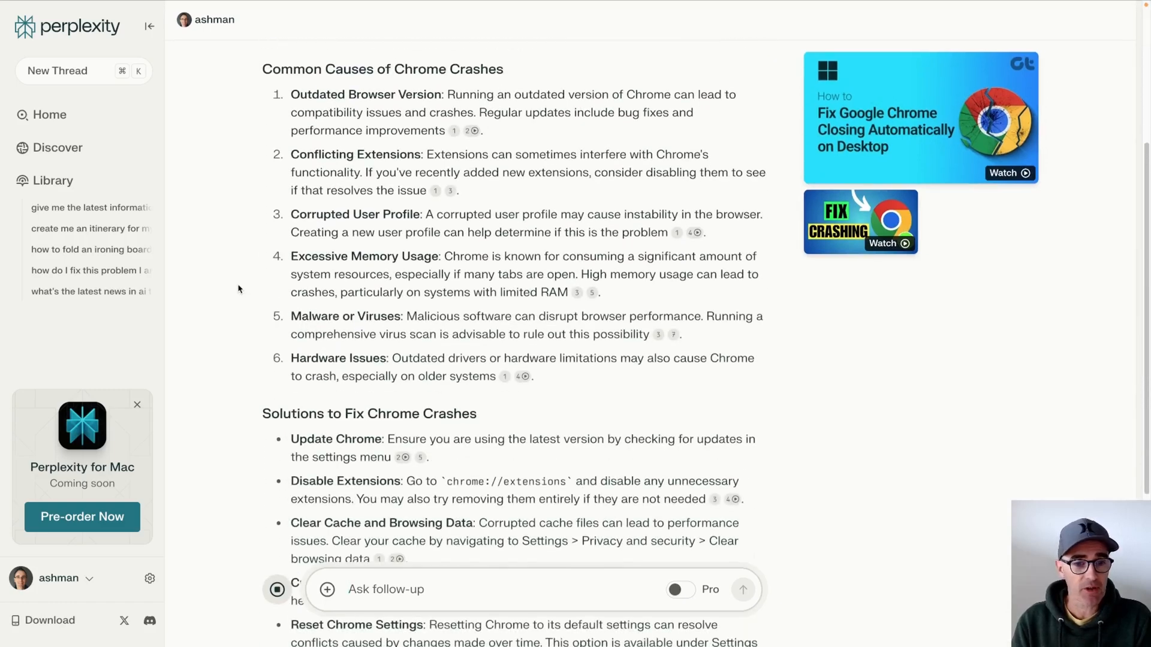
scroll(down, 3)
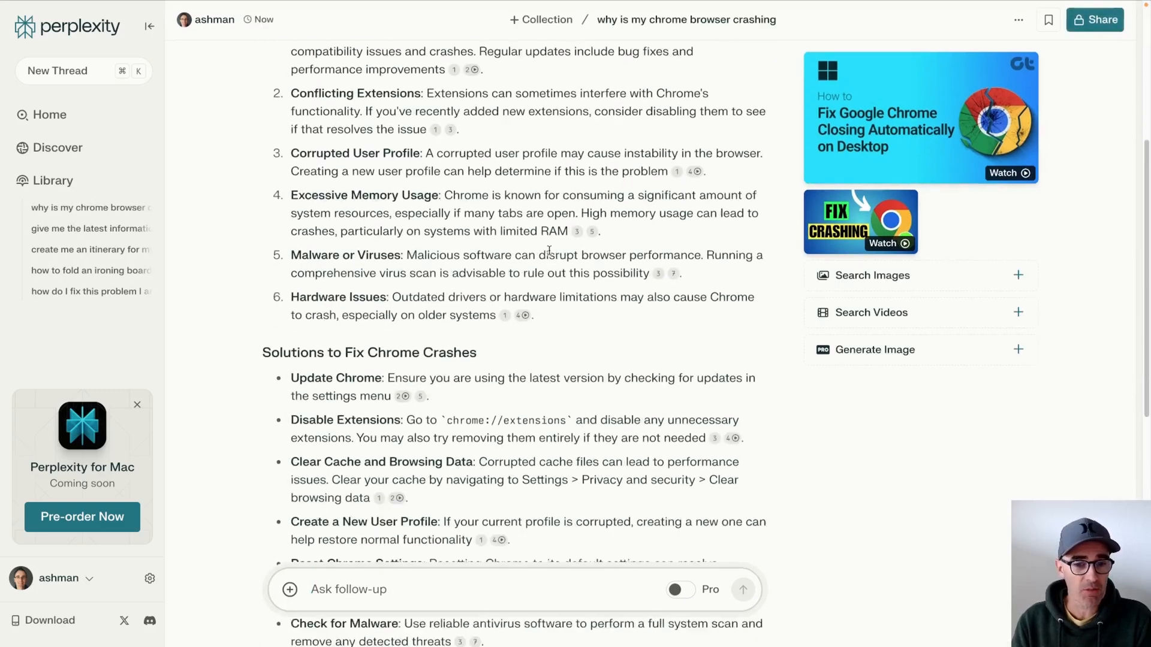
scroll(down, 3)
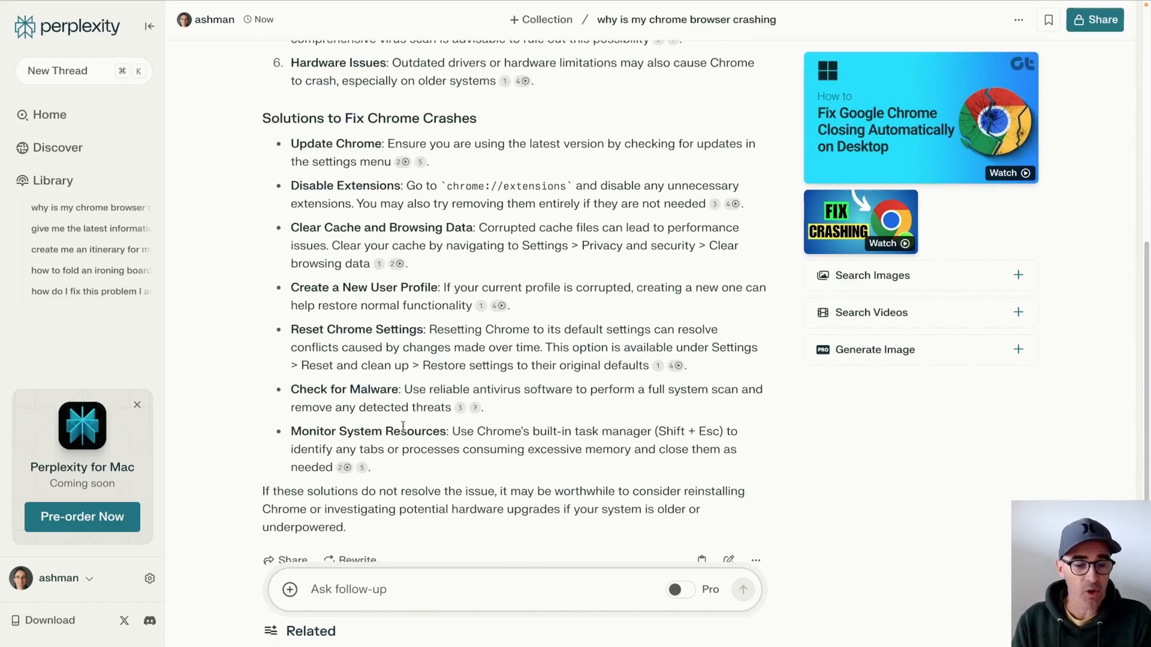
scroll(up, 3)
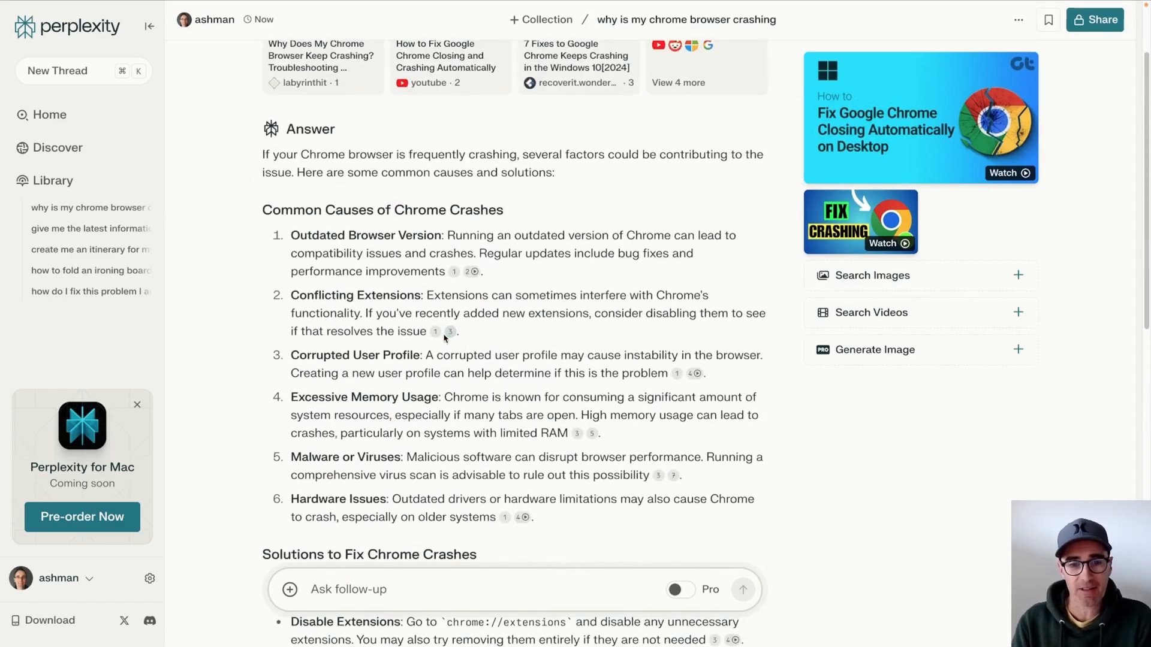
mouse_move(504, 341)
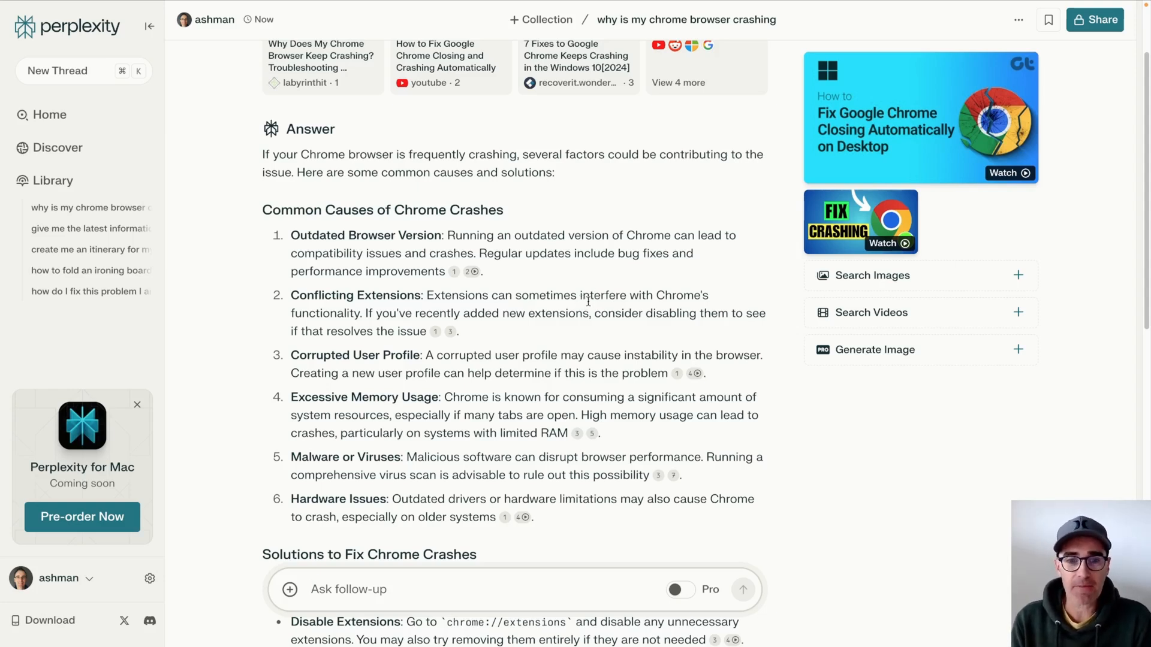
mouse_move(450, 332)
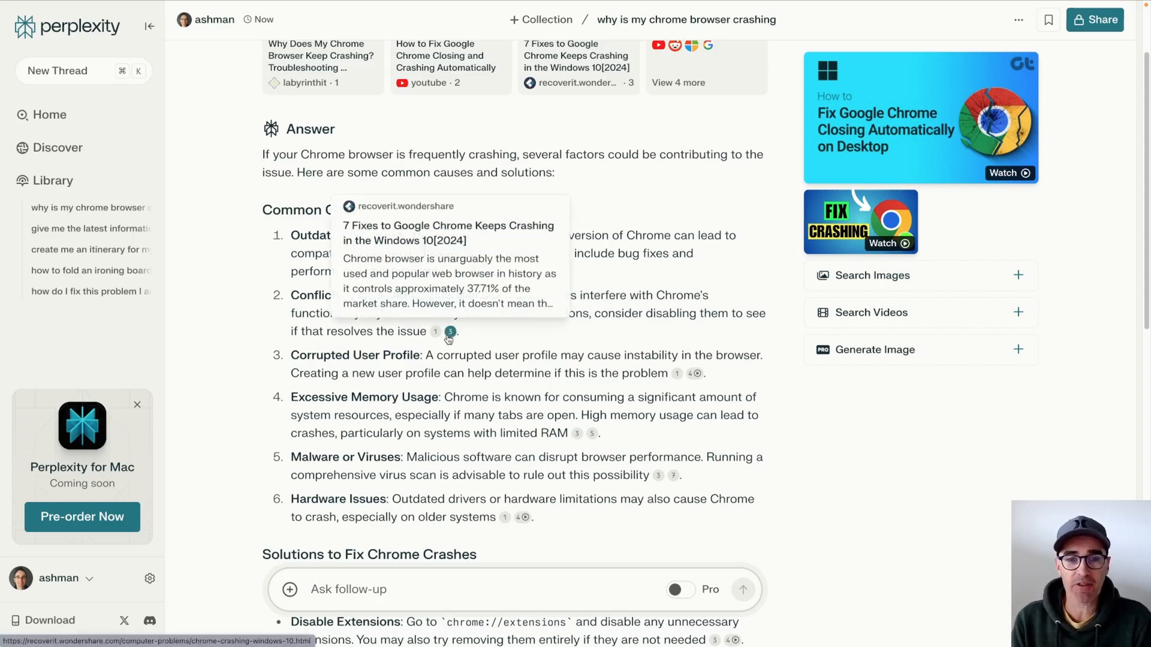
mouse_move(490, 334)
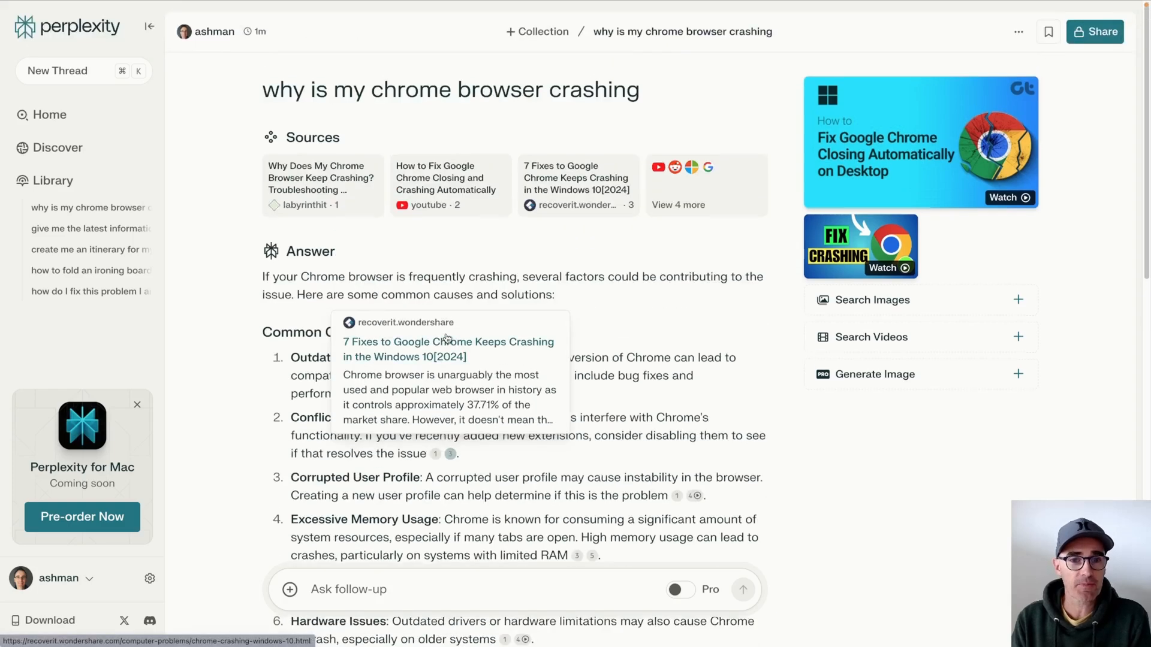
mouse_move(221, 287)
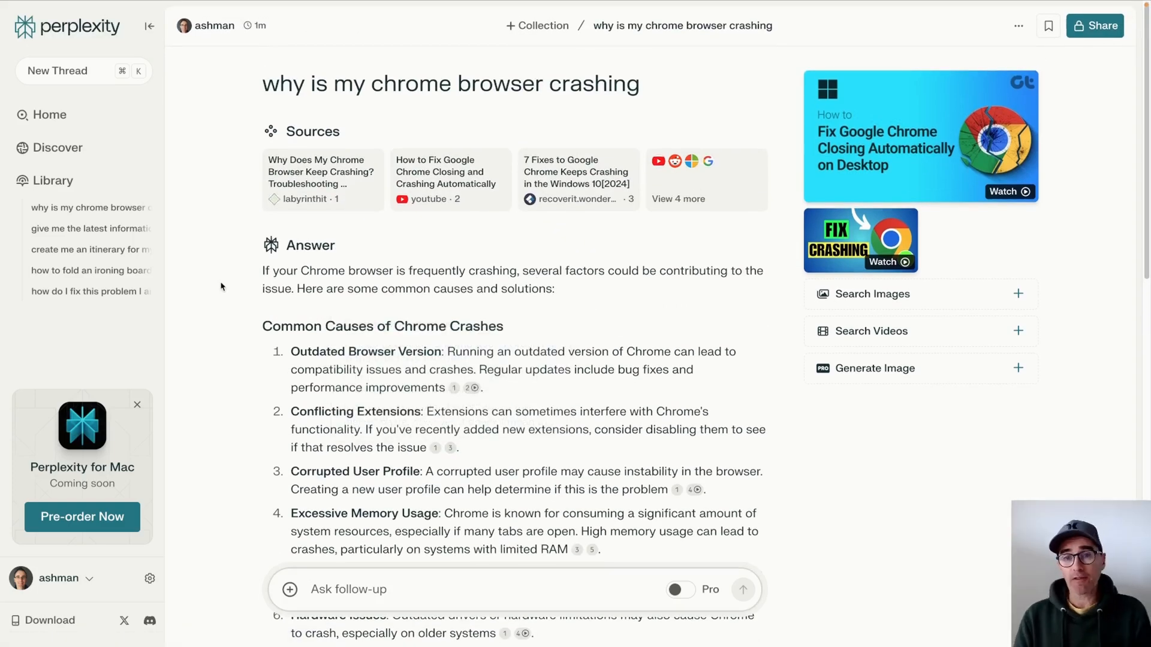